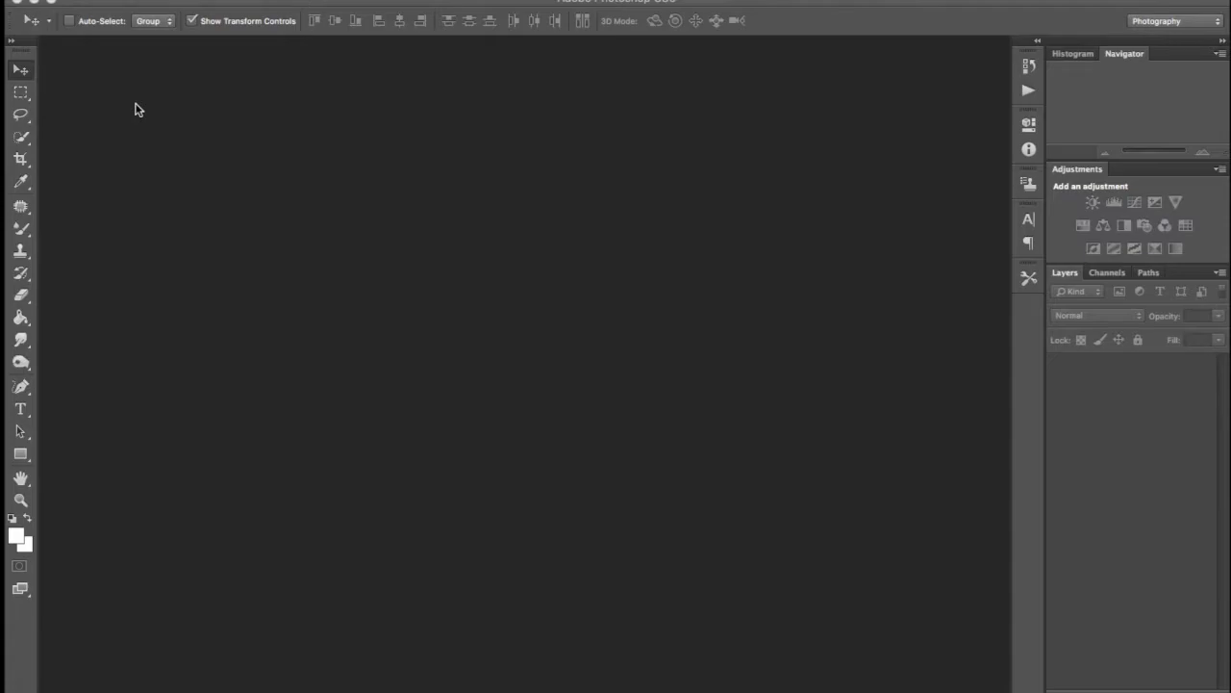
mouse_move(173, 69)
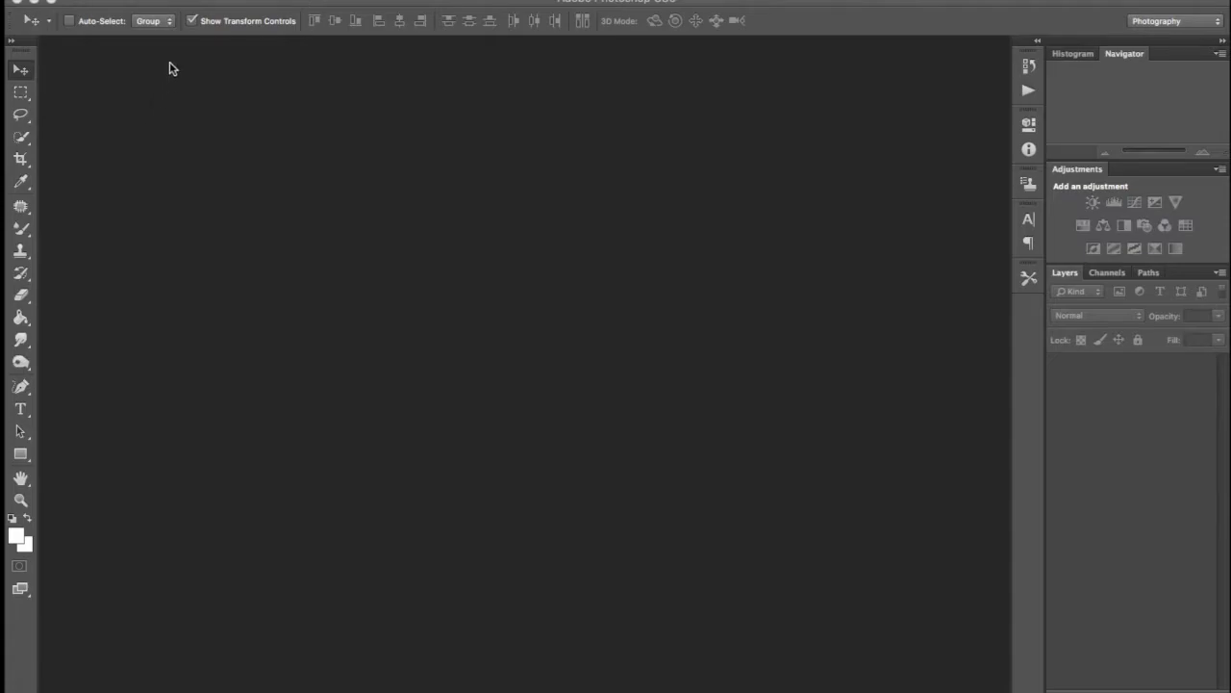
mouse_move(154, 4)
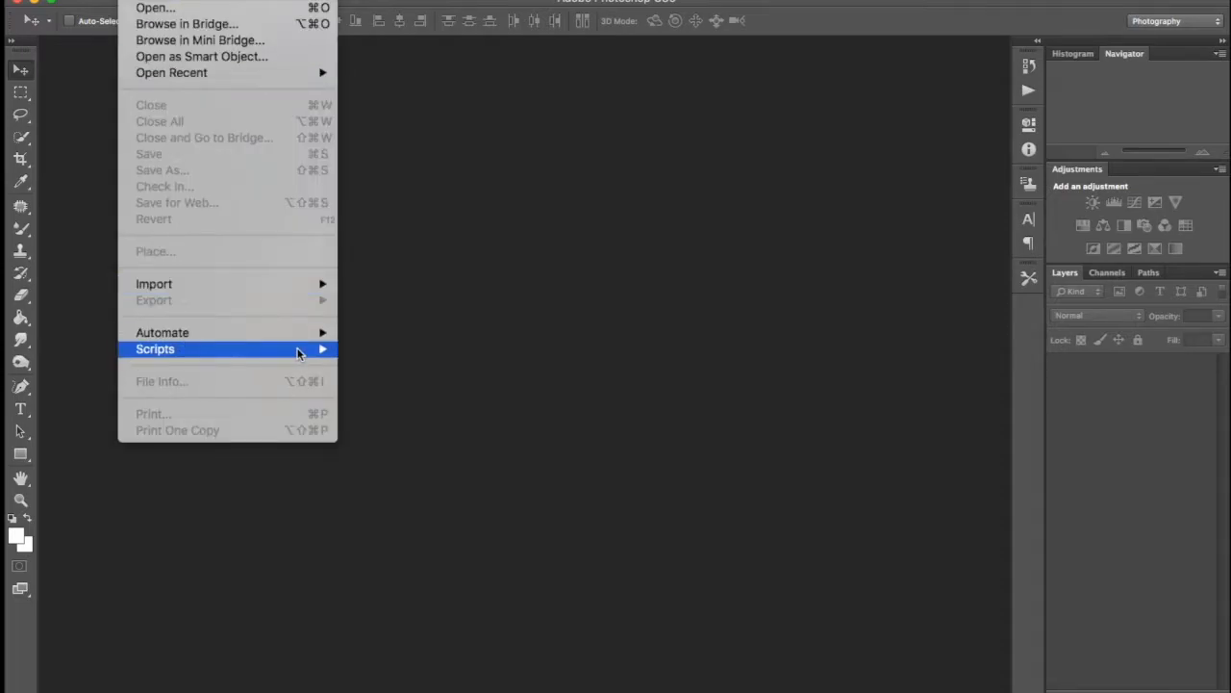
mouse_move(161, 331)
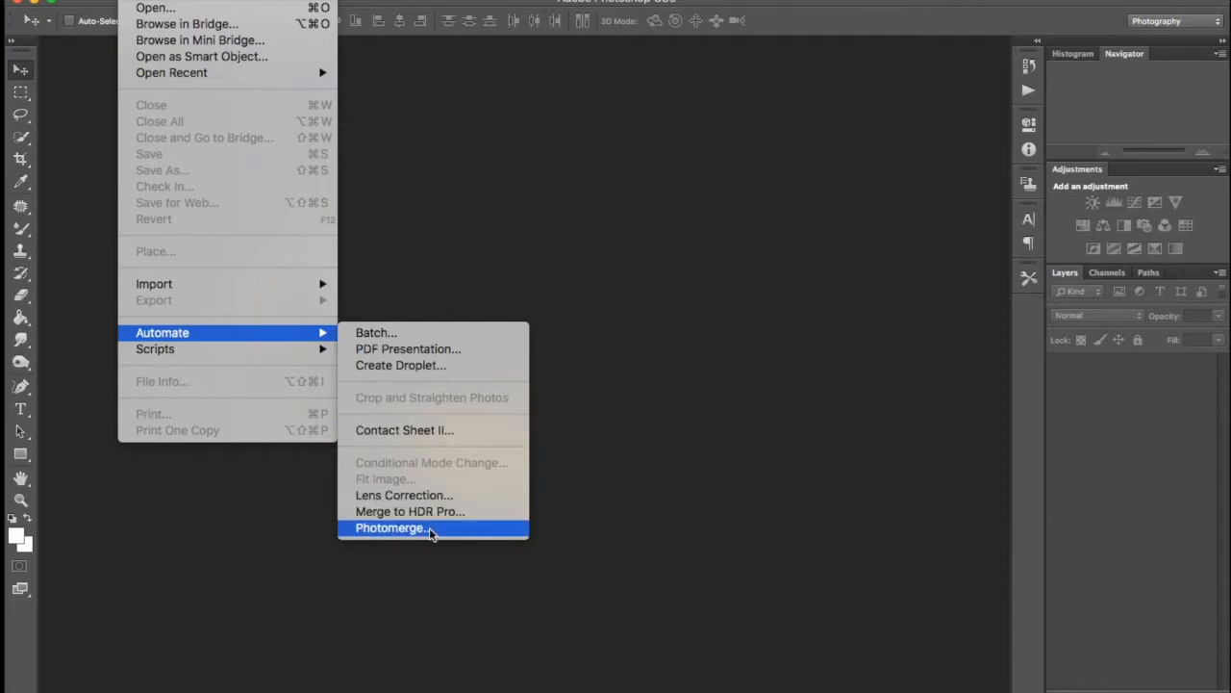
mouse_move(442, 534)
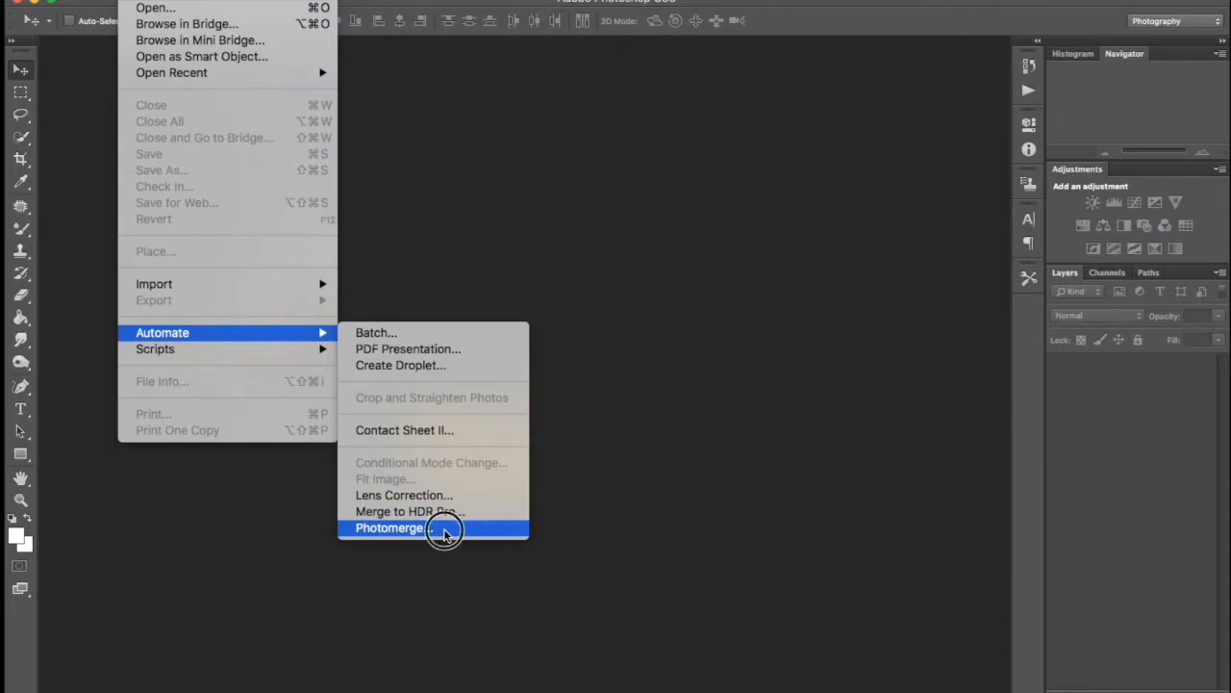
- Choose the Collage layout in Photomerge with Blend Images Together turned off
left_click(392, 527)
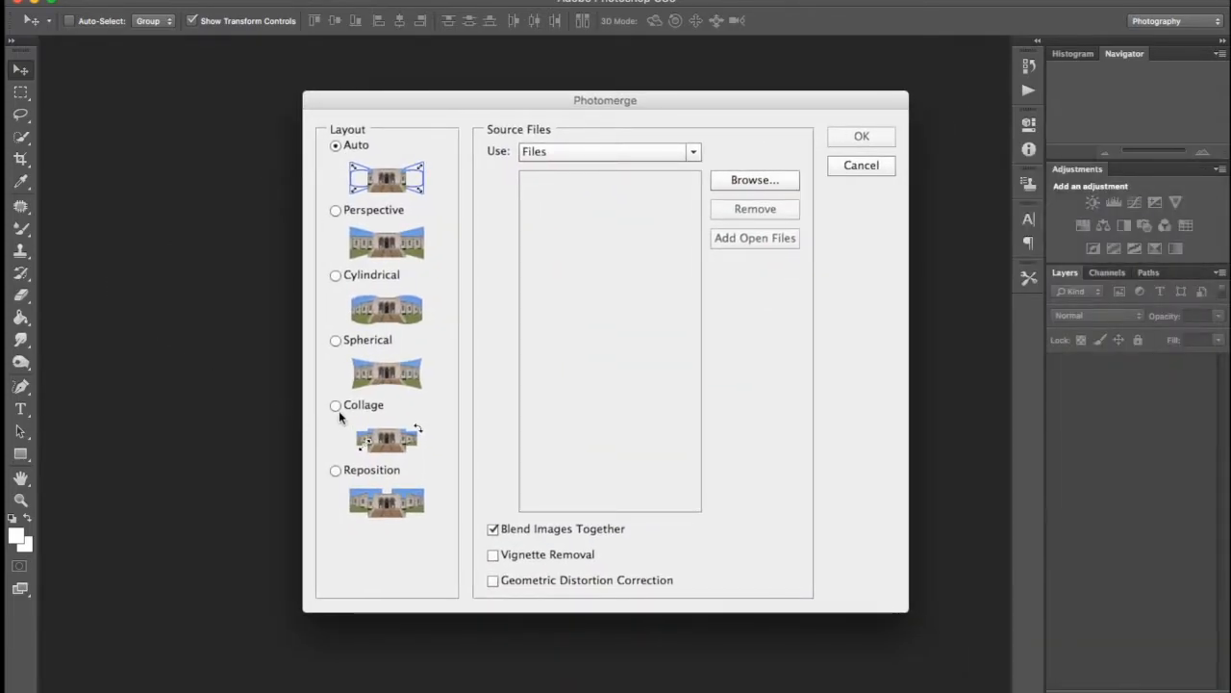
left_click(335, 404)
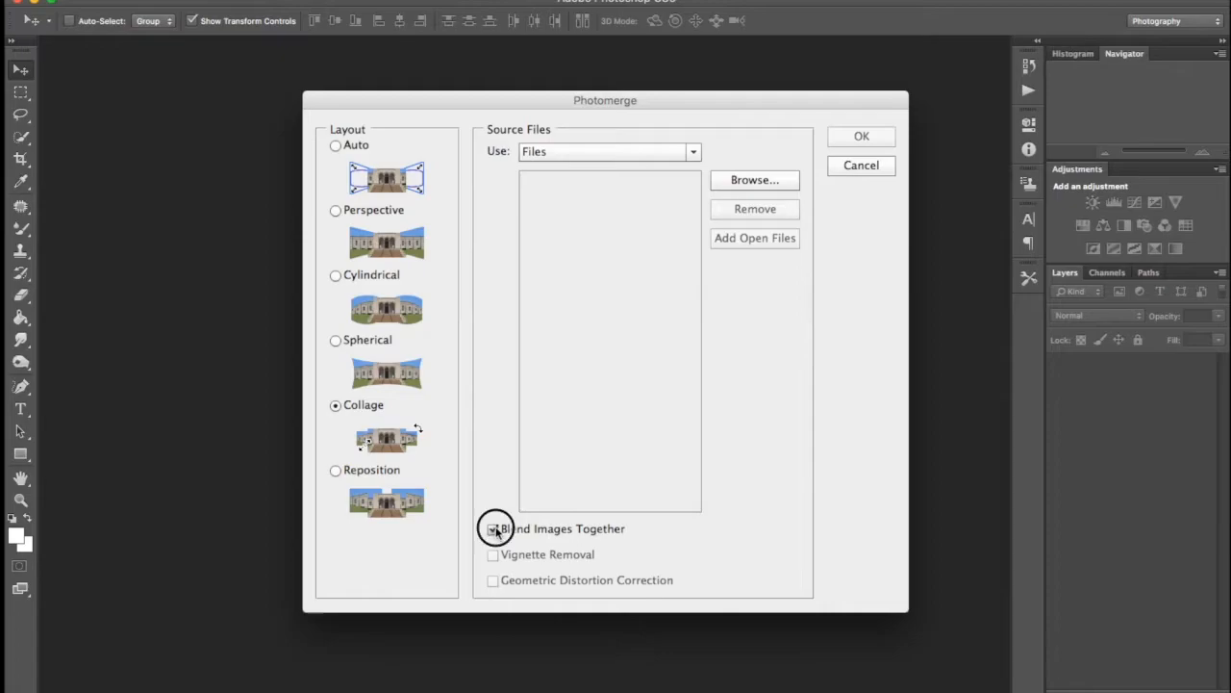
left_click(493, 527)
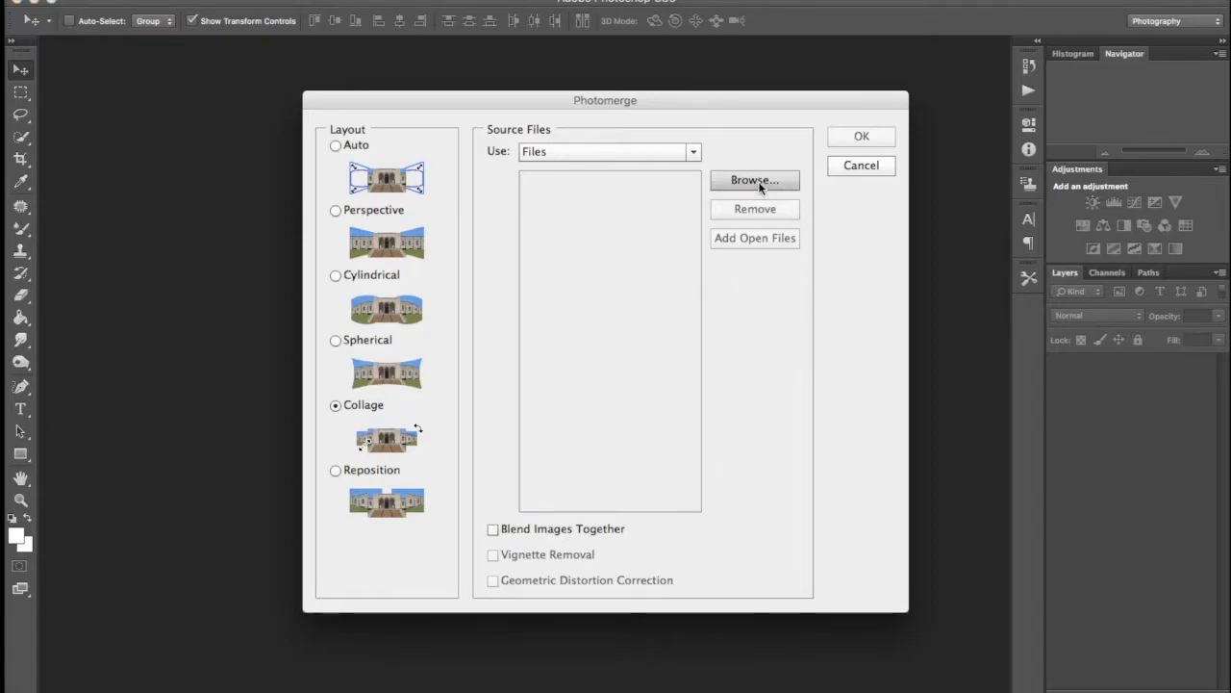
- Load IMG_9913 through IMG_9922 from disk as the Photomerge source files
left_click(754, 180)
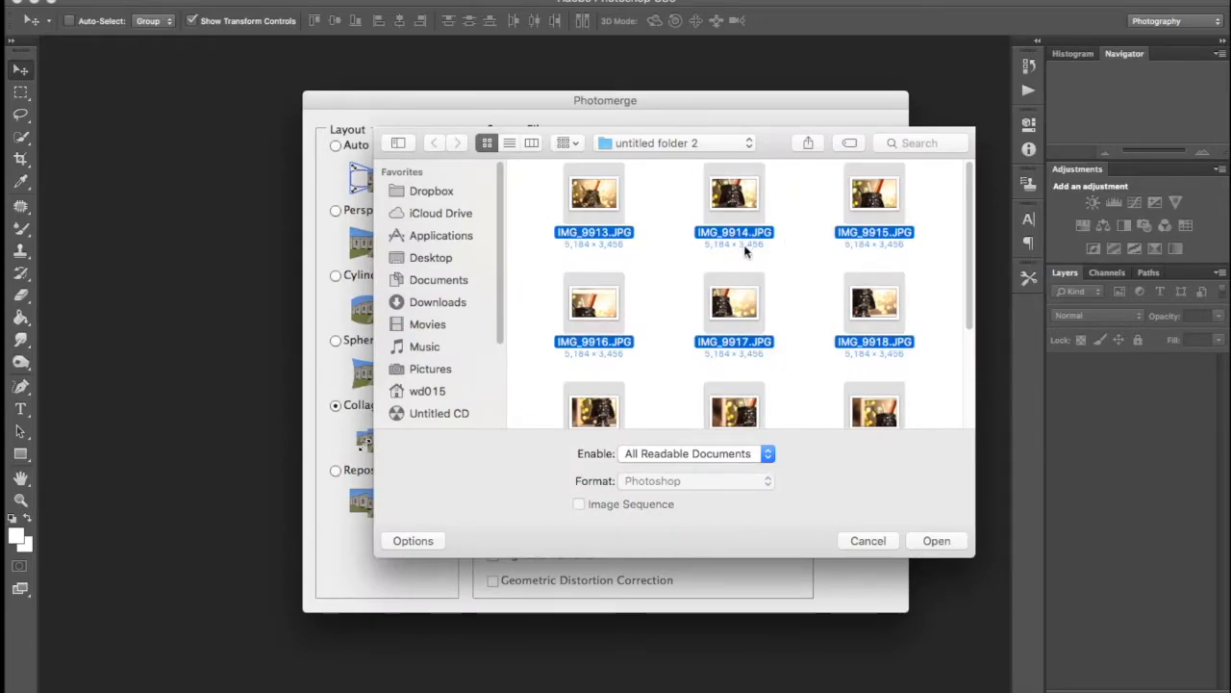
scroll("down", 3)
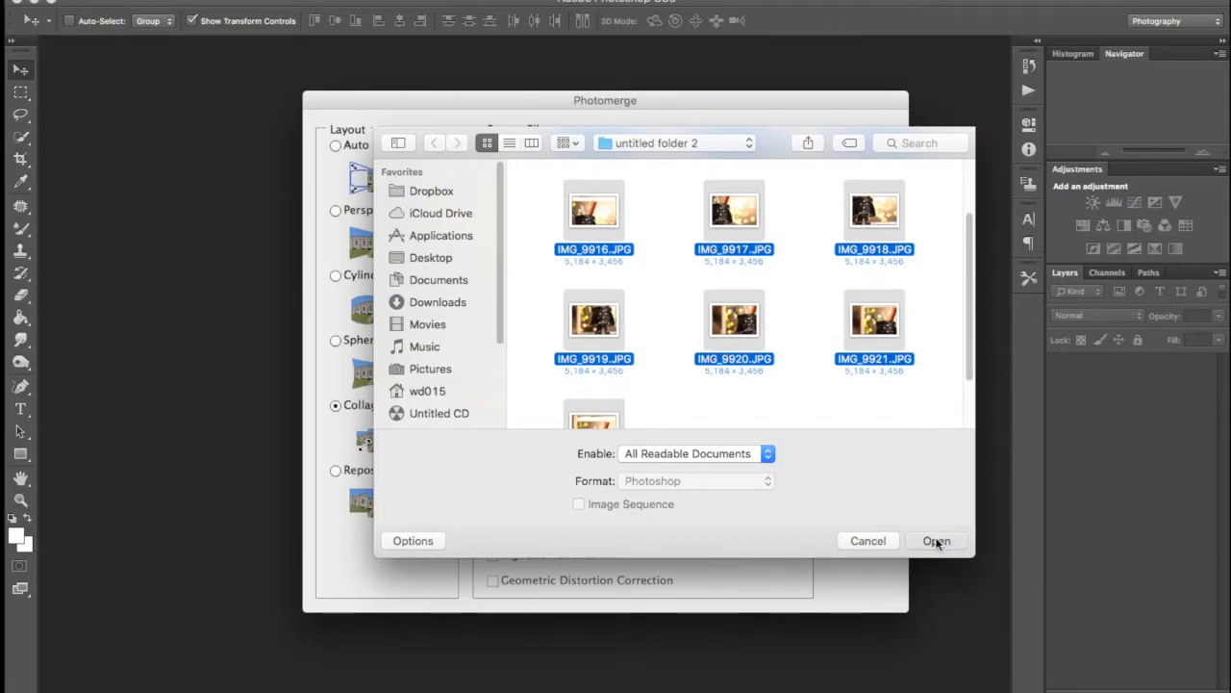
left_click(935, 539)
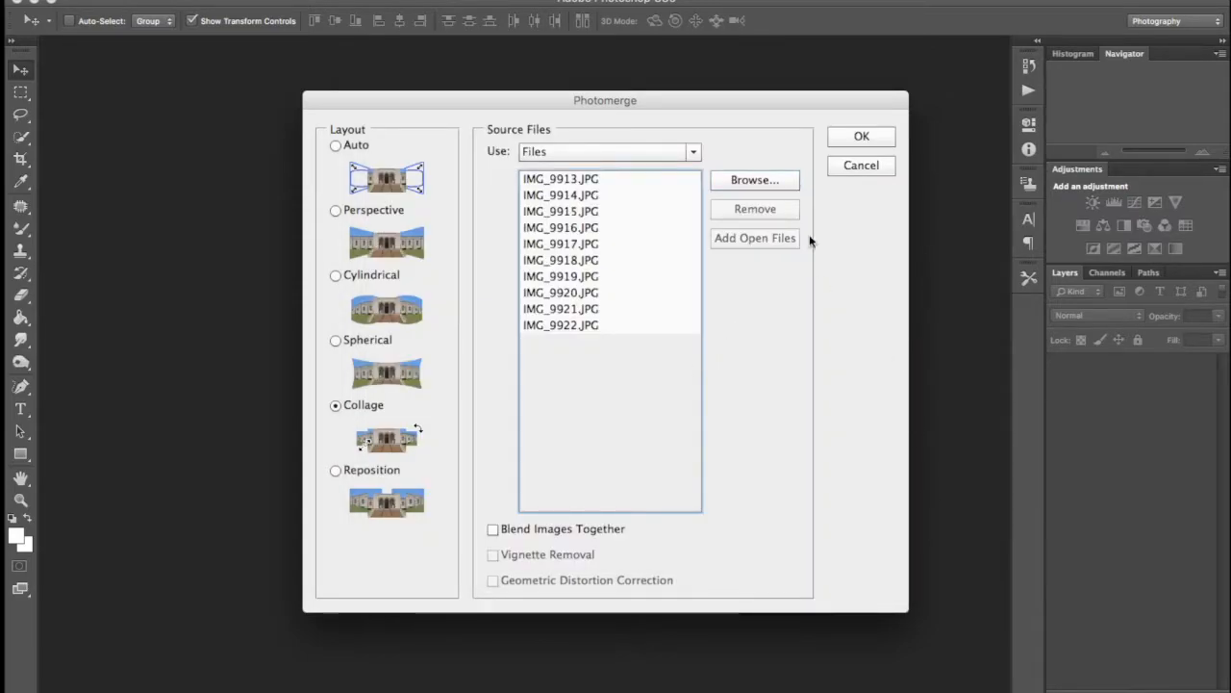
- Run the Photomerge to build a collage document with the ten photos as overlapping layers
left_click(862, 135)
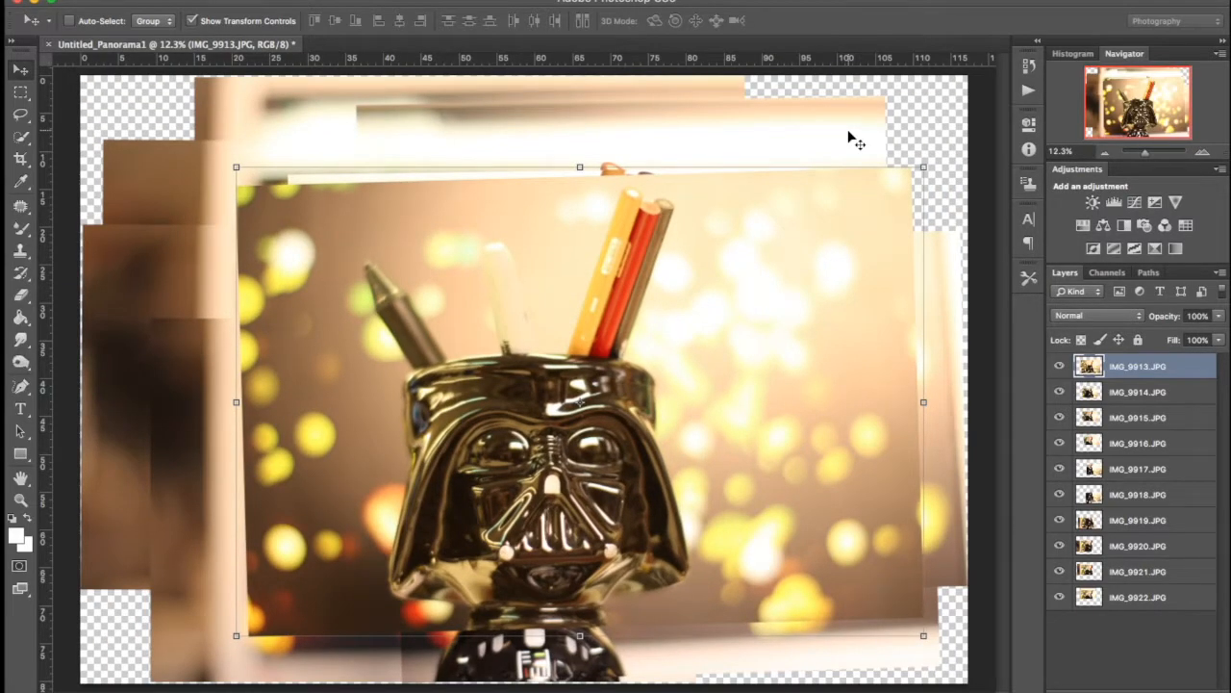
mouse_move(587, 369)
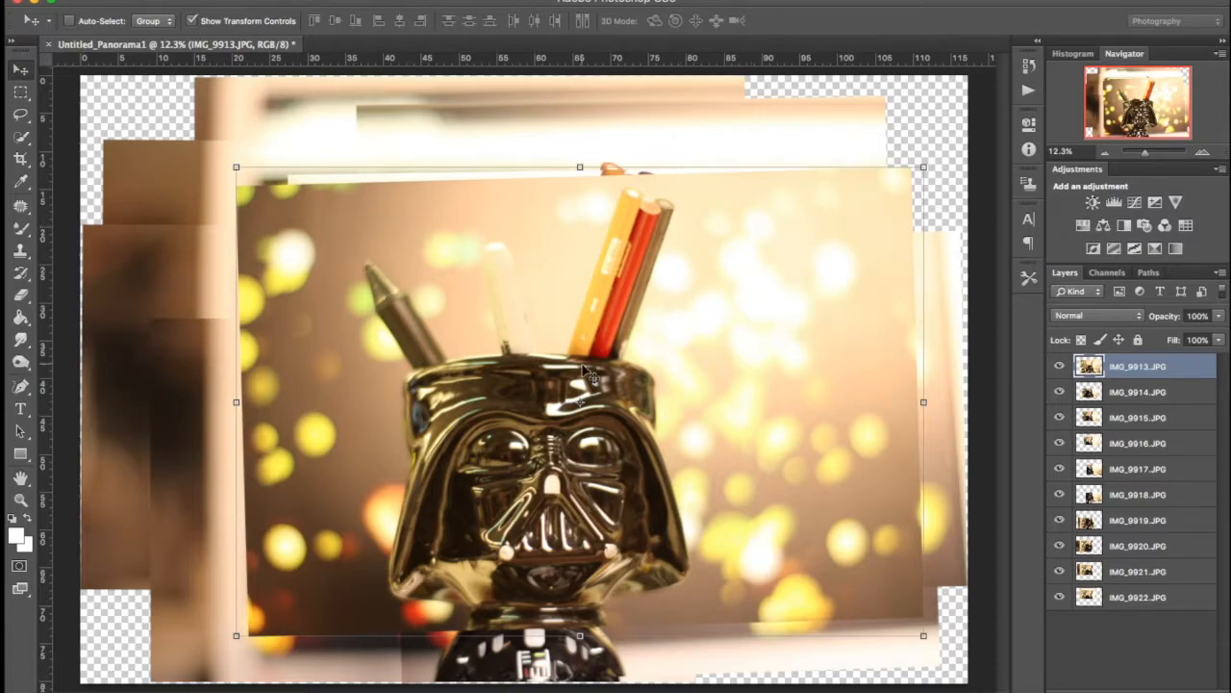
mouse_move(419, 86)
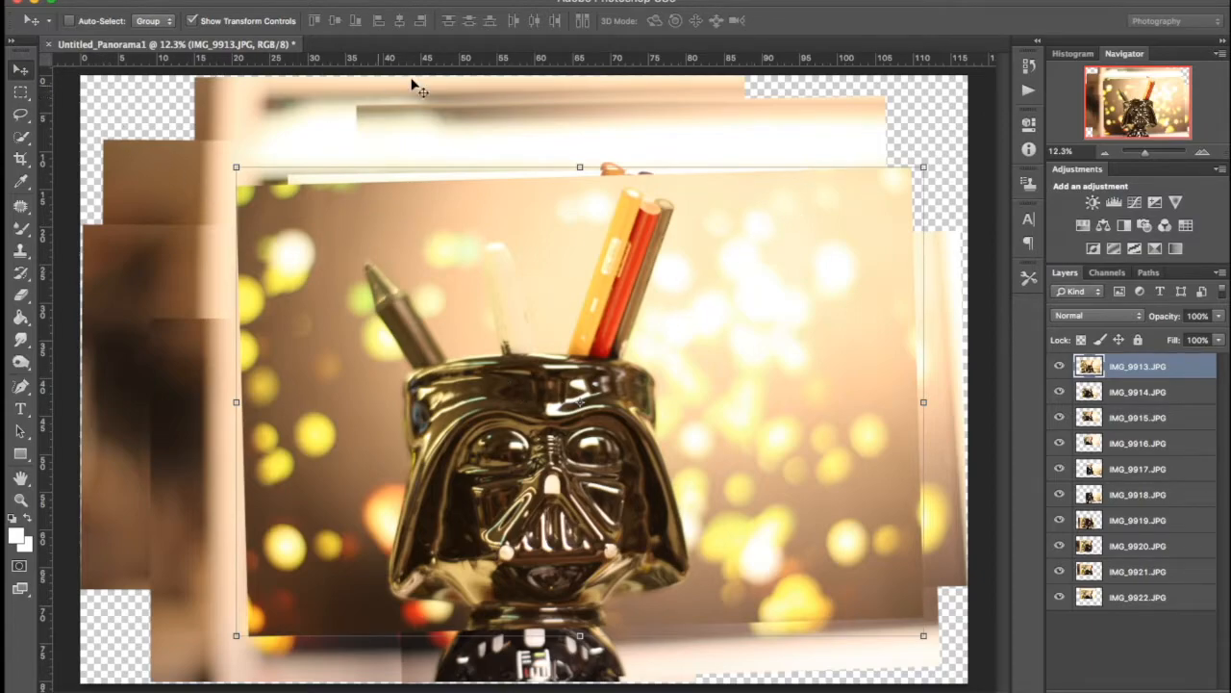
mouse_move(466, 427)
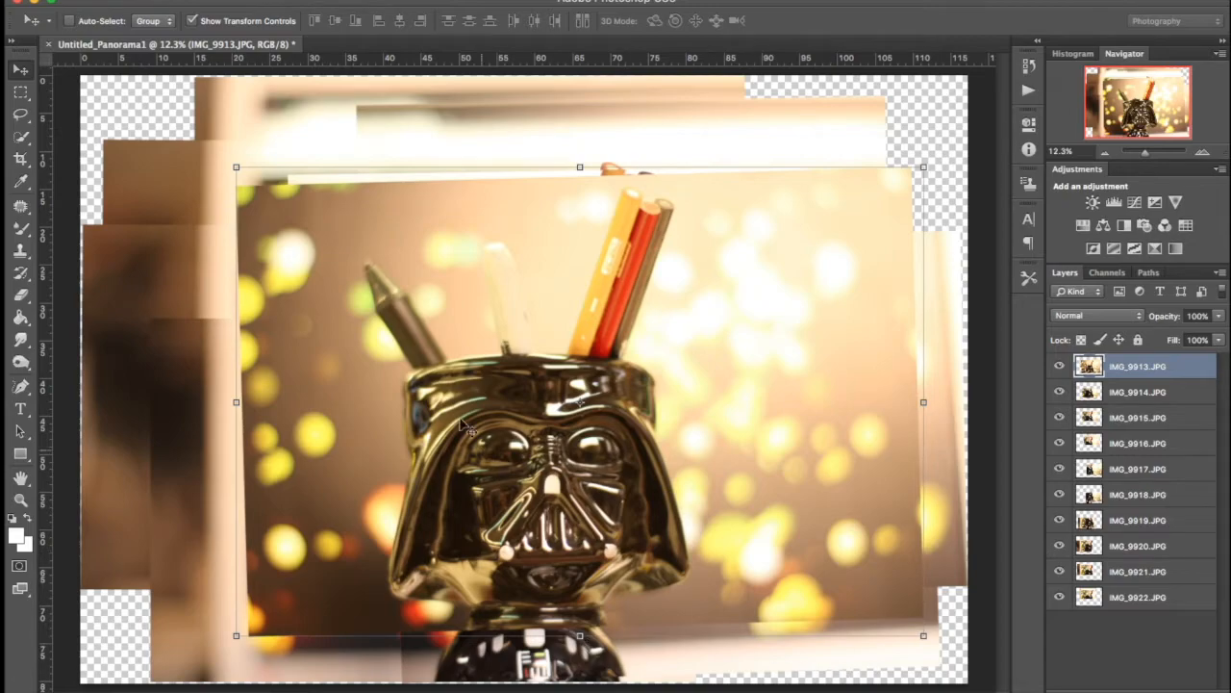
mouse_move(454, 392)
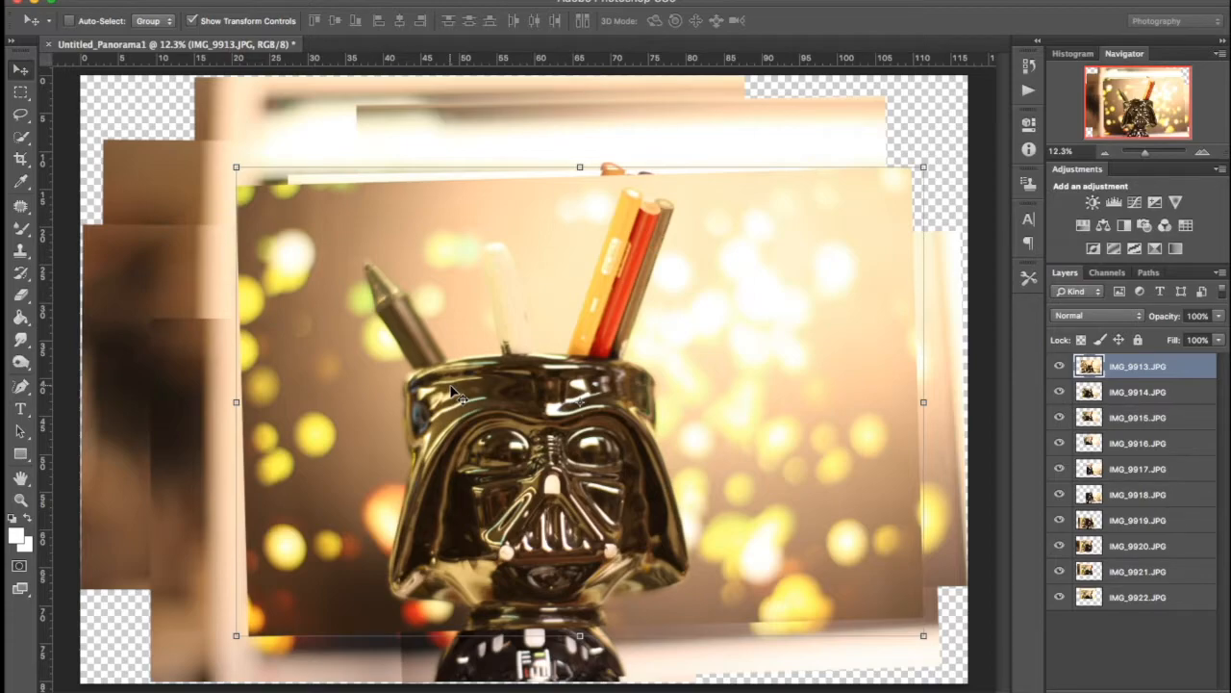
mouse_move(942, 123)
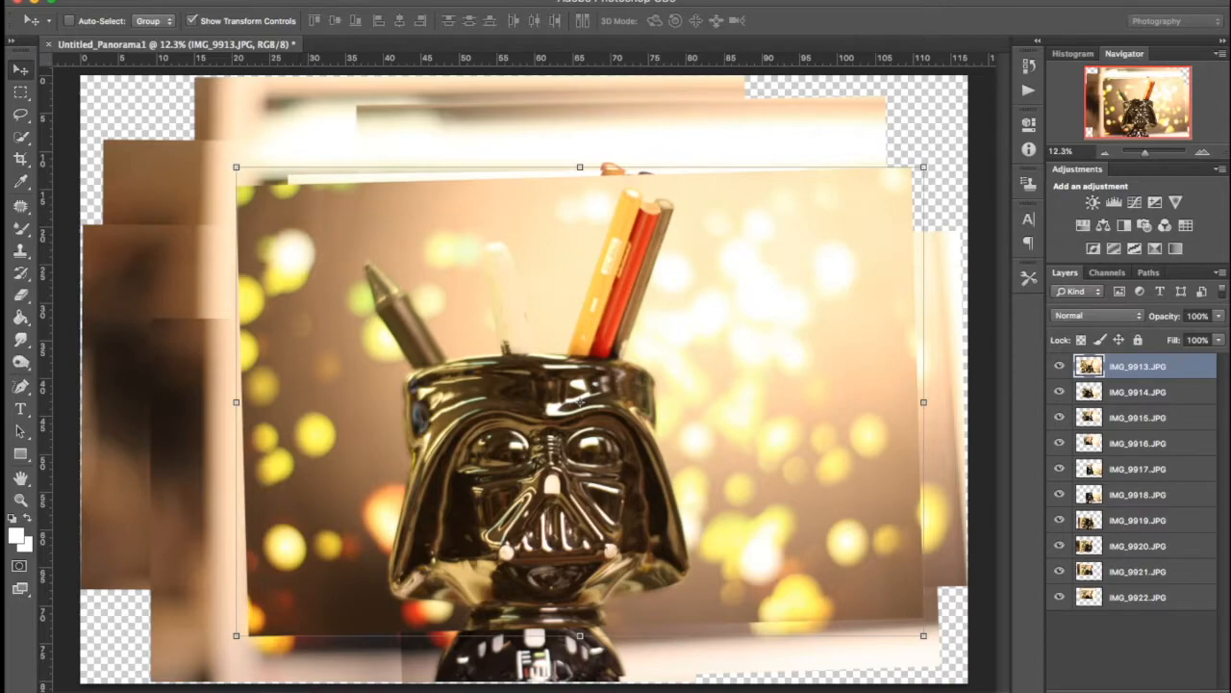
mouse_move(746, 404)
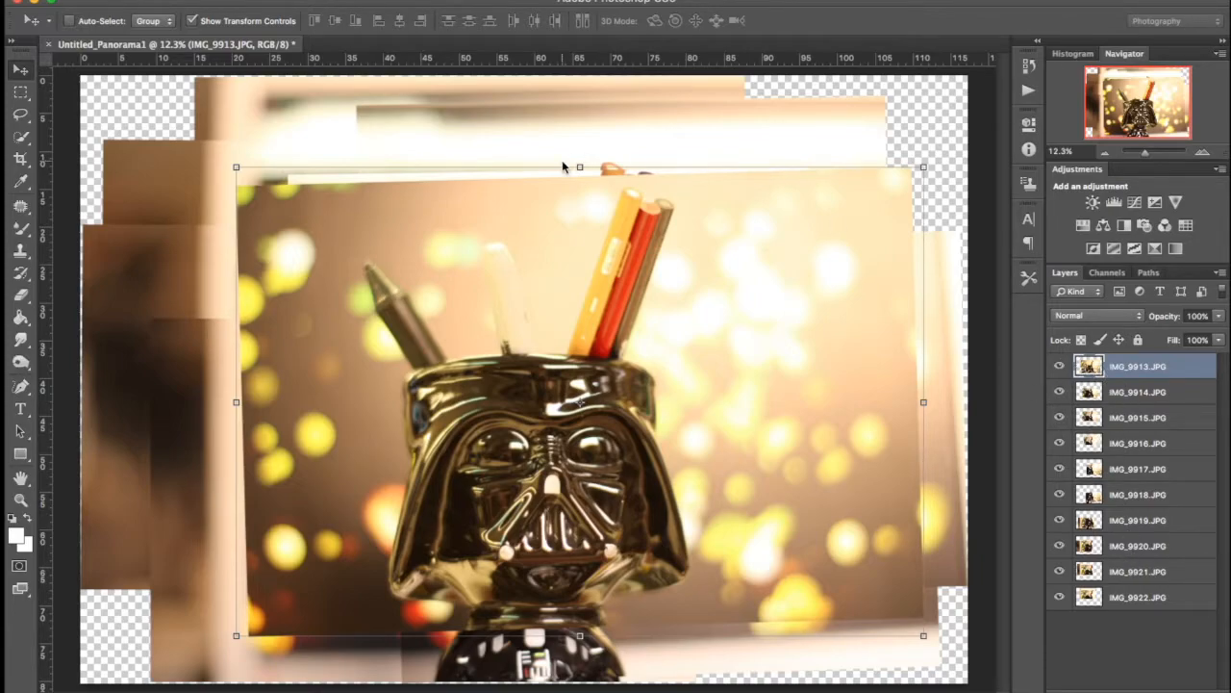
mouse_move(208, 6)
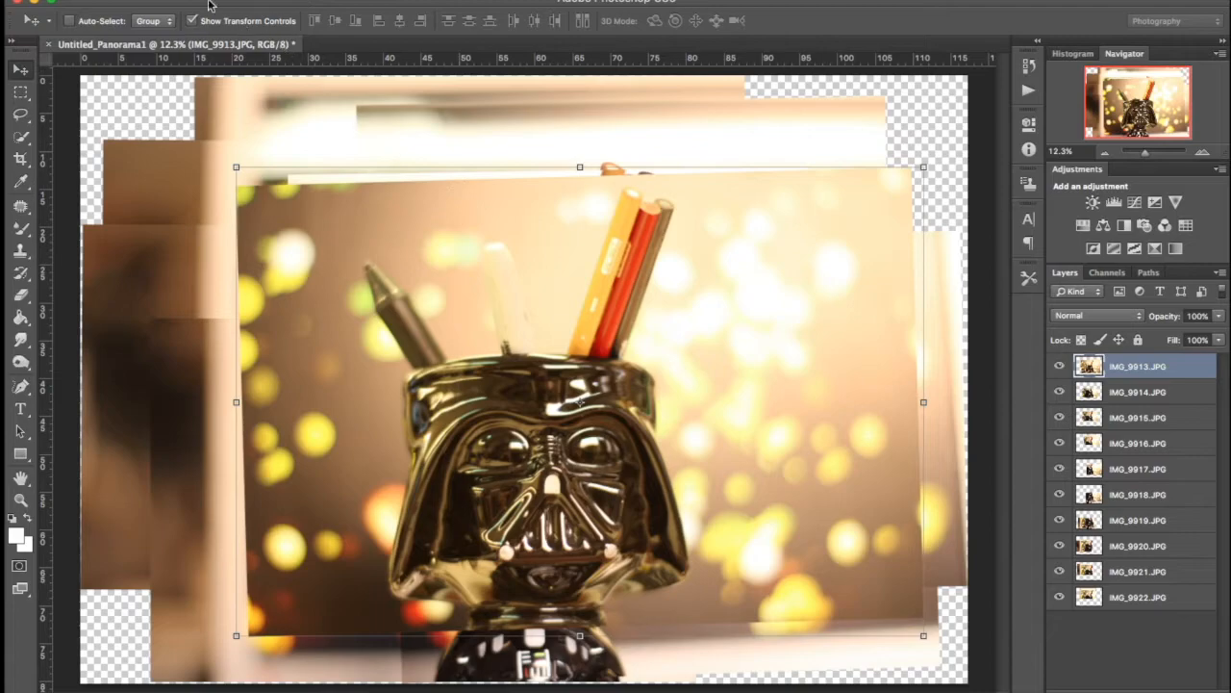
- Add a 20 px white stroke inside the edges of the top photo IMG_9913
left_click(241, 4)
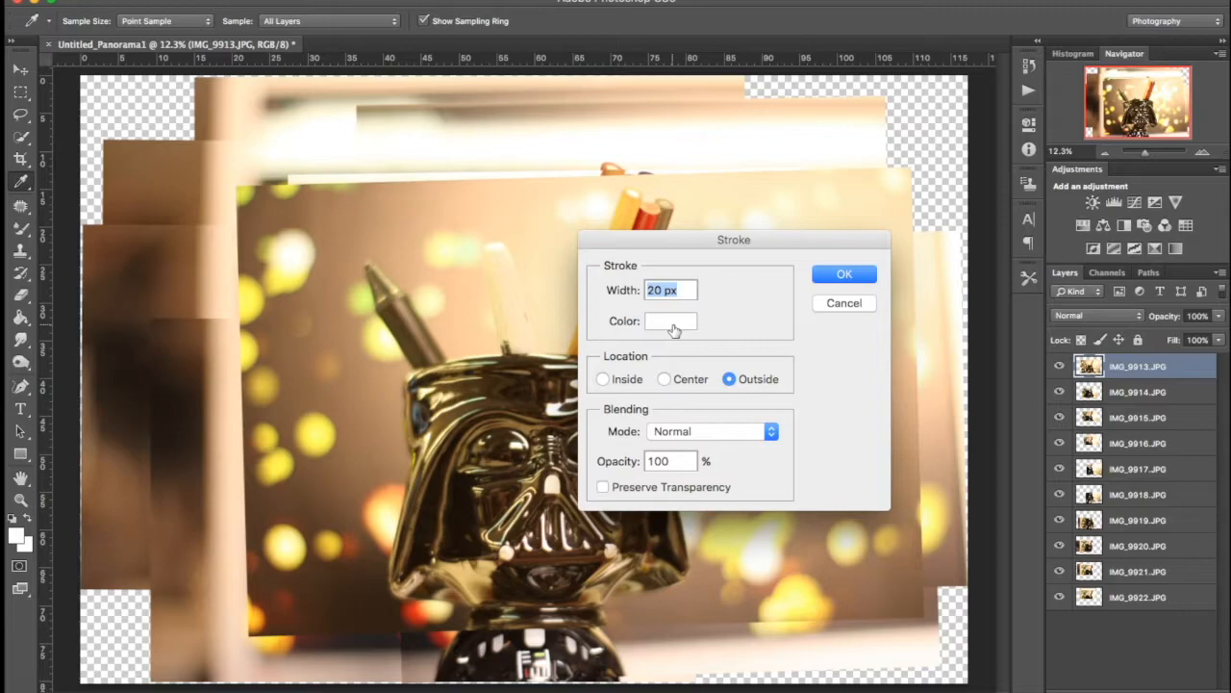
left_click(602, 377)
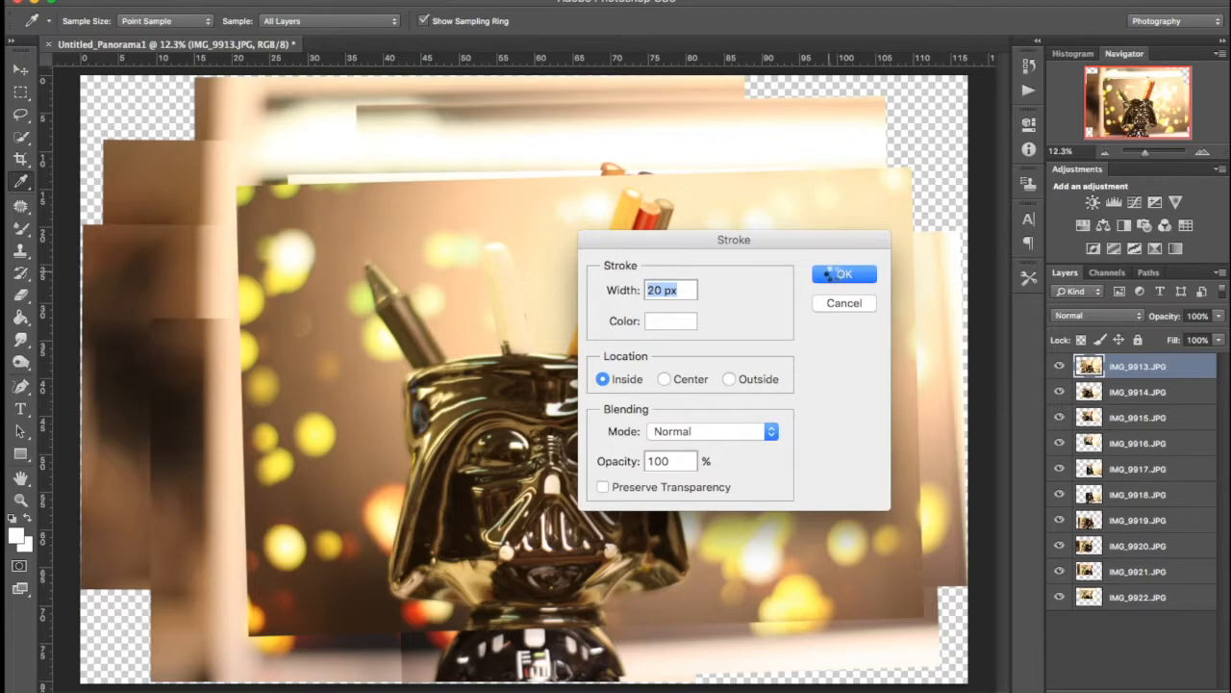
left_click(843, 273)
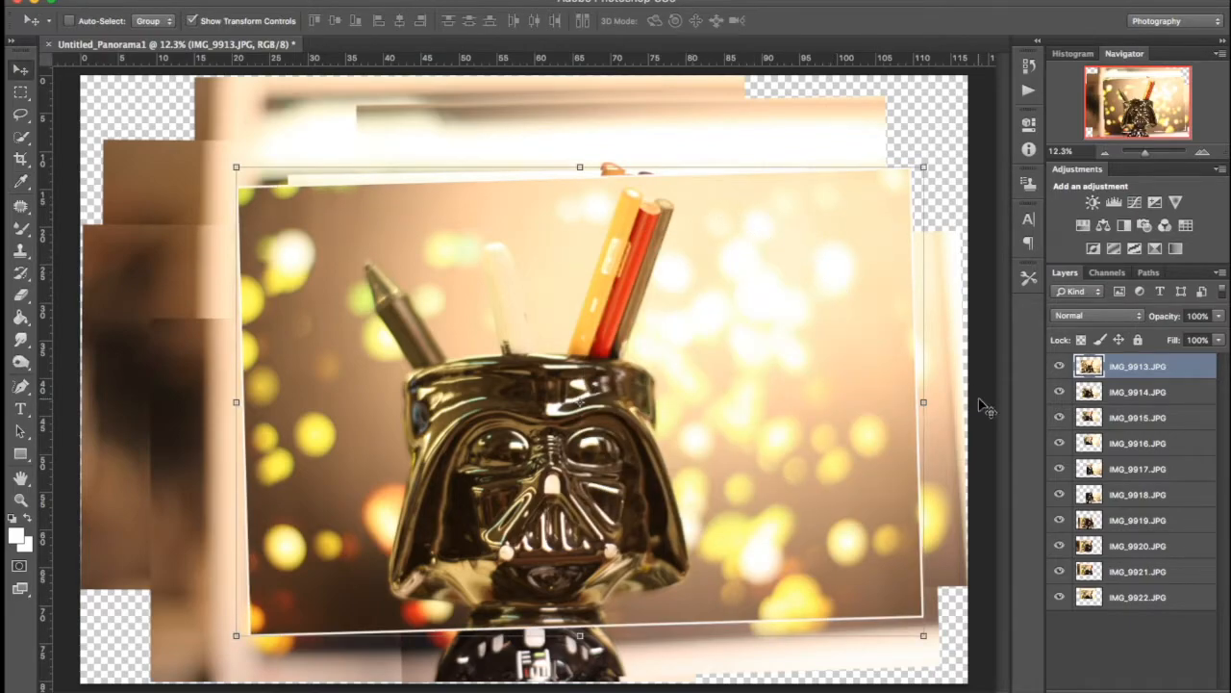
mouse_move(592, 664)
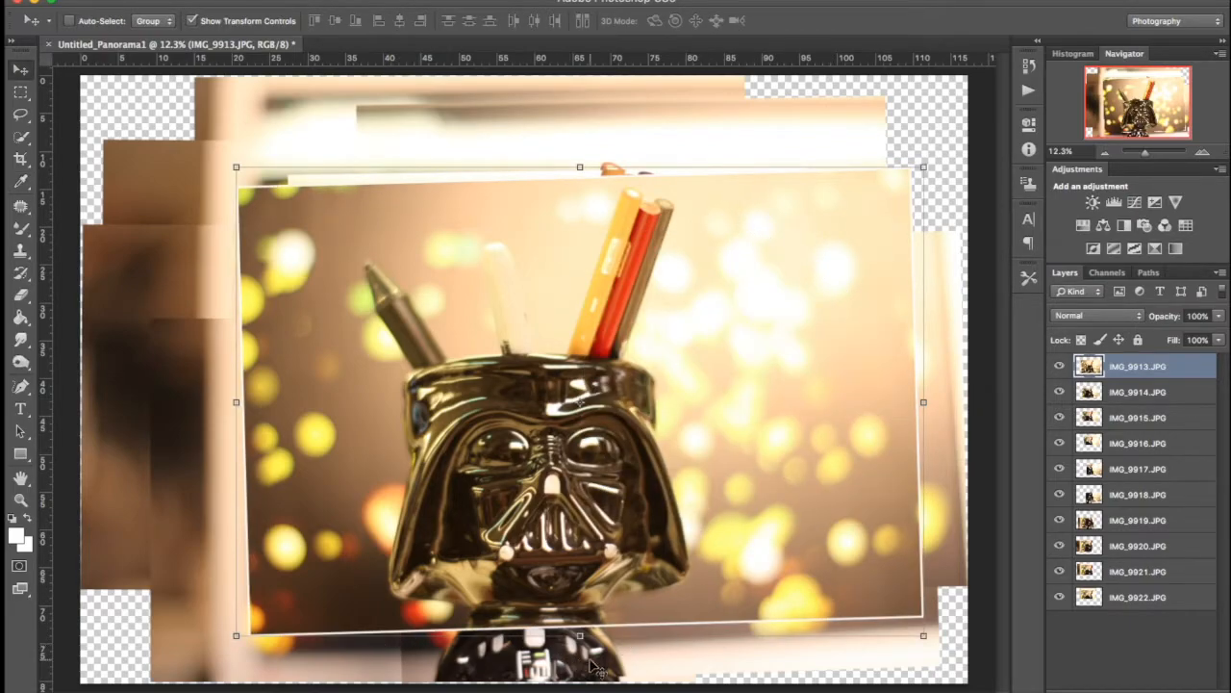
mouse_move(781, 311)
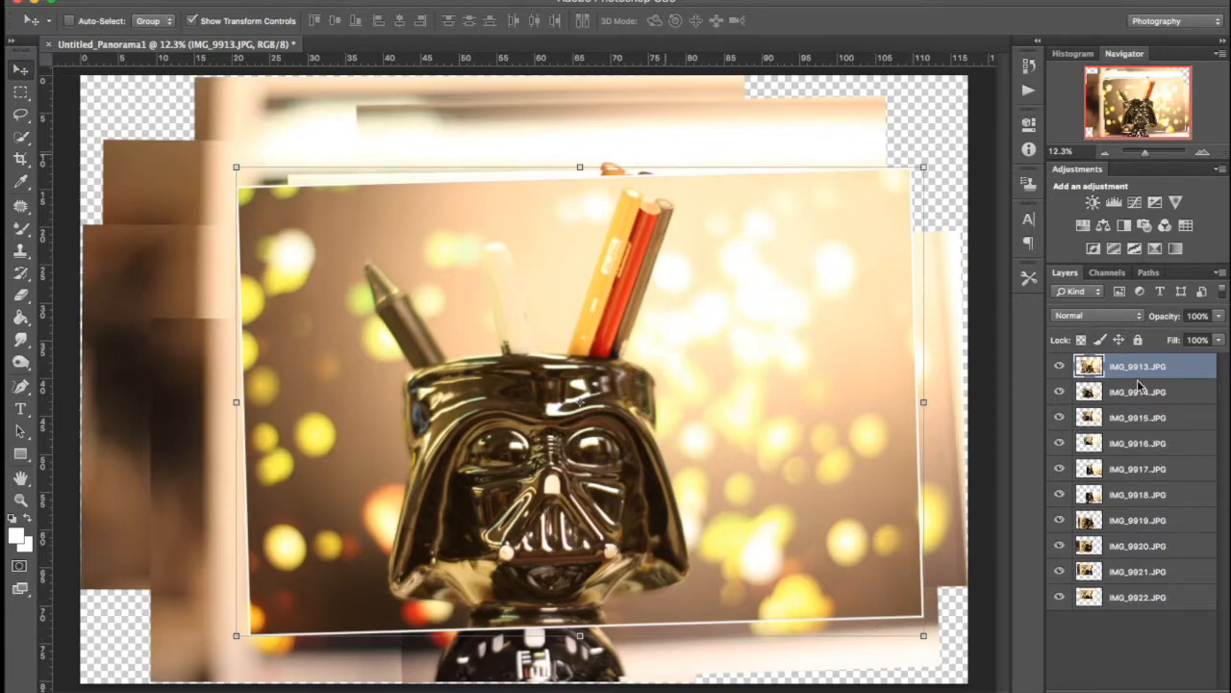
- Add a Drop Shadow layer style to the bordered IMG_9913.JPG layer
right_click(1139, 366)
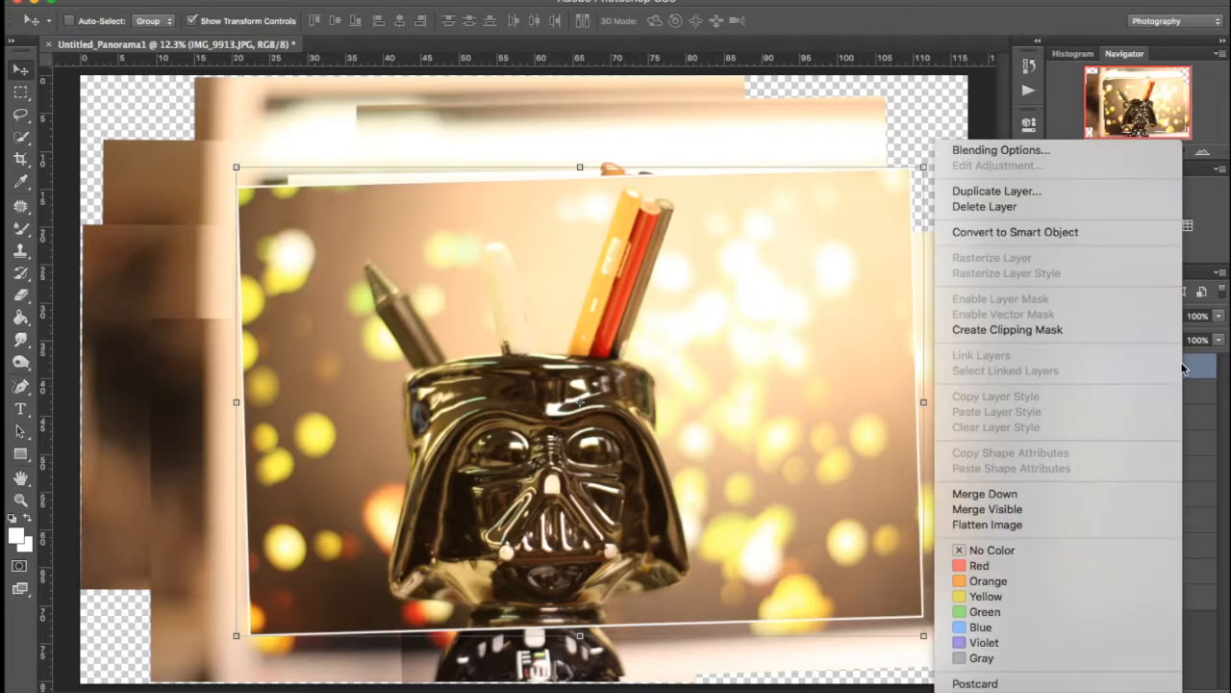
mouse_move(1000, 150)
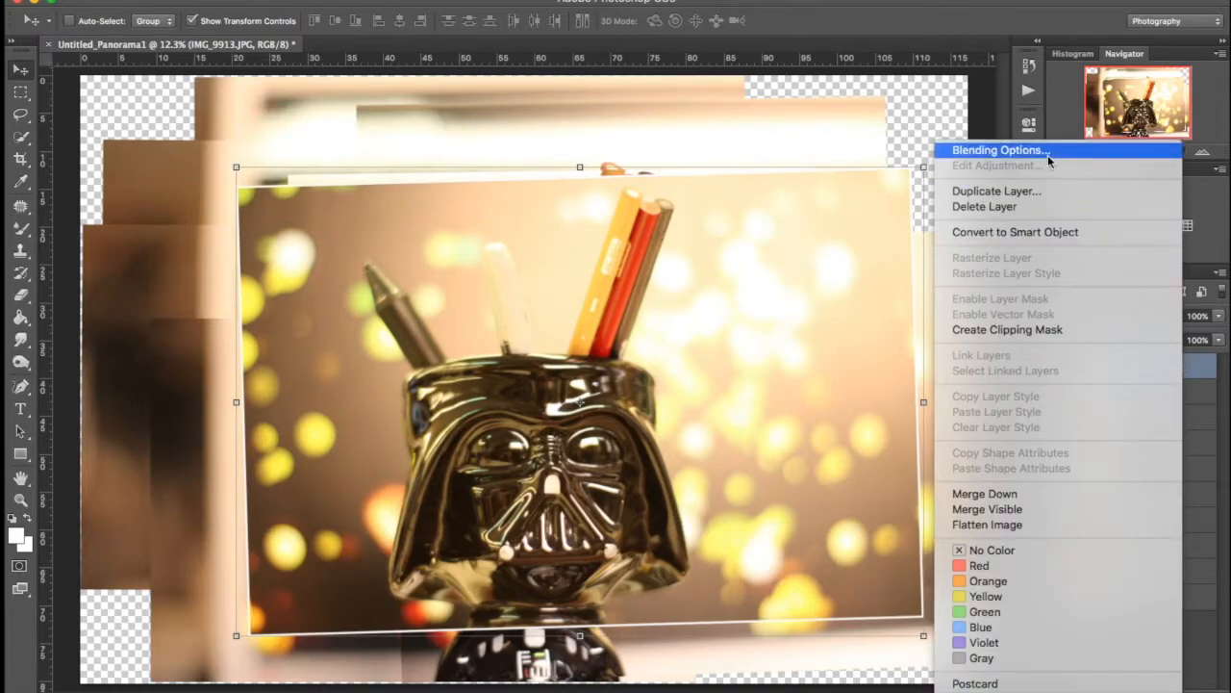
mouse_move(1043, 162)
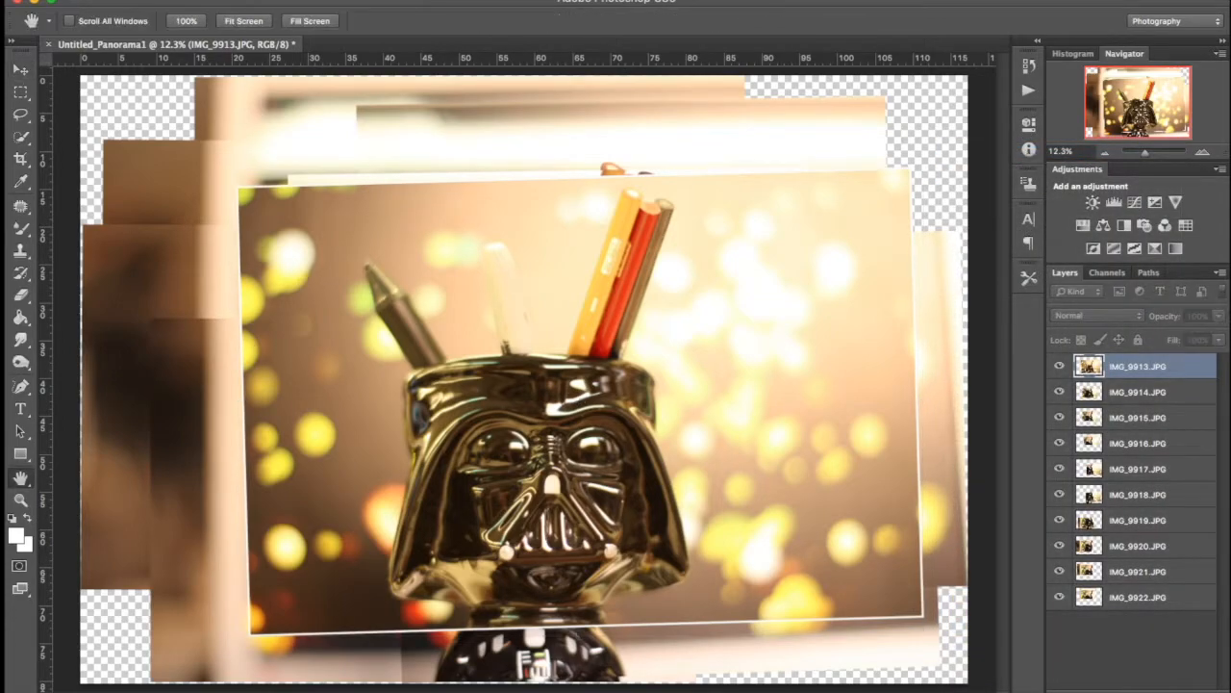
double_click(1135, 366)
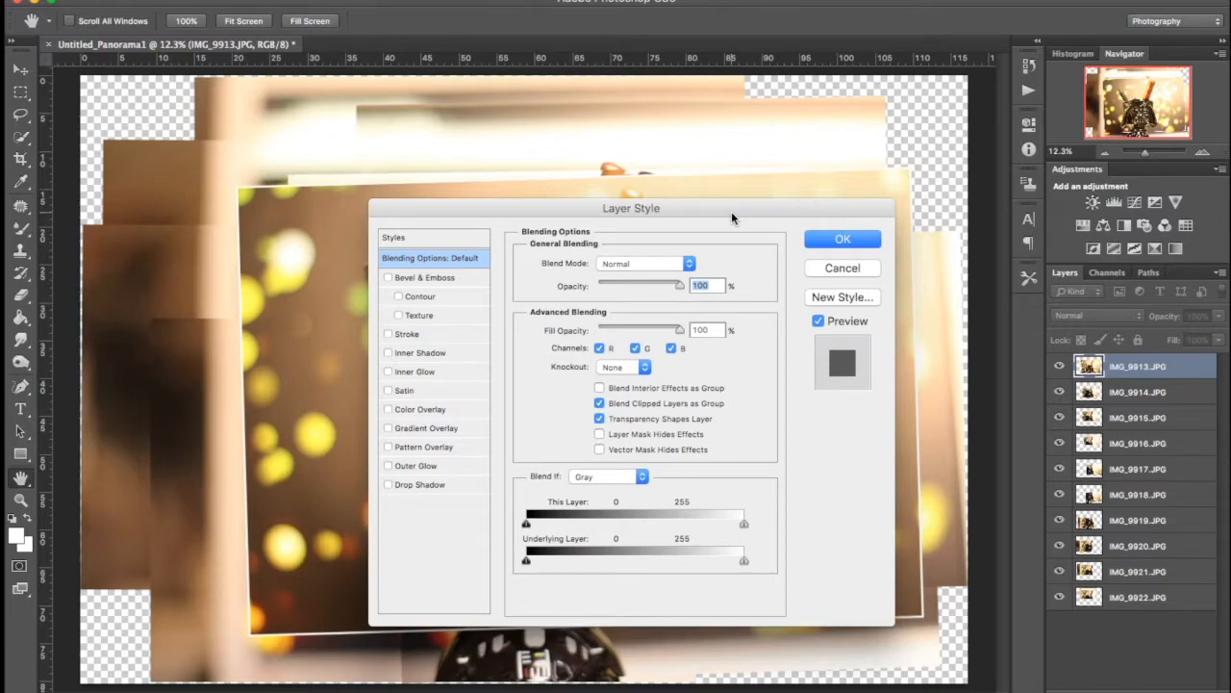
left_click_drag(631, 207, 835, 246)
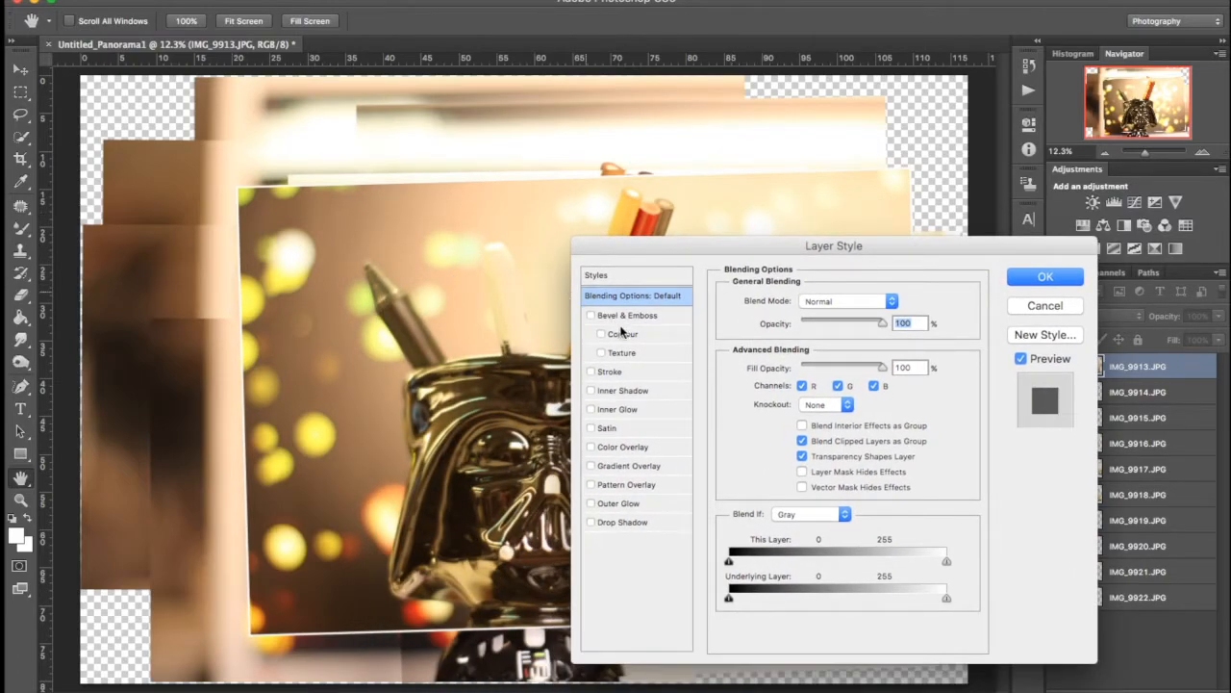
mouse_move(589, 378)
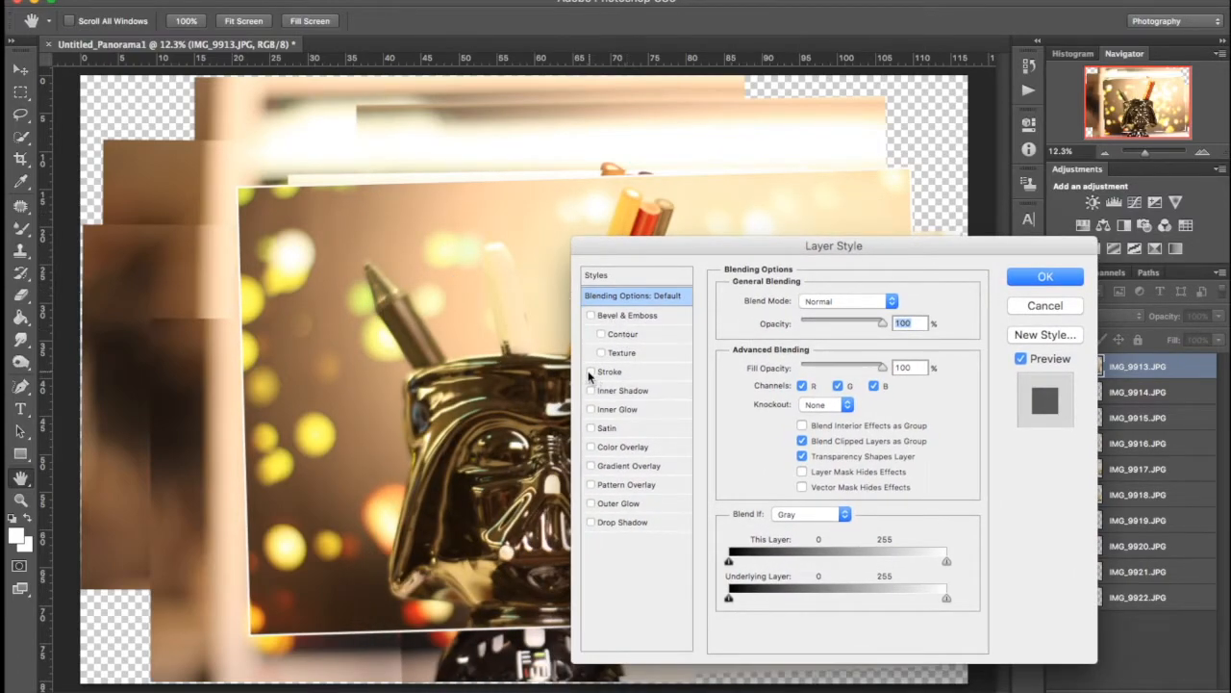
mouse_move(619, 515)
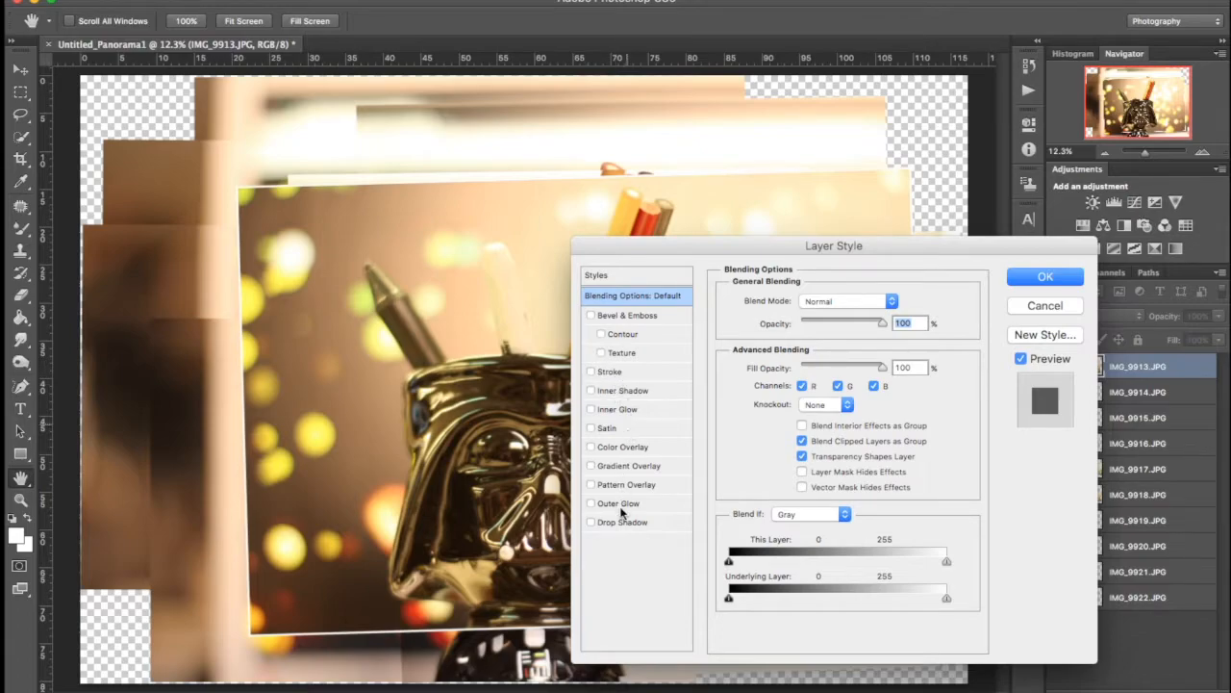
left_click(590, 521)
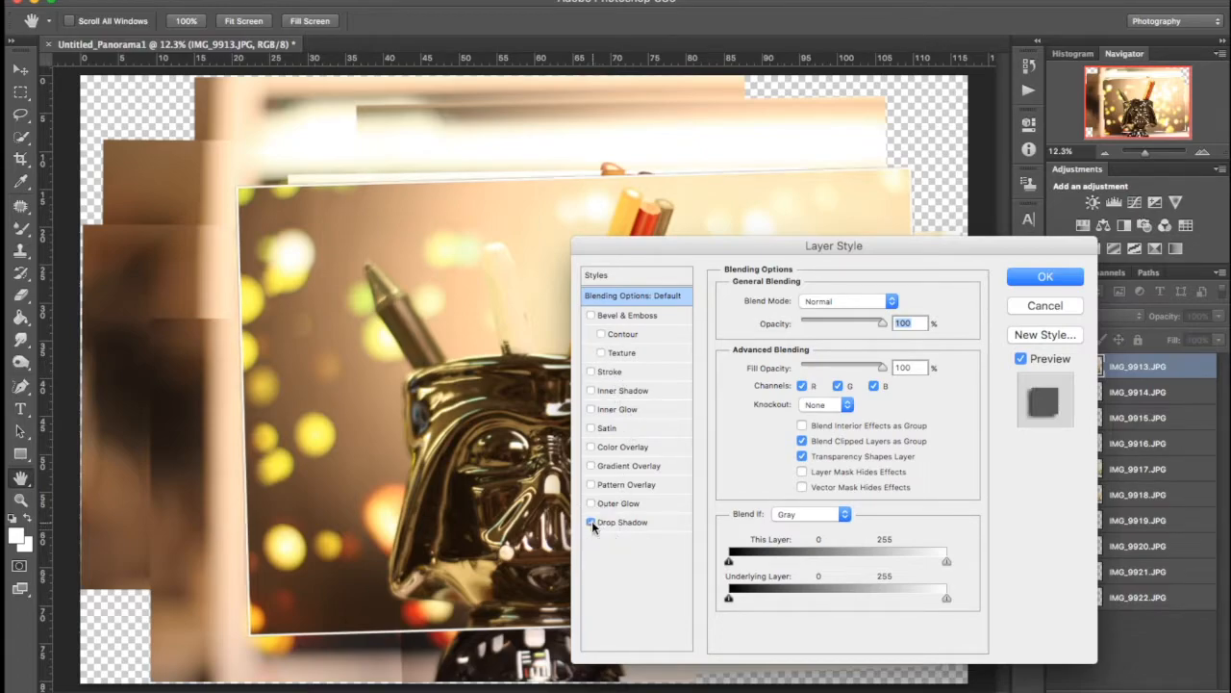
left_click(590, 521)
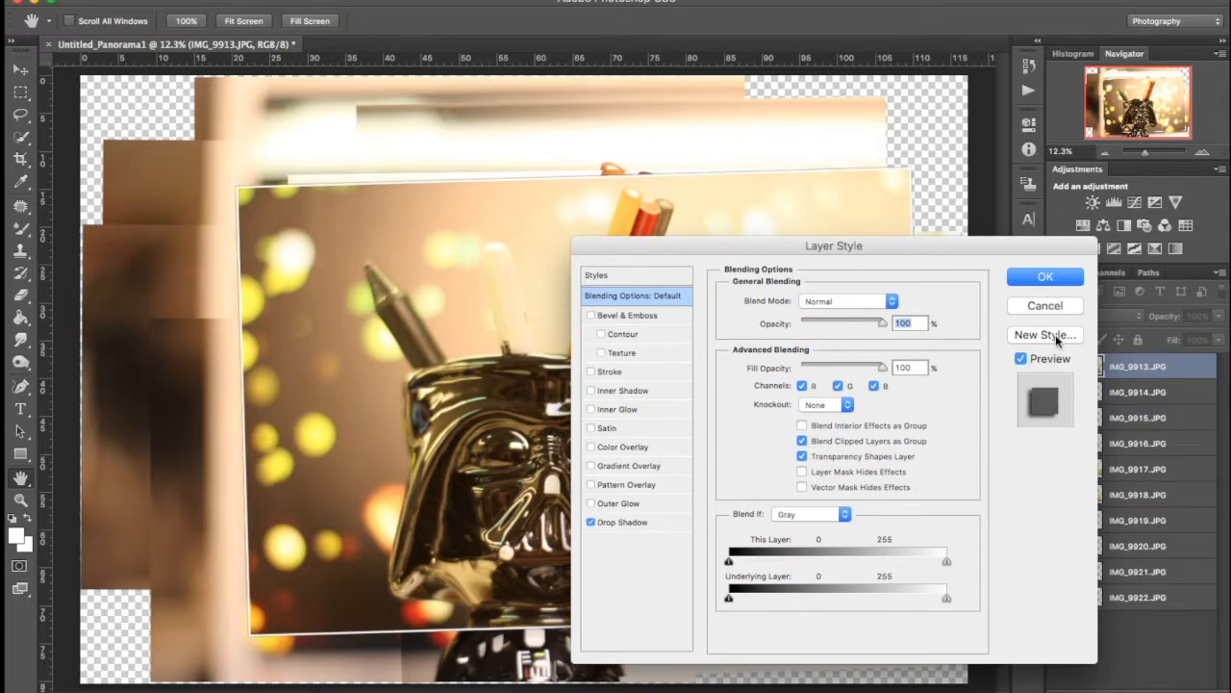
left_click(1045, 277)
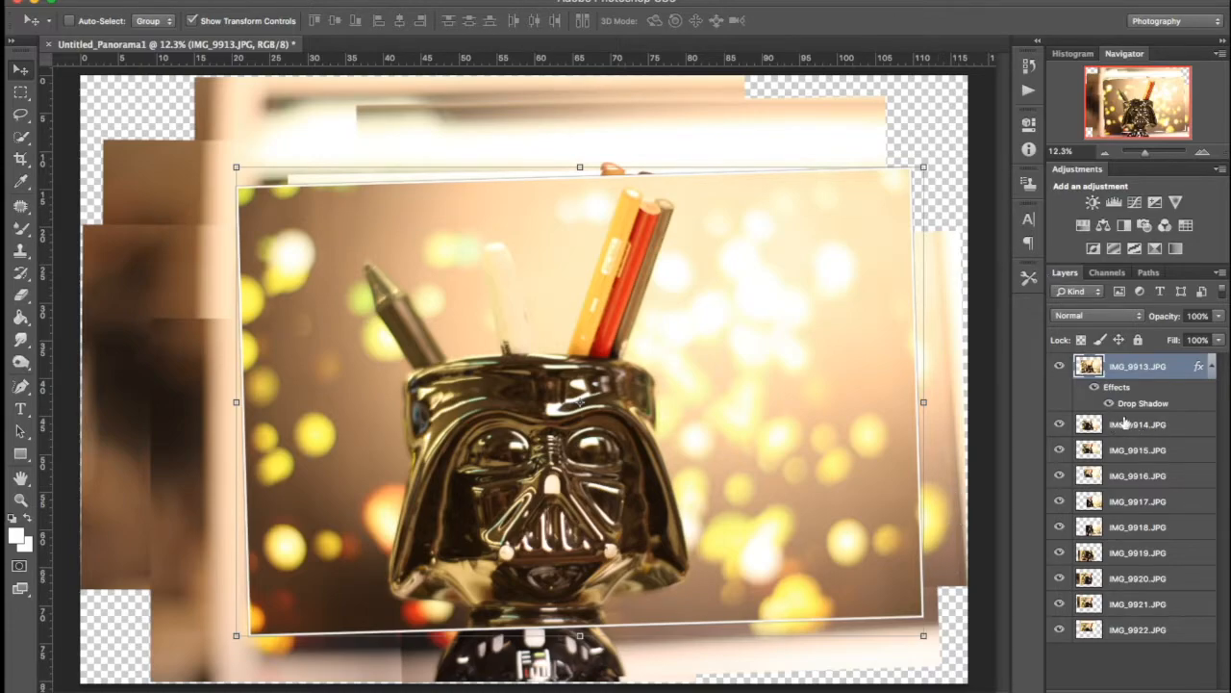
- Add a Drop Shadow layer style to IMG_9914.JPG via its Blending Options
left_click(1139, 425)
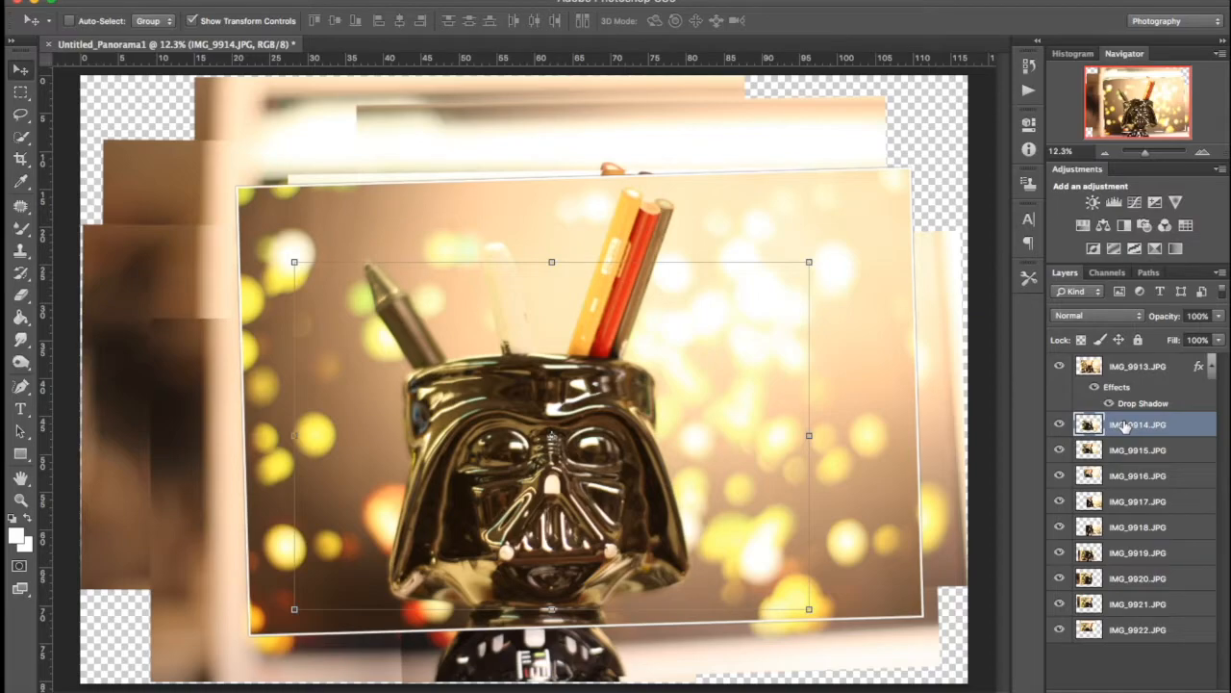
right_click(1138, 425)
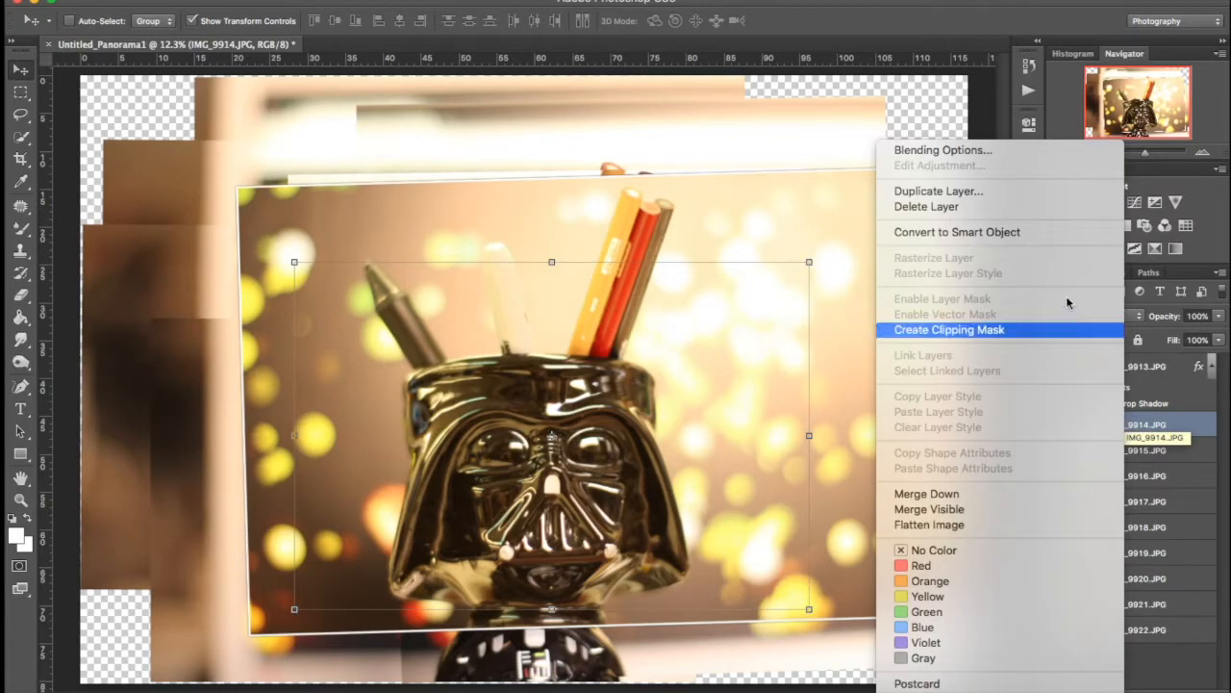
left_click(943, 150)
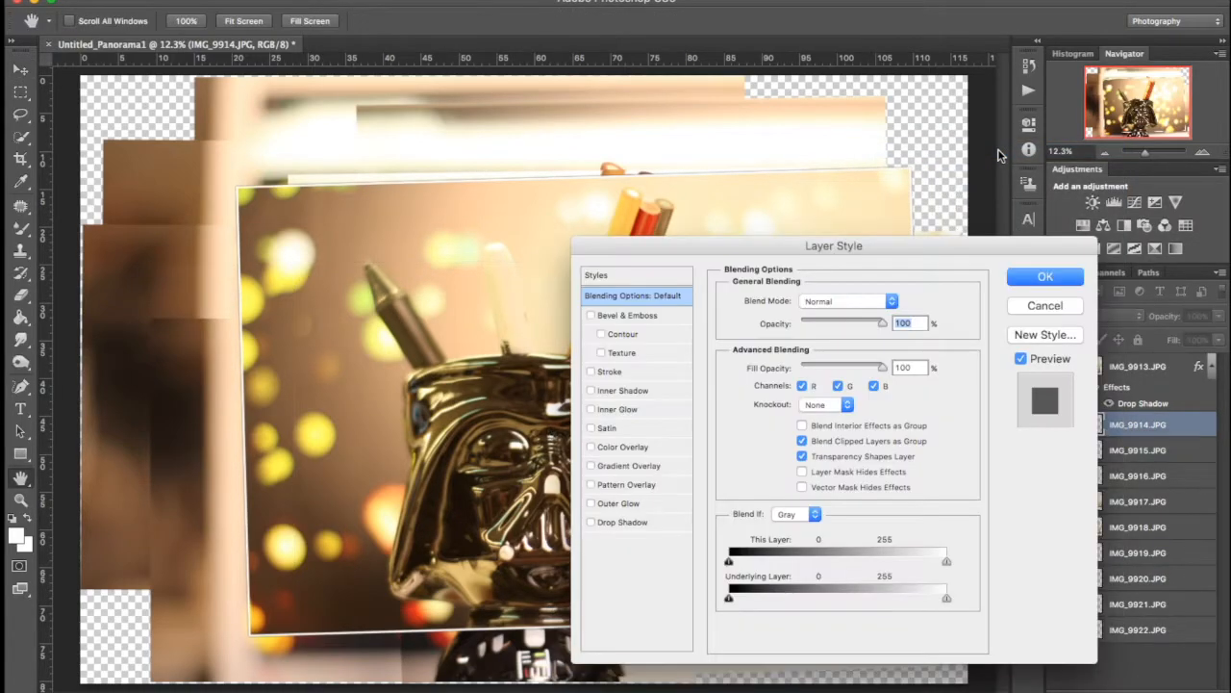
left_click(624, 521)
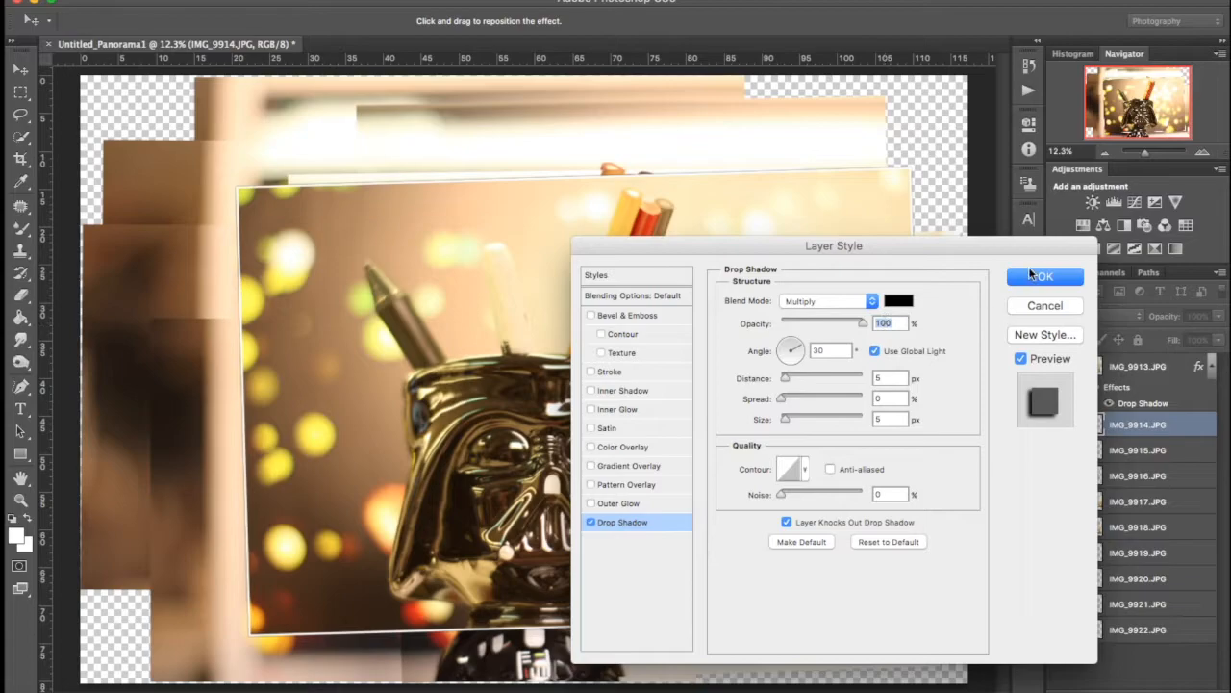
left_click(1042, 277)
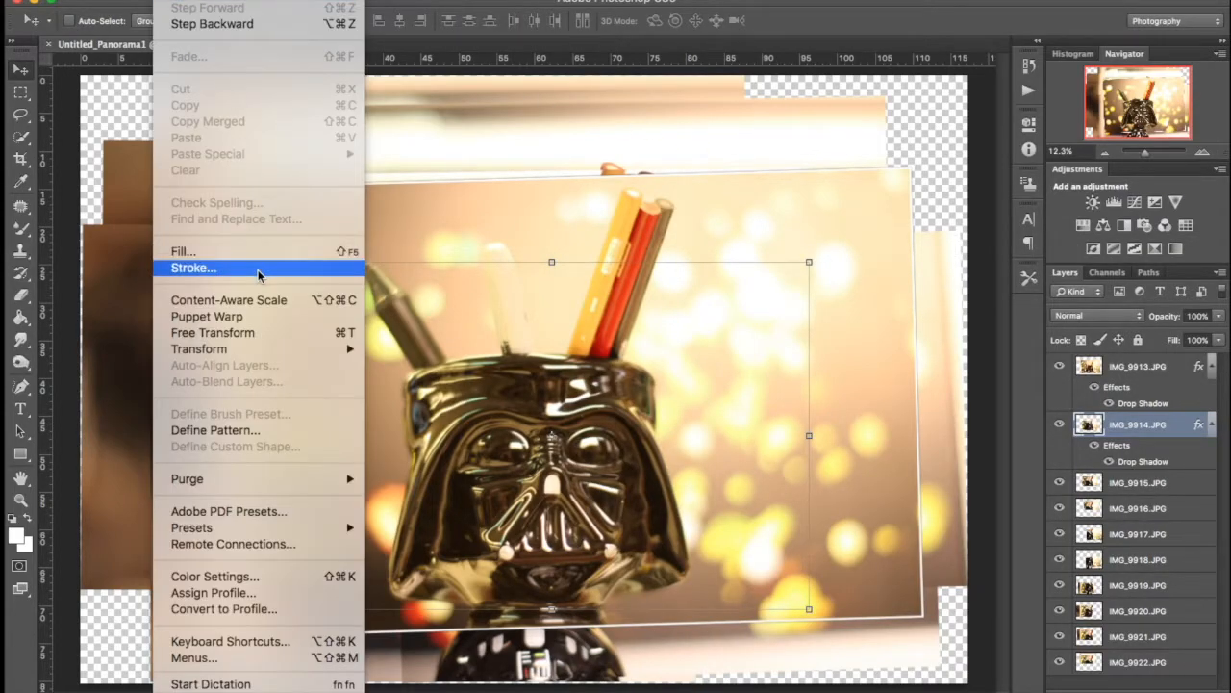
- Give IMG_9914.JPG the 20 px inside white border and select IMG_9915.JPG
left_click(192, 267)
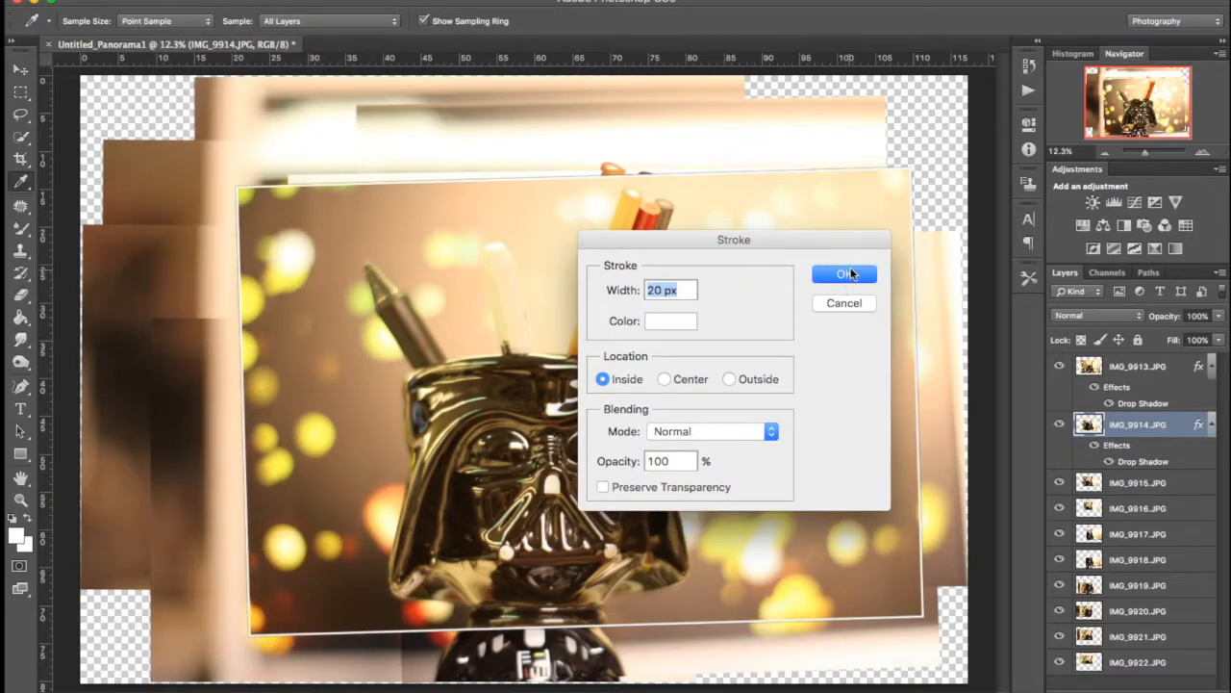
left_click(843, 273)
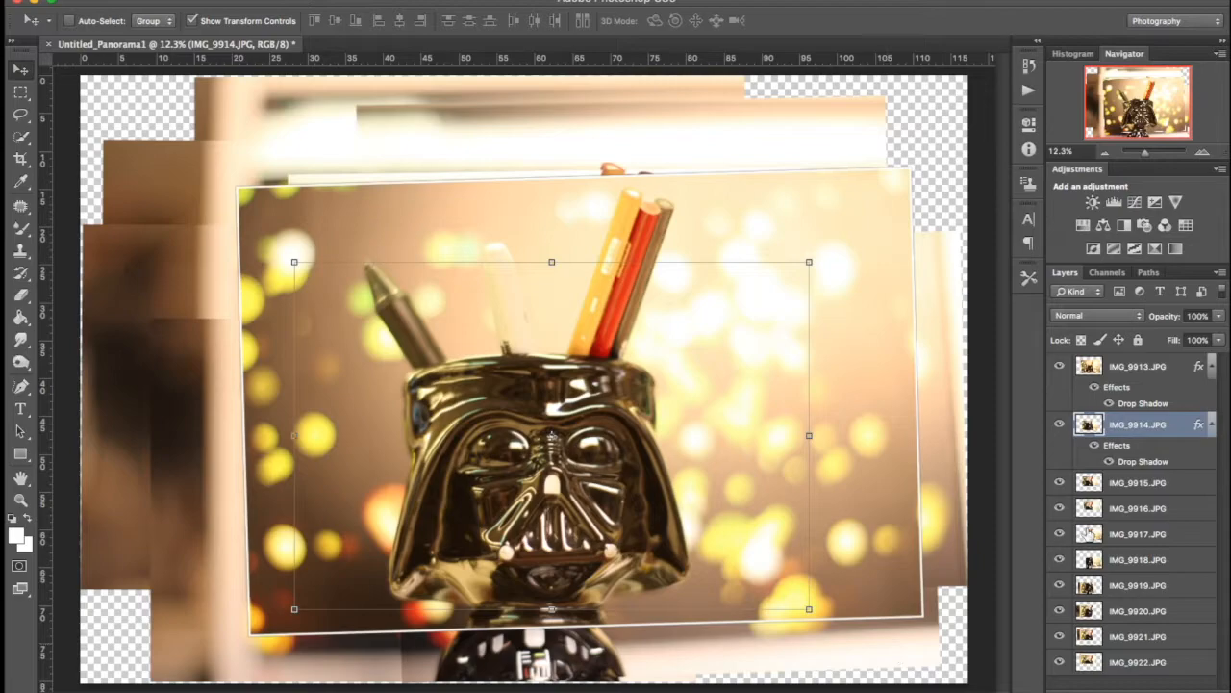
left_click(1139, 481)
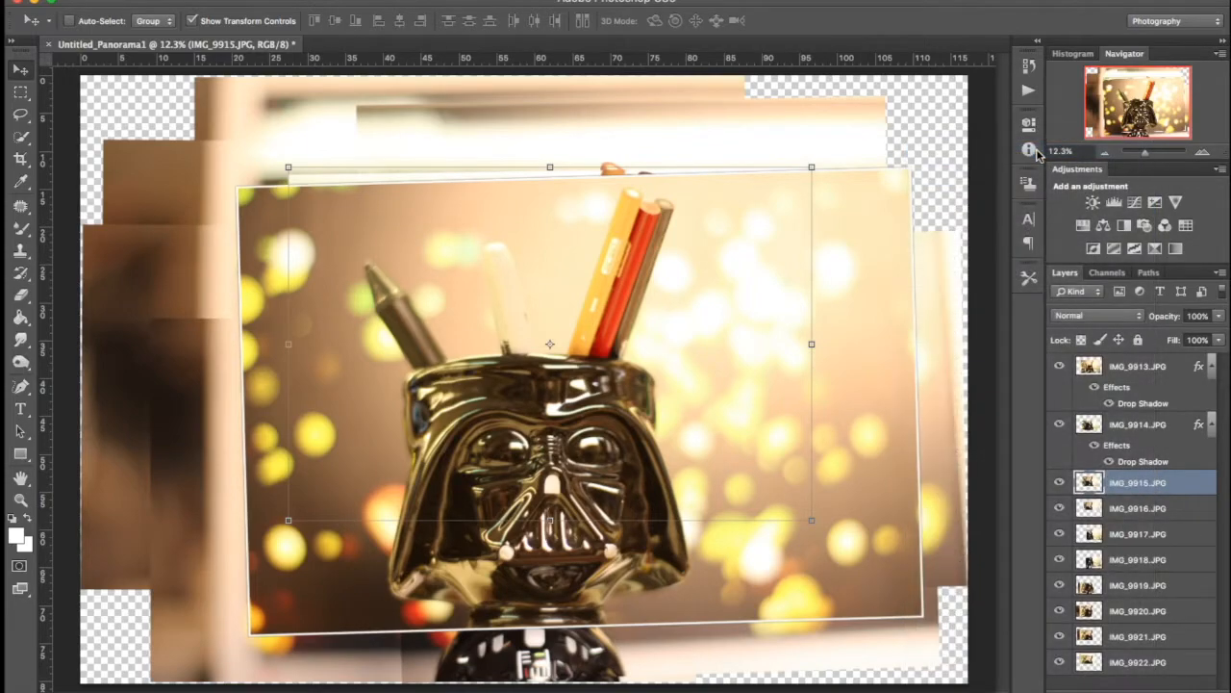
- Give IMG_9915.JPG the drop shadow and 20 px border, then reuse the style on the remaining layers
double_click(1139, 481)
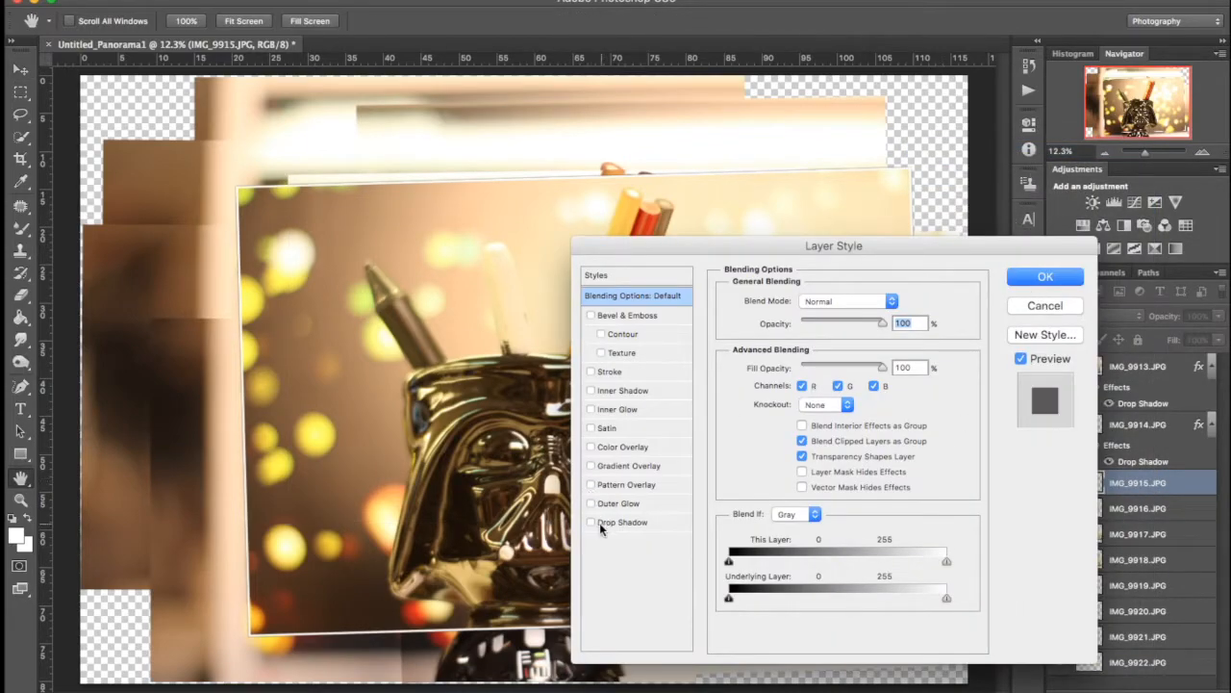
left_click(1044, 277)
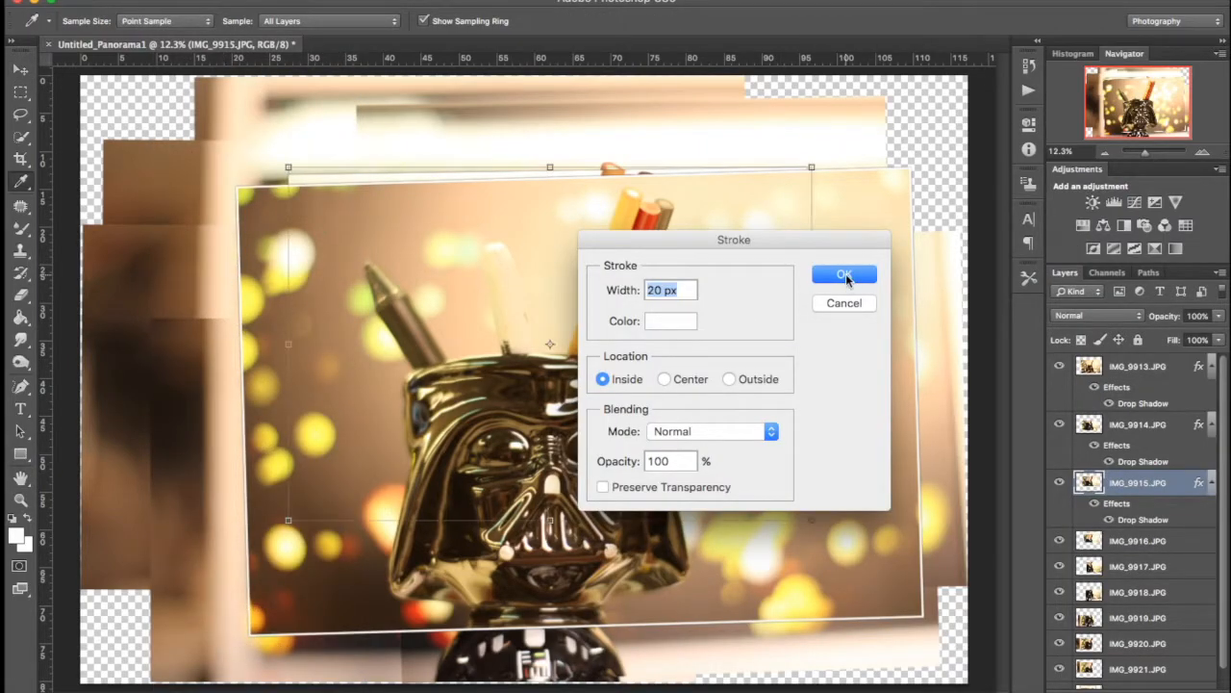
left_click(842, 275)
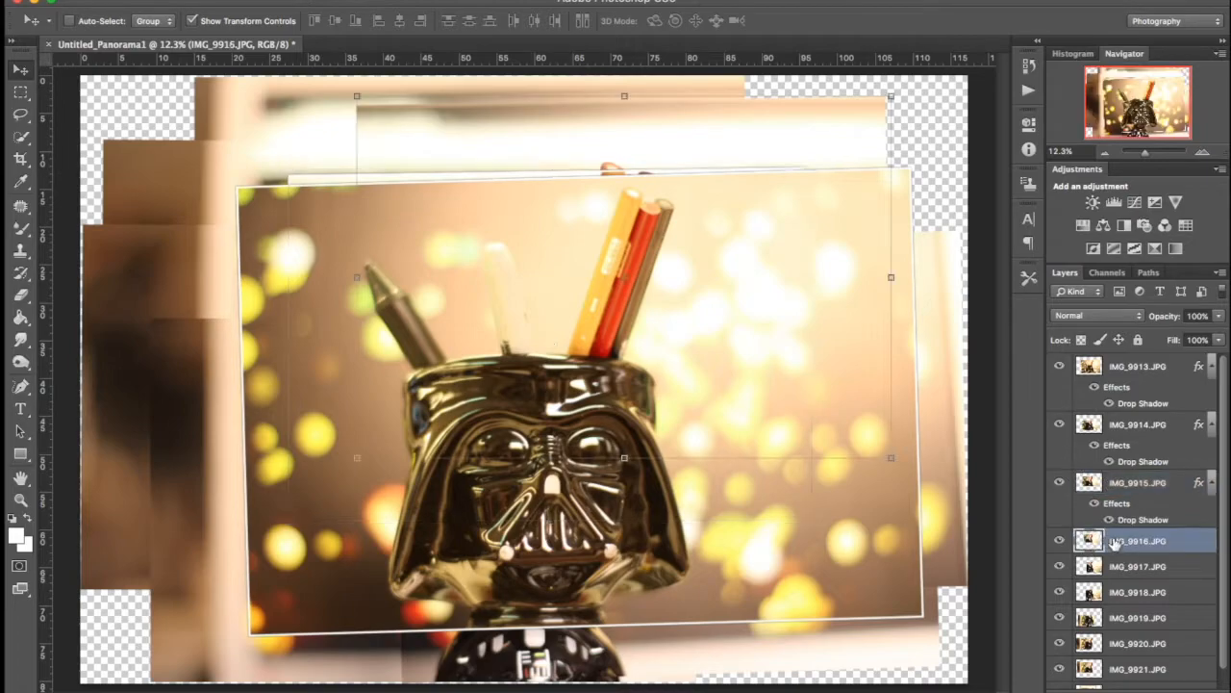
right_click(1137, 541)
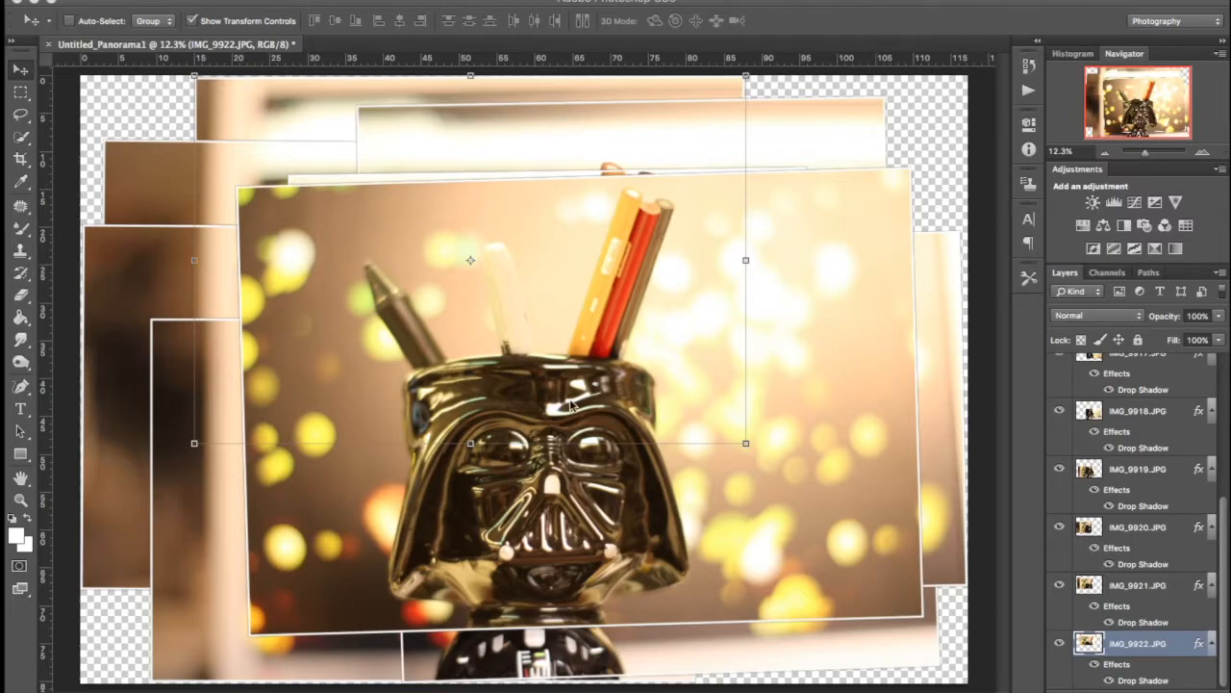
mouse_move(970, 551)
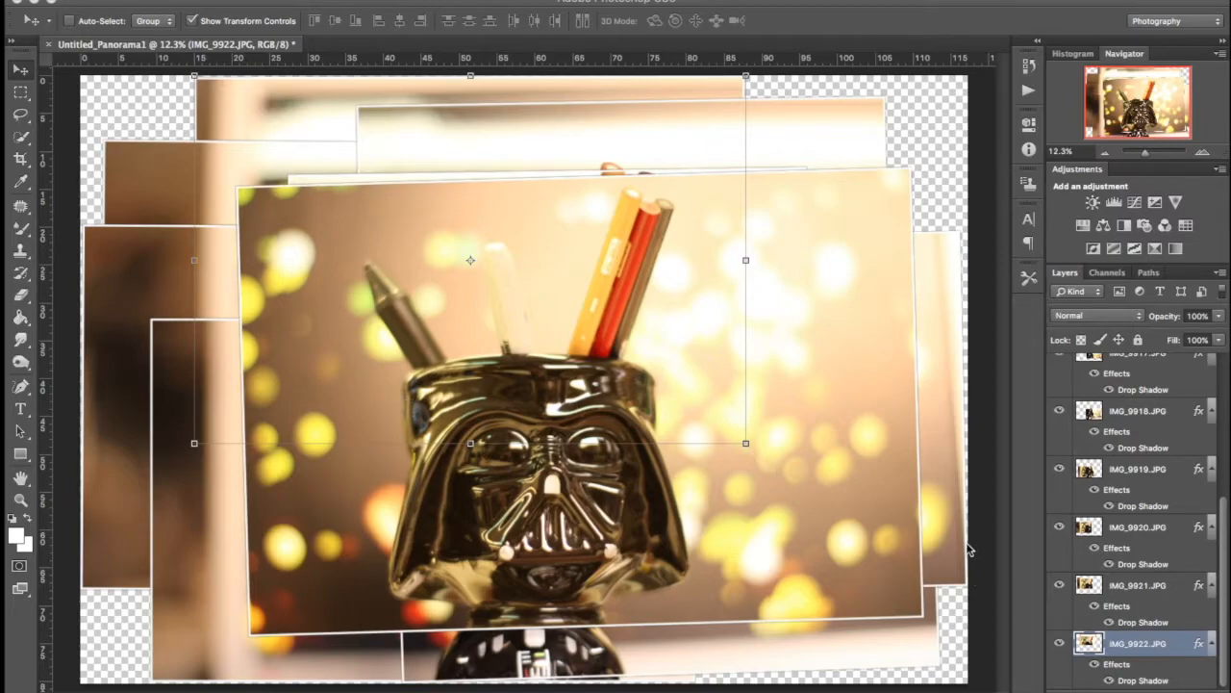
mouse_move(529, 177)
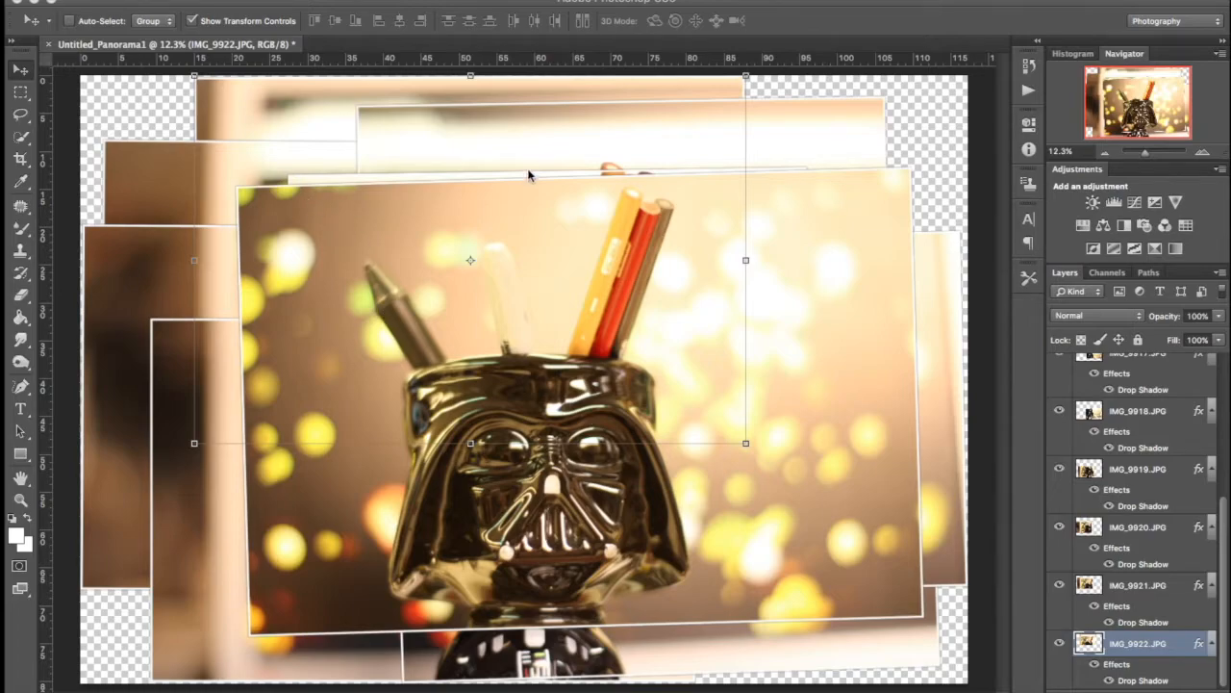
mouse_move(142, 138)
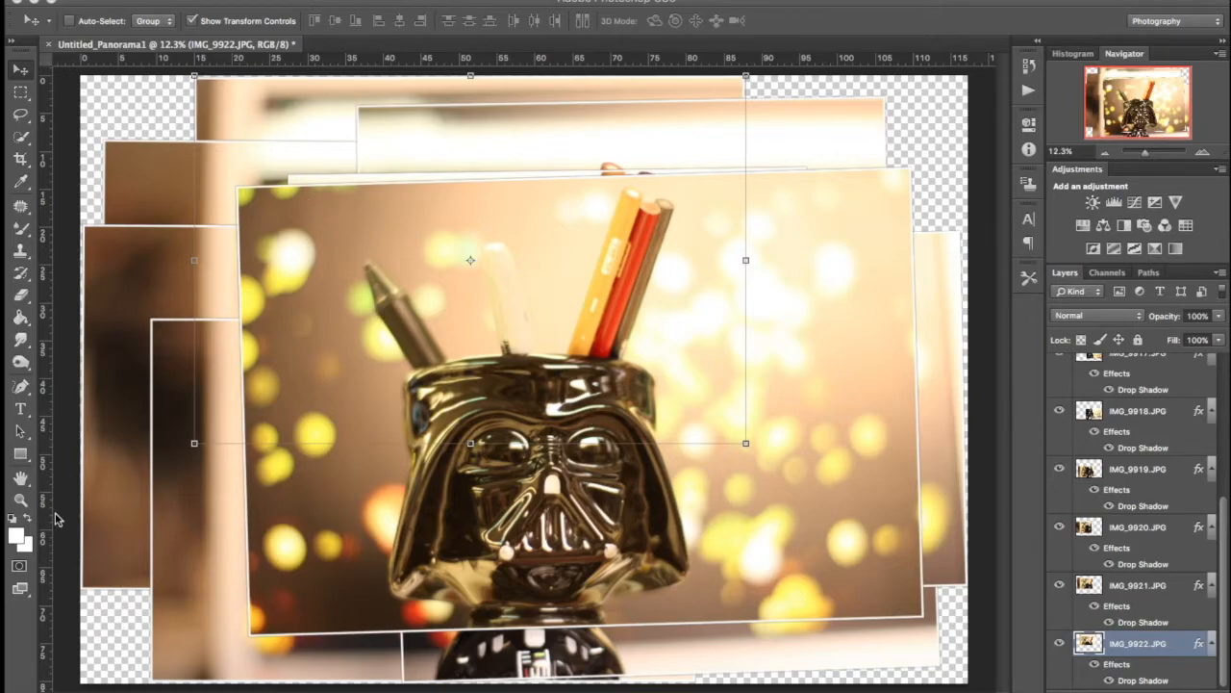
mouse_move(135, 115)
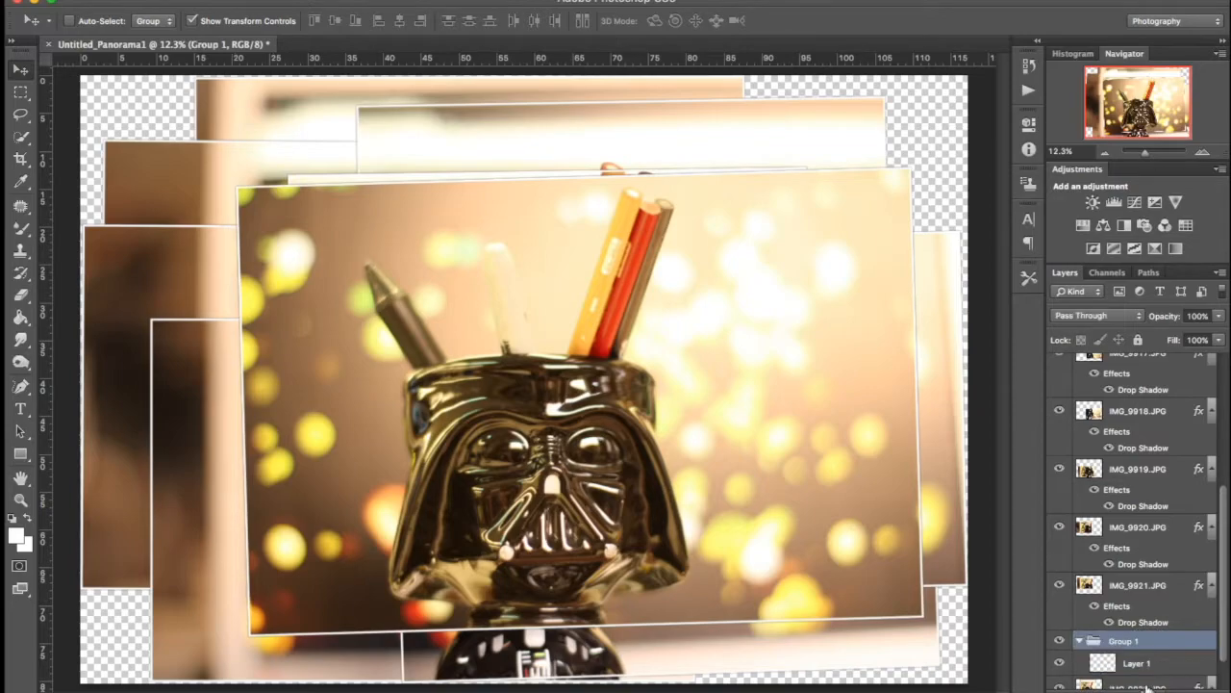
- Select the new empty Layer 1 at the bottom of the layer stack
scroll("down", 3)
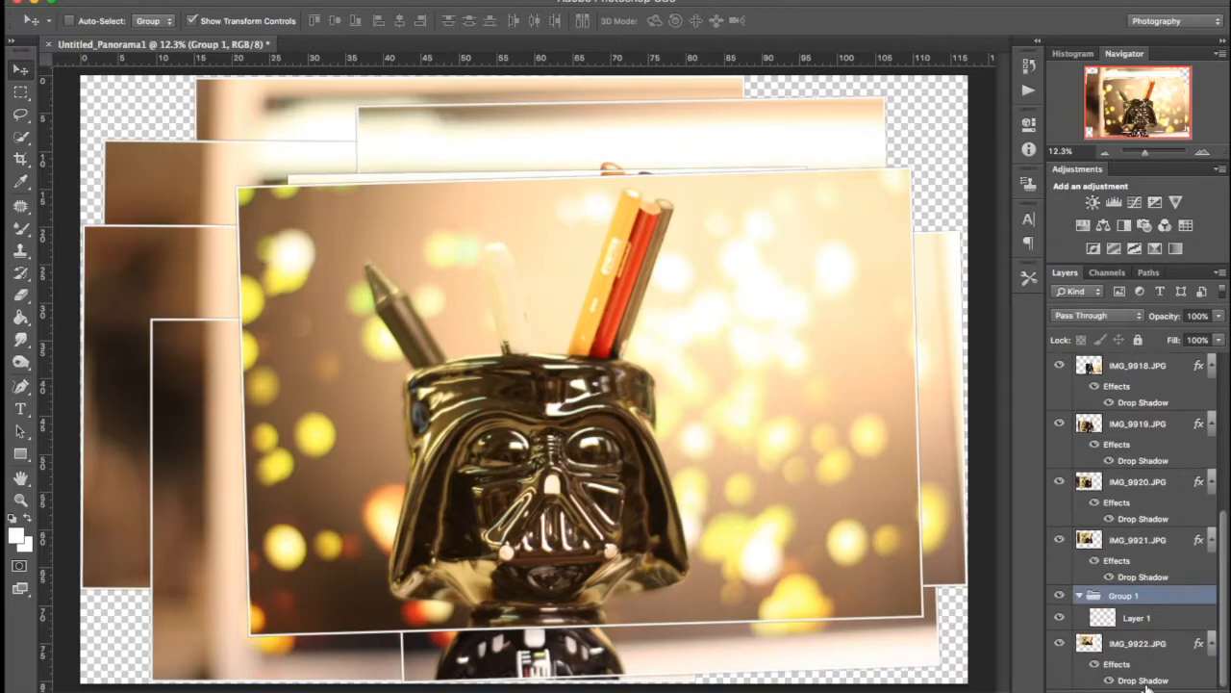
left_click(1124, 617)
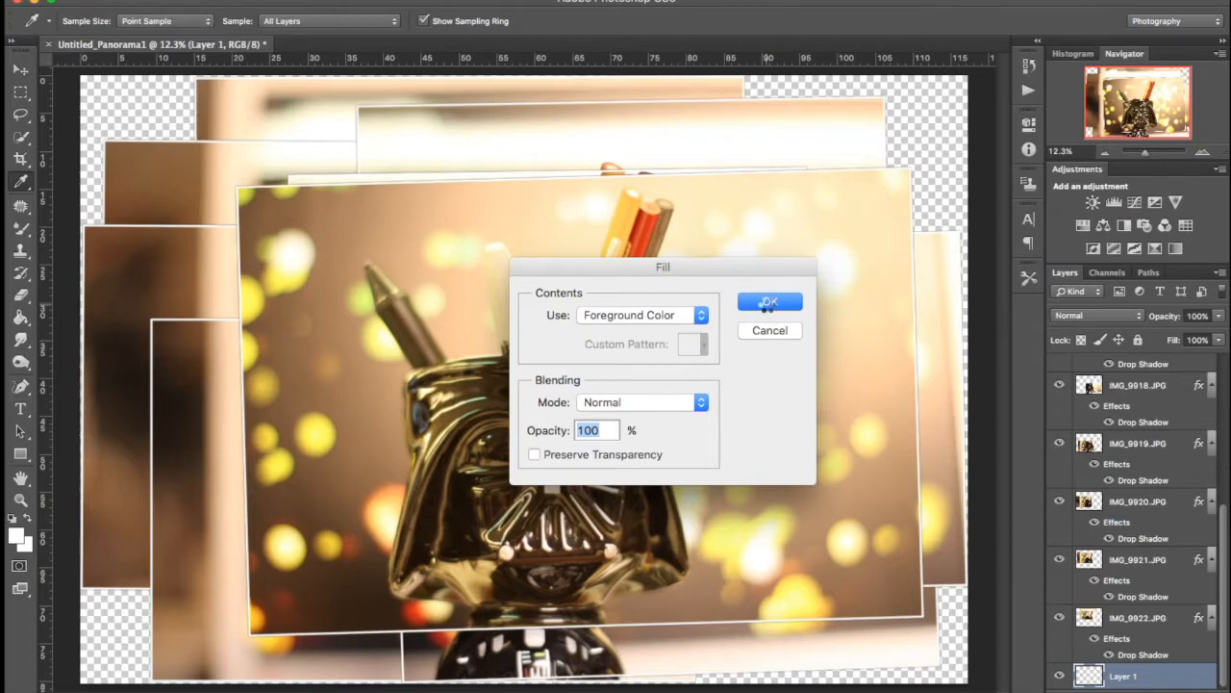
- Fill Layer 1 with a dark gray picked in the Color Picker as the collage background
left_click(770, 300)
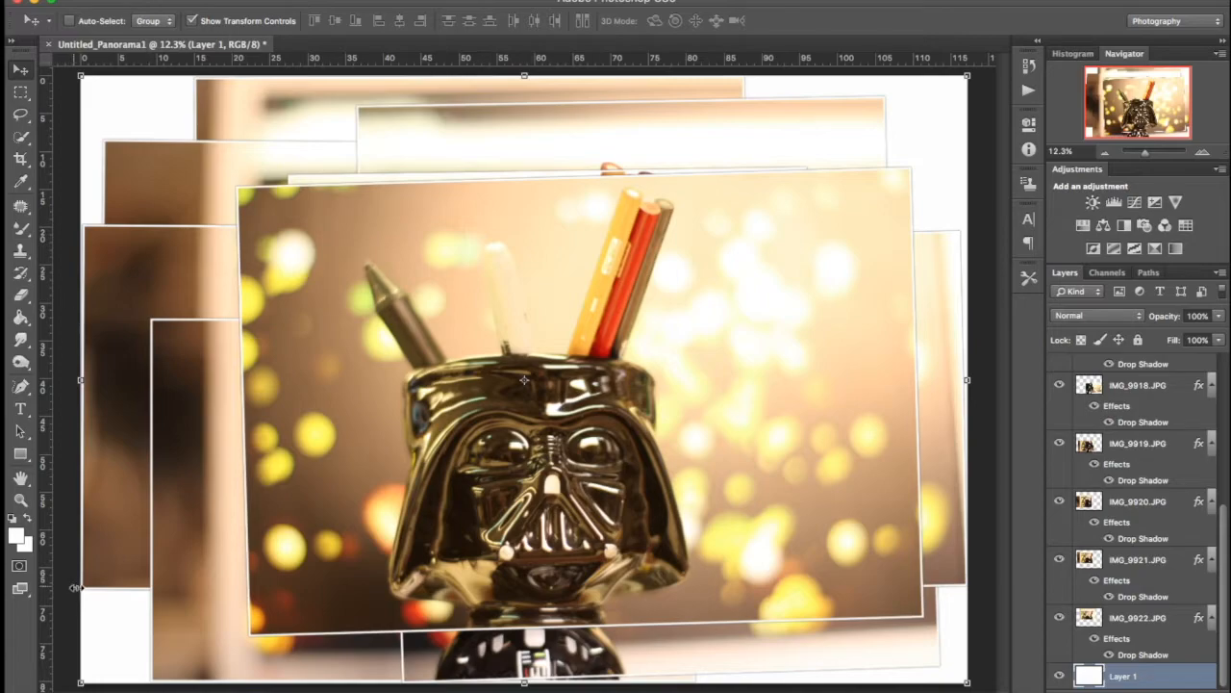
mouse_move(966, 375)
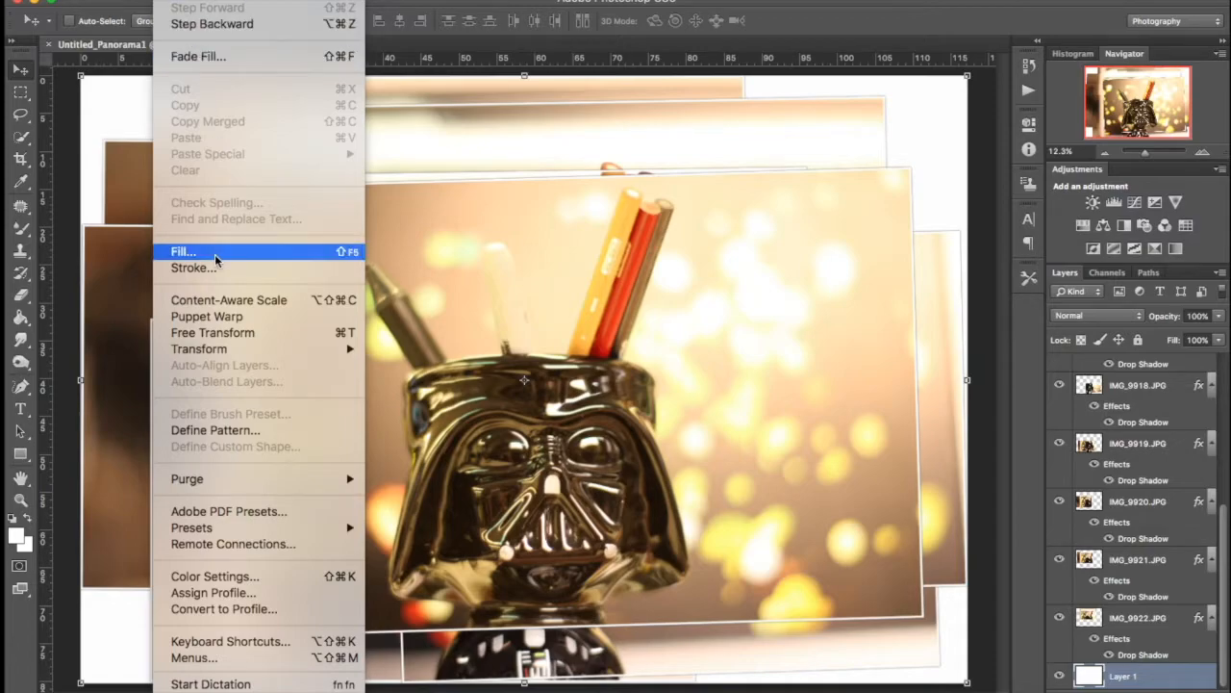
left_click(183, 250)
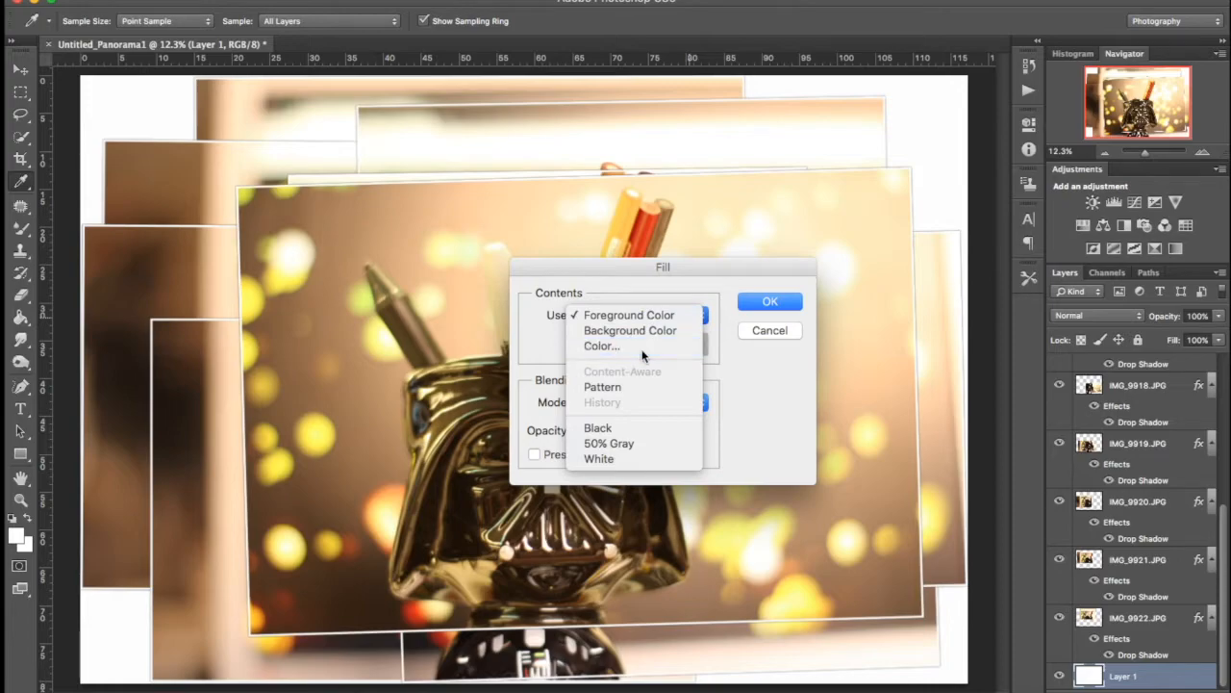
left_click(601, 347)
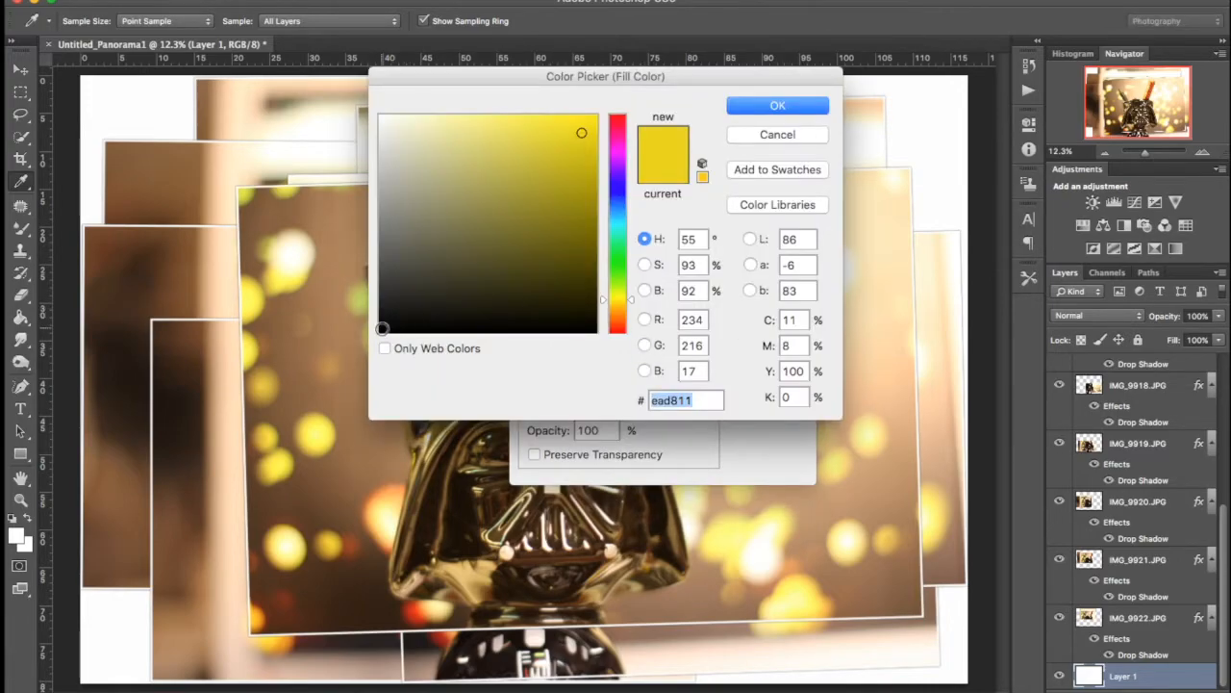
mouse_move(693, 177)
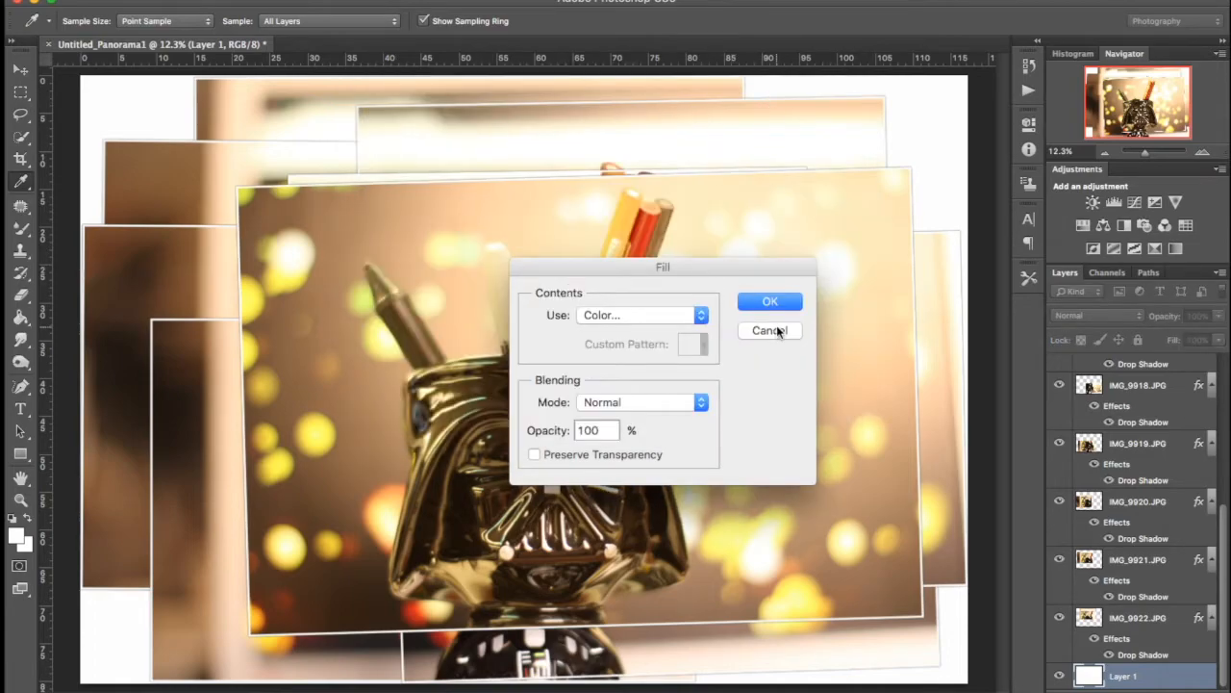
left_click(770, 331)
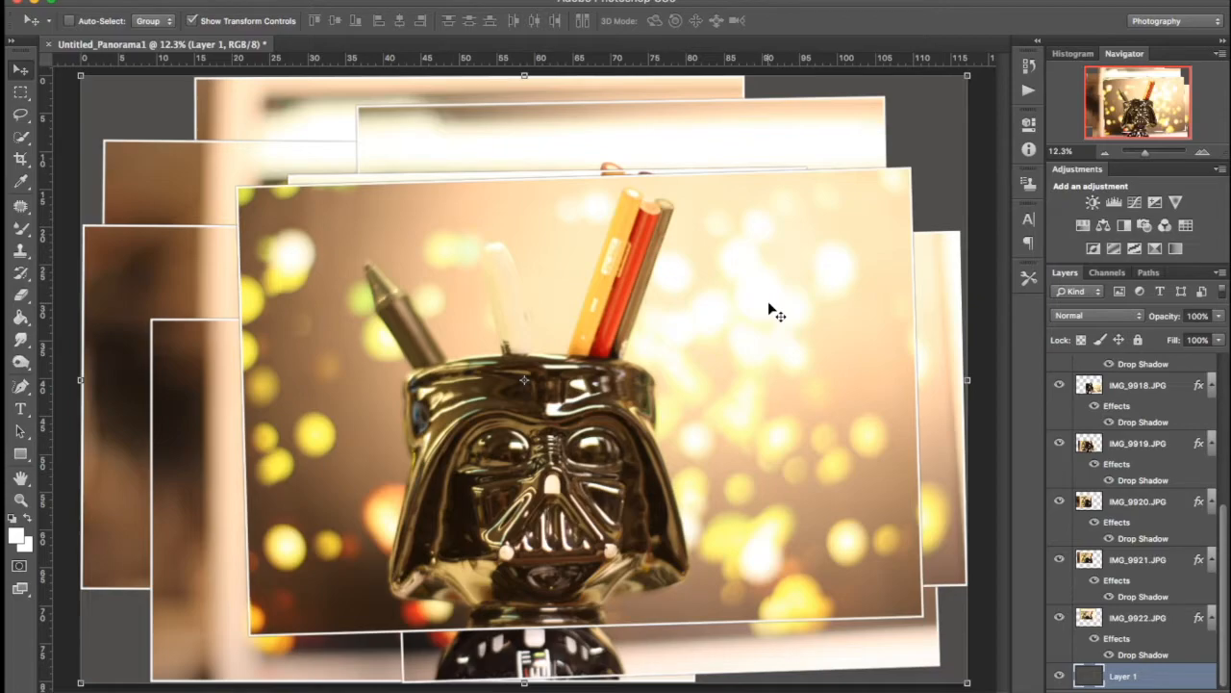
mouse_move(776, 312)
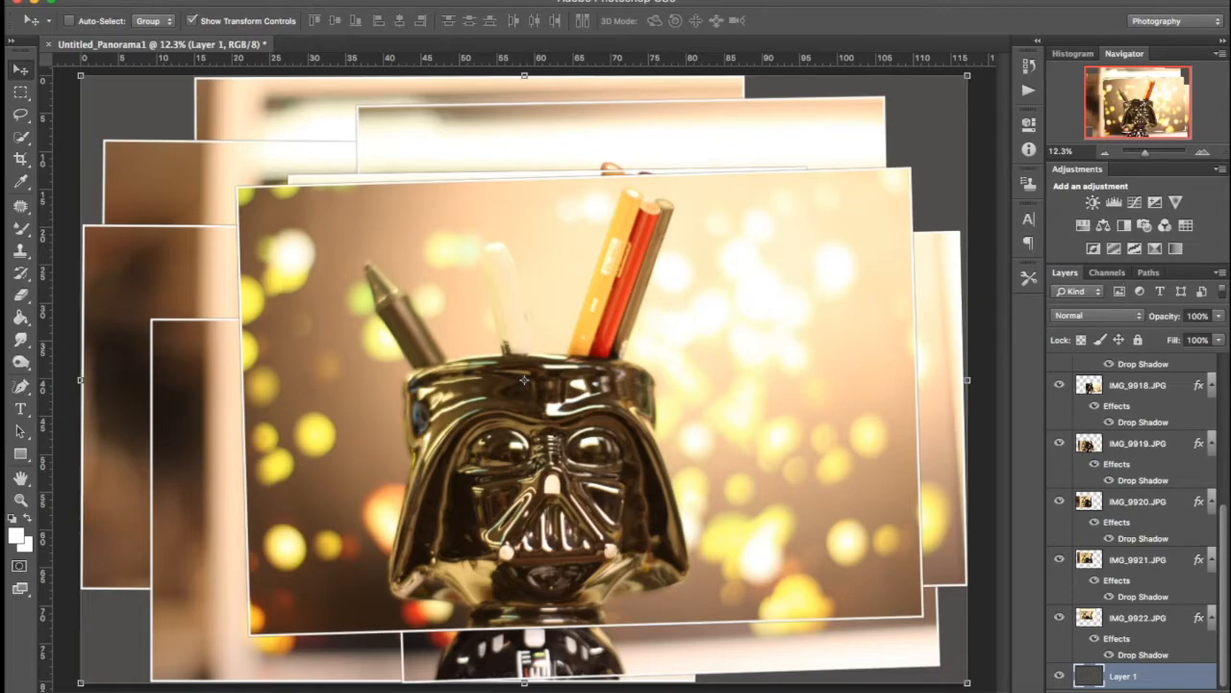
mouse_move(760, 519)
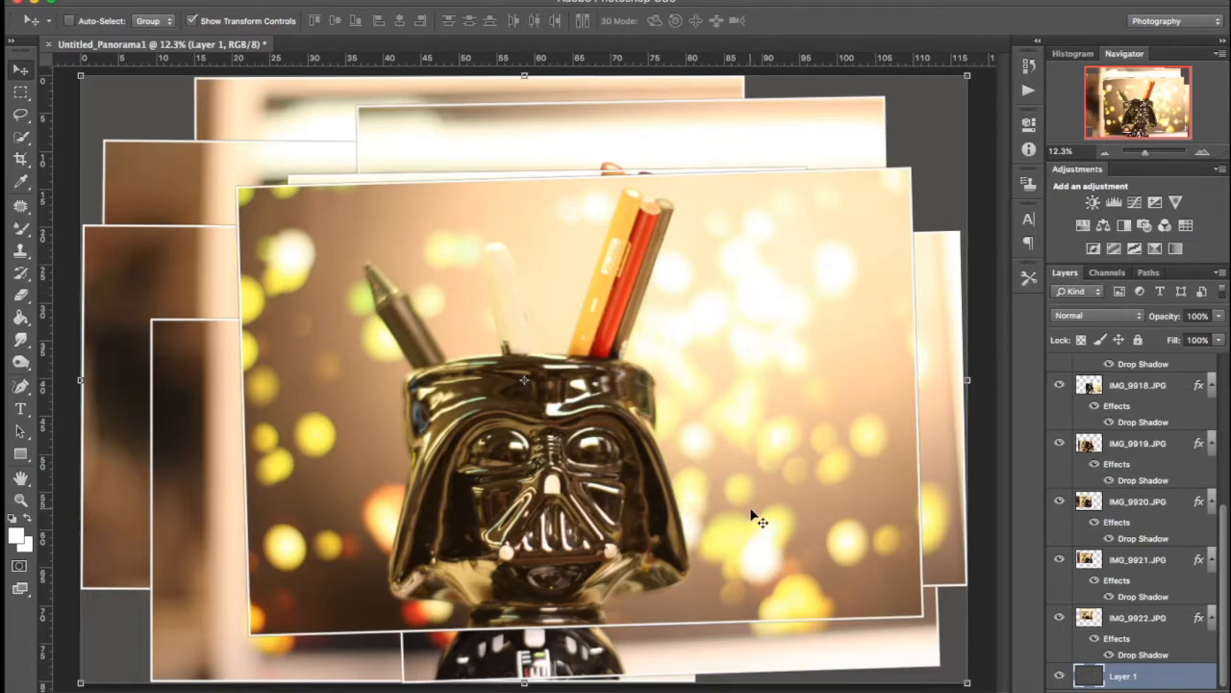
mouse_move(135, 235)
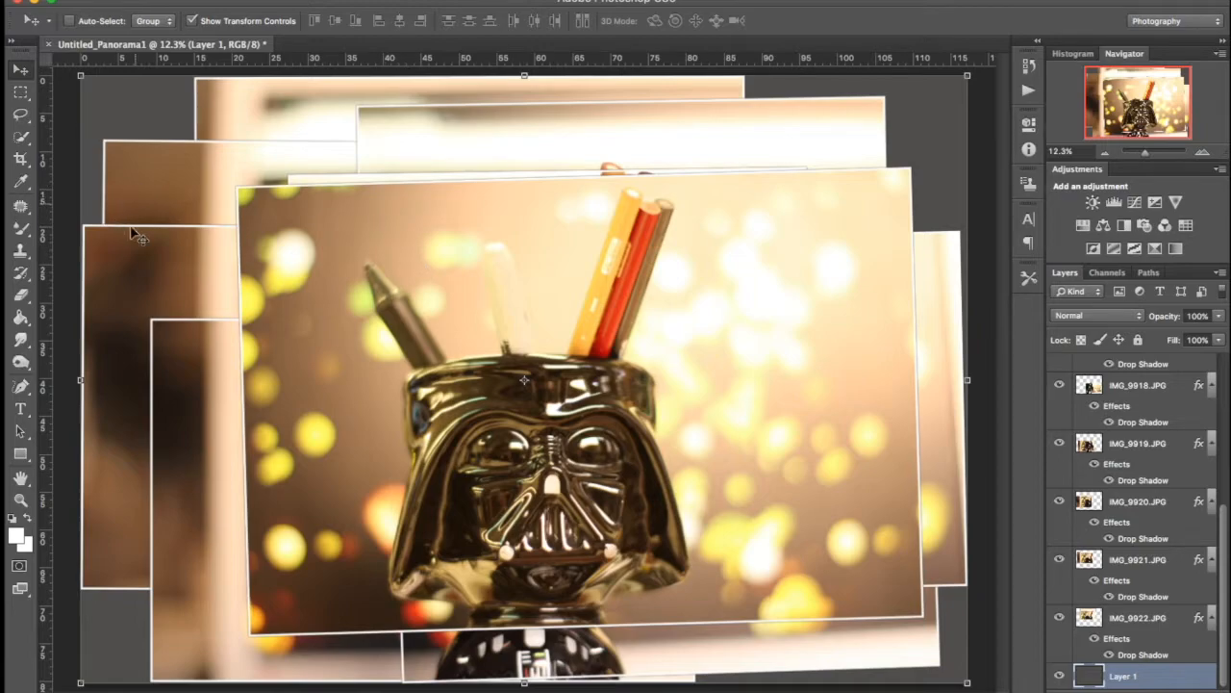
mouse_move(927, 117)
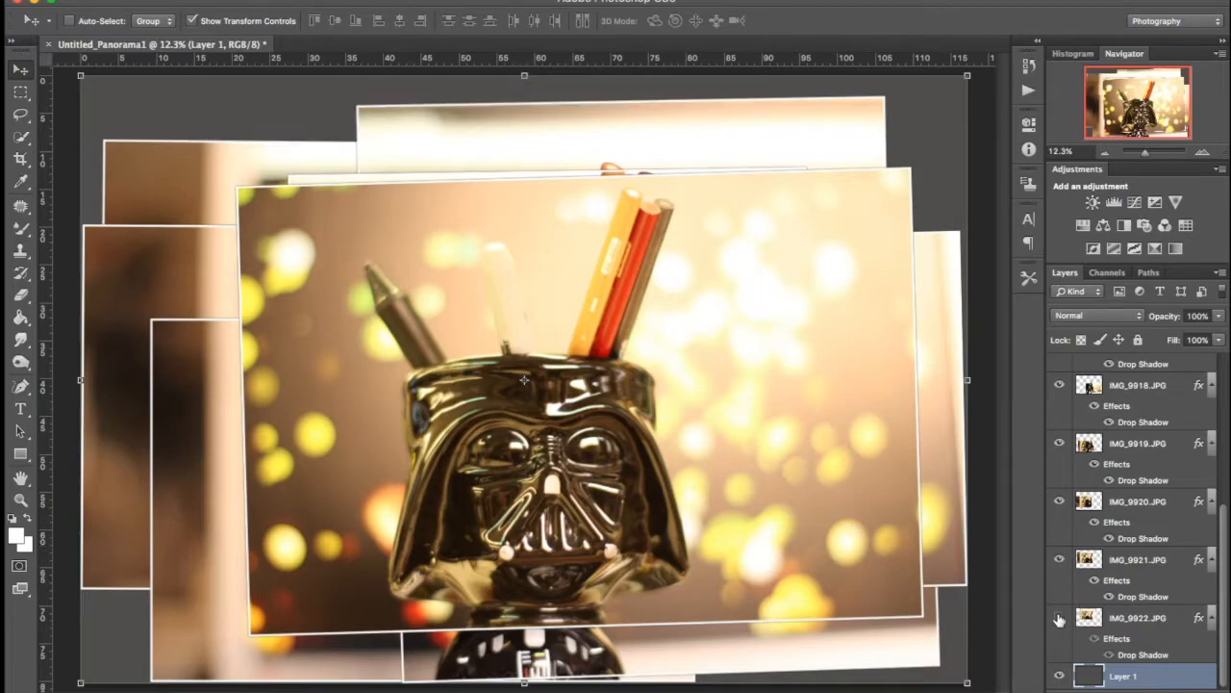
left_click(1059, 617)
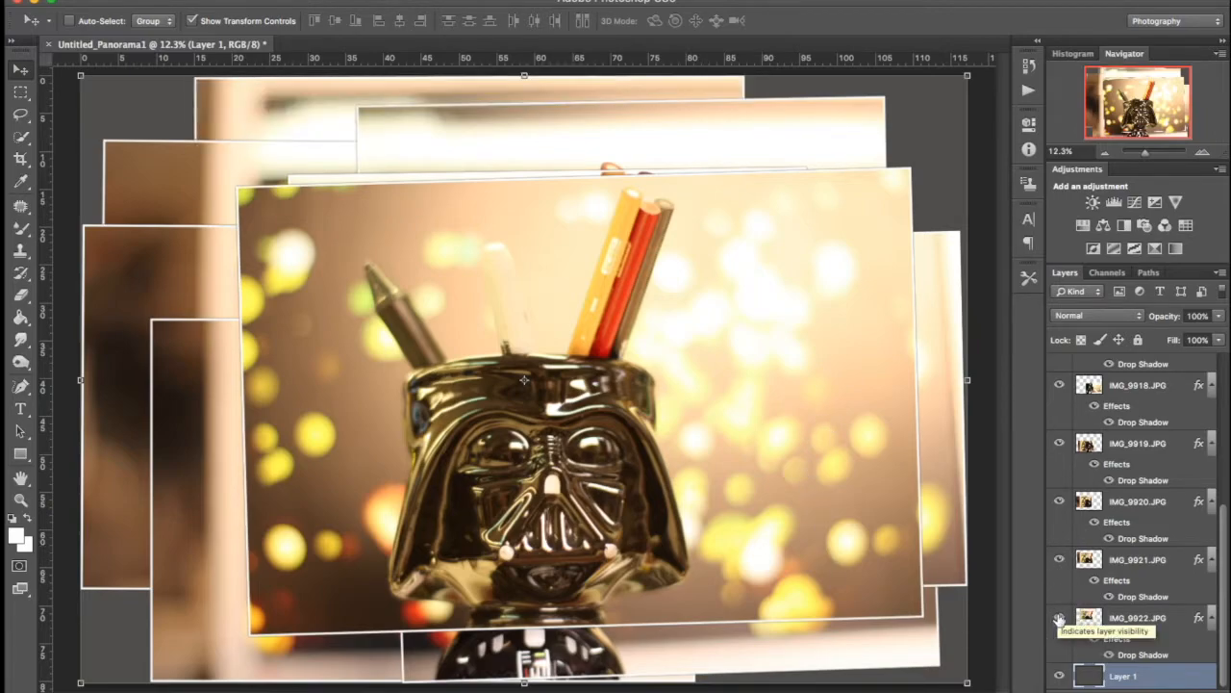
left_click(1139, 618)
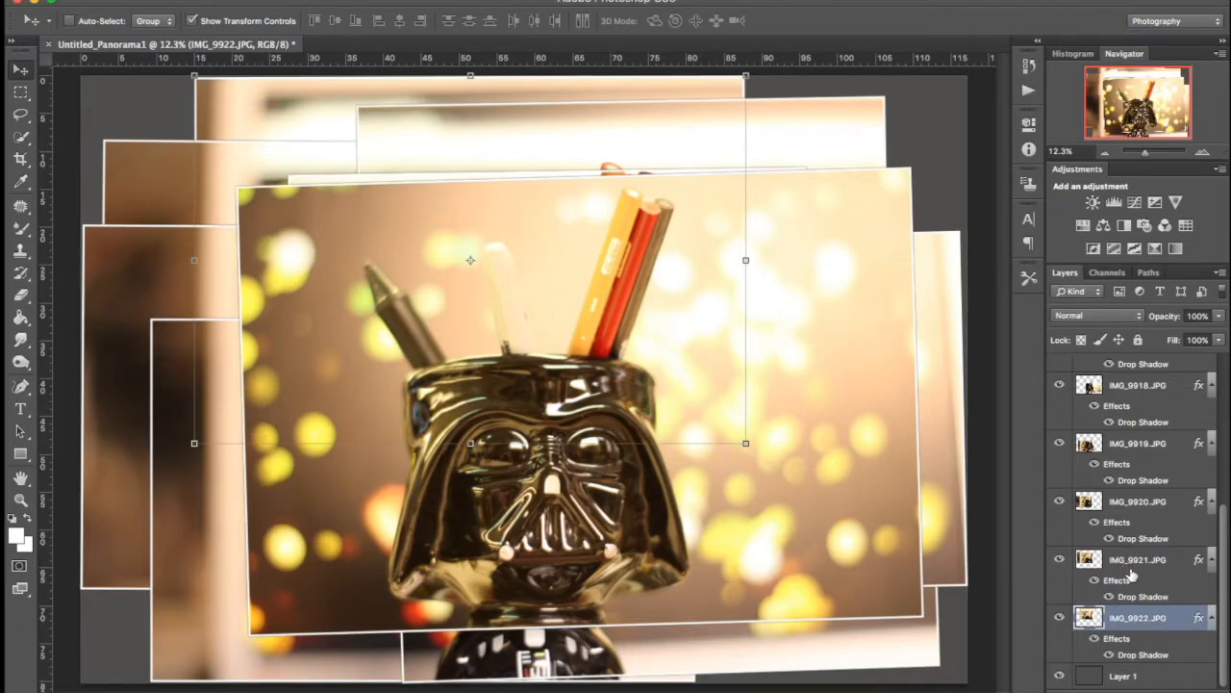
left_click(1058, 619)
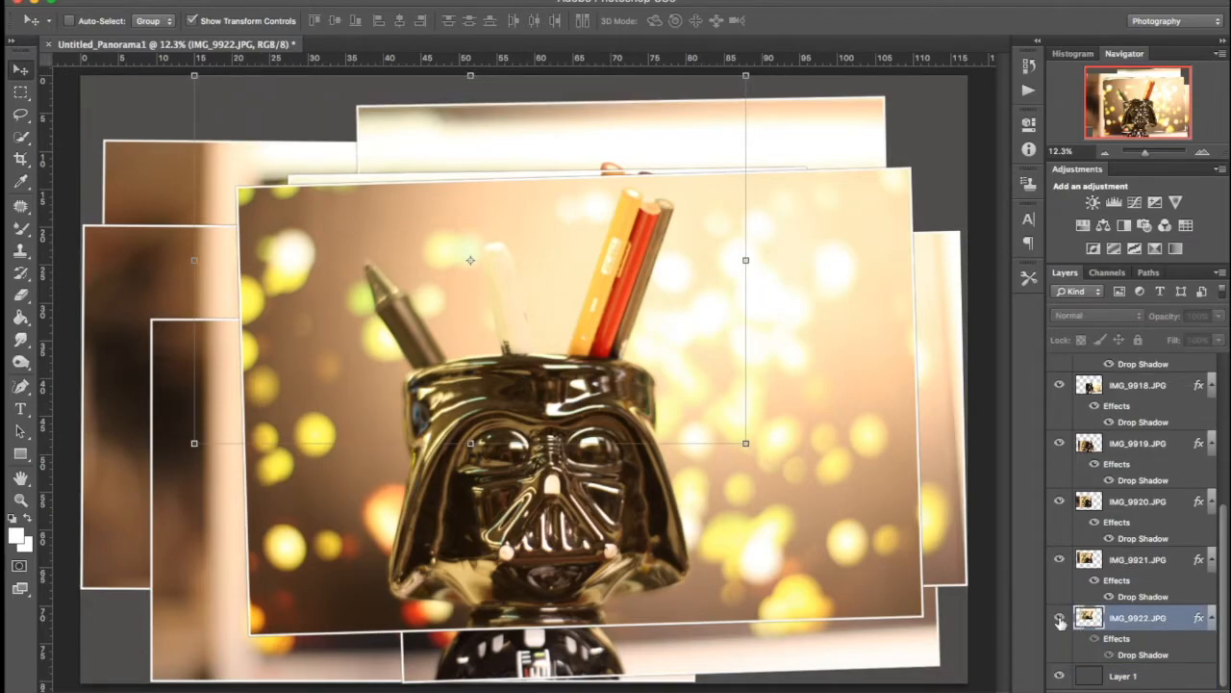
left_click(21, 94)
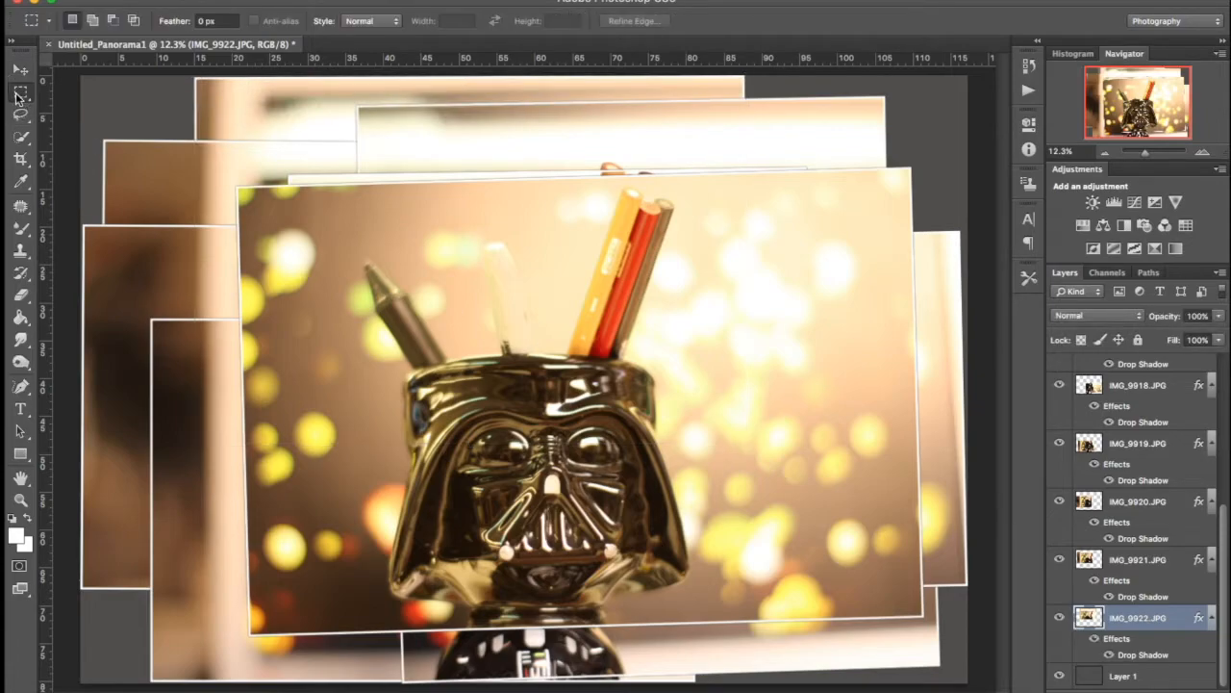
- Enlarge IMG_9922.JPG to about 107% and shift it toward the upper left, then commit
left_click(21, 73)
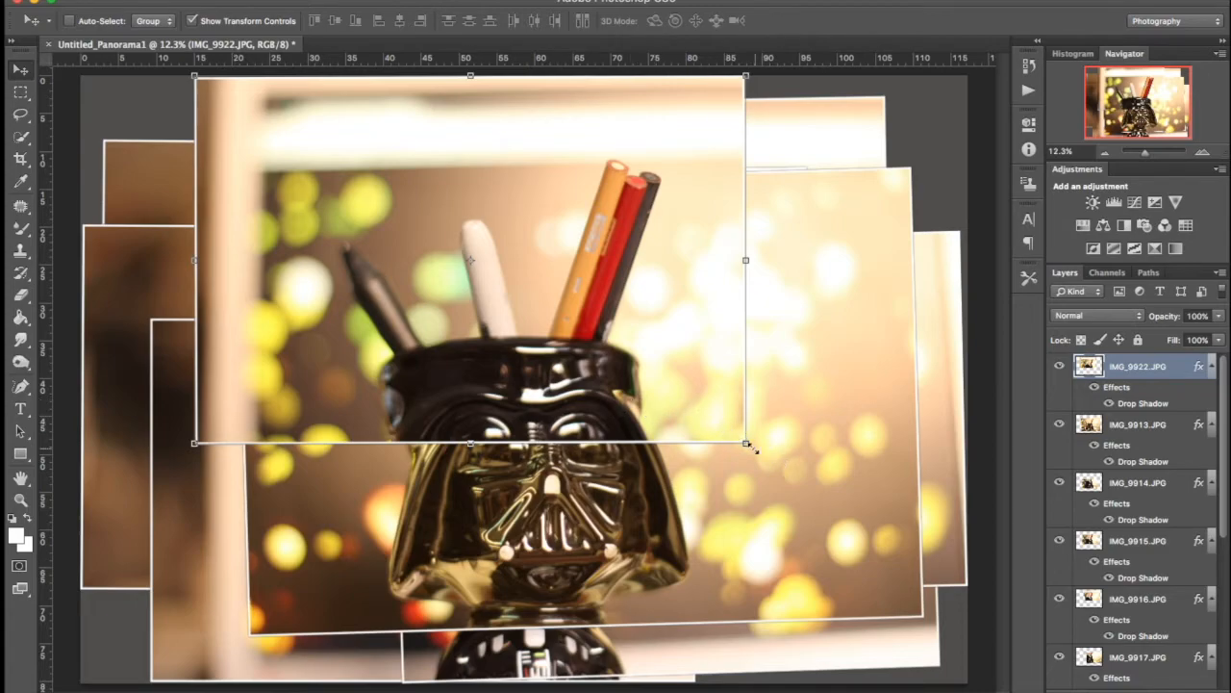
left_click_drag(746, 444, 785, 458)
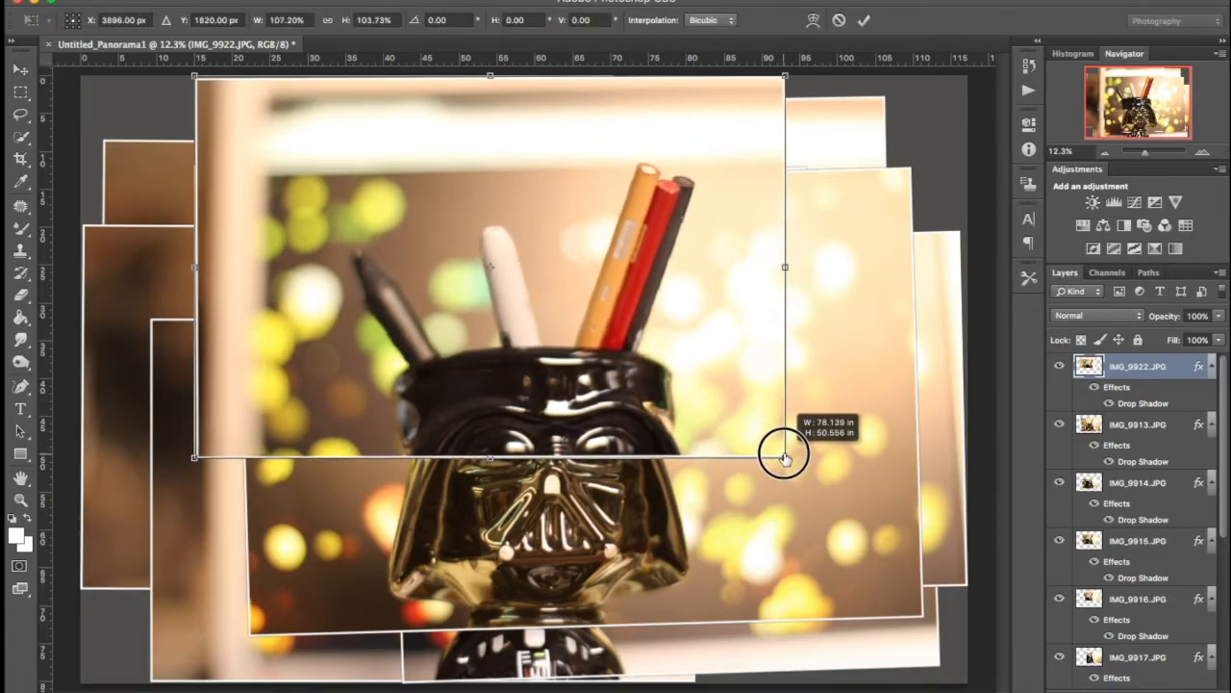
left_click_drag(785, 457, 817, 471)
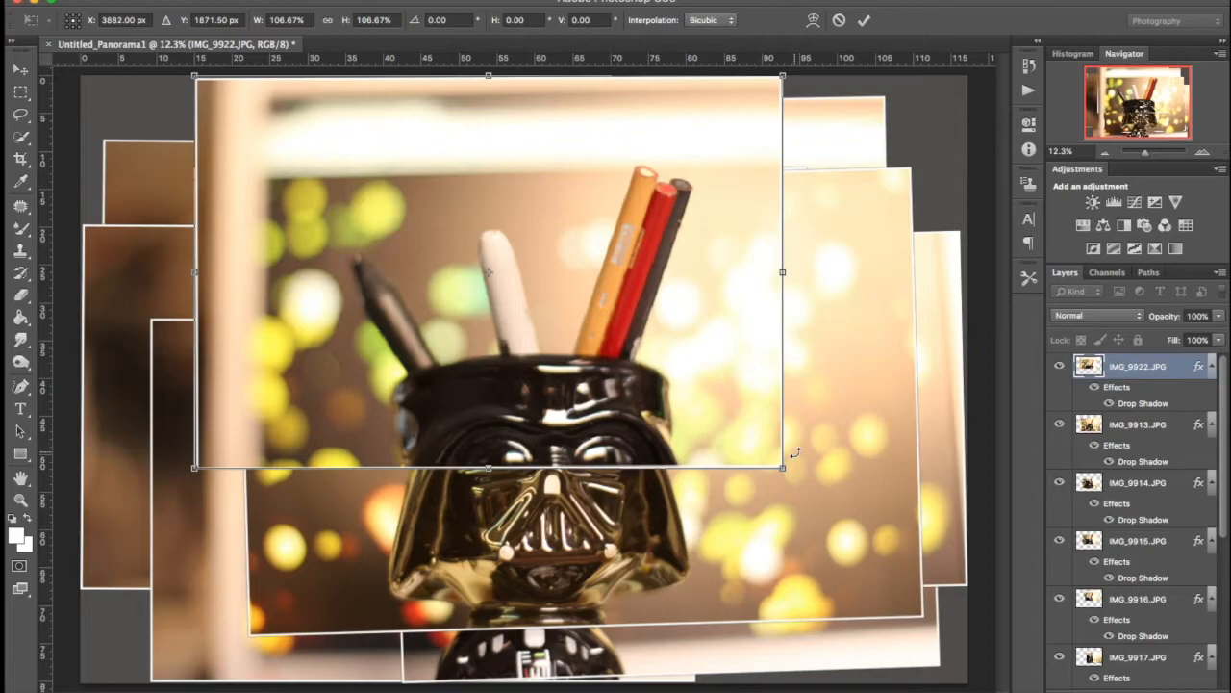
mouse_move(539, 148)
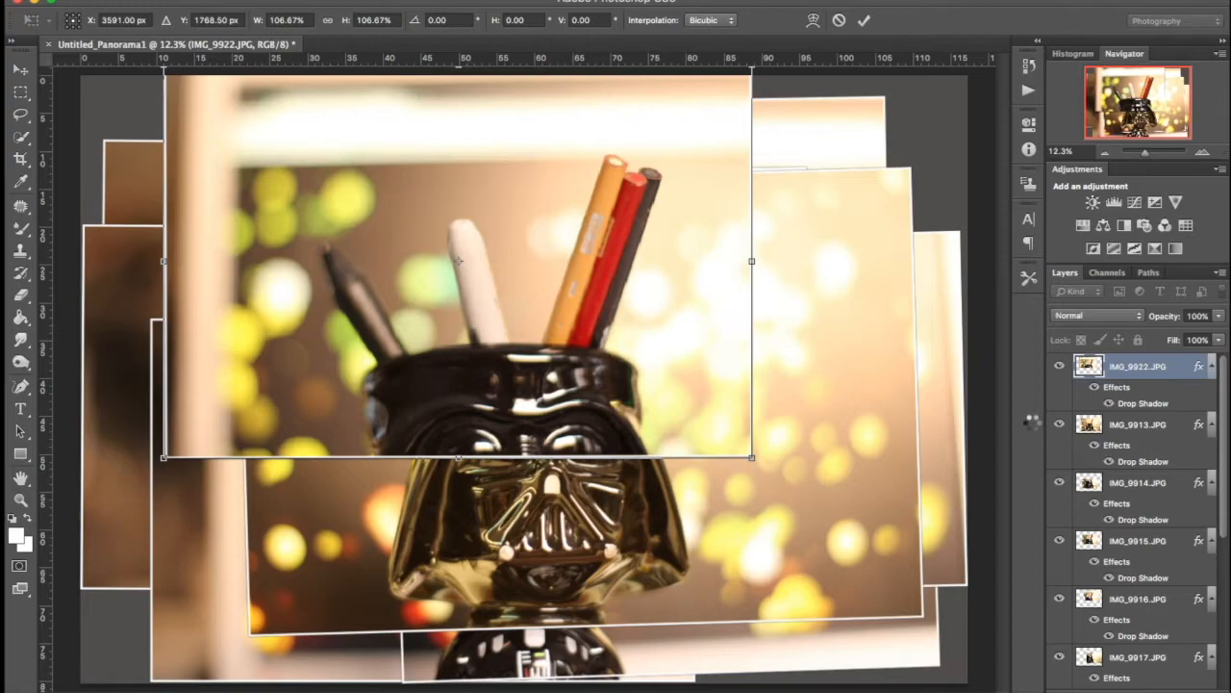
left_click(1139, 426)
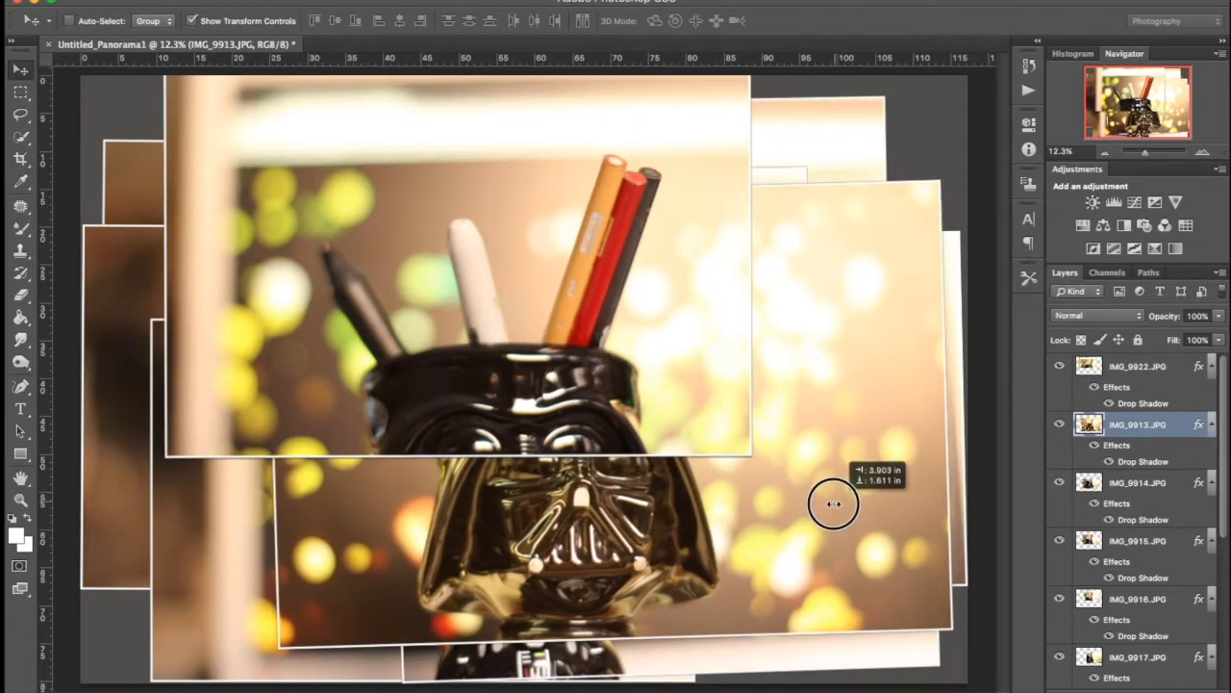
- Move the IMG_9913 photo lower in the collage
left_click_drag(835, 505, 804, 510)
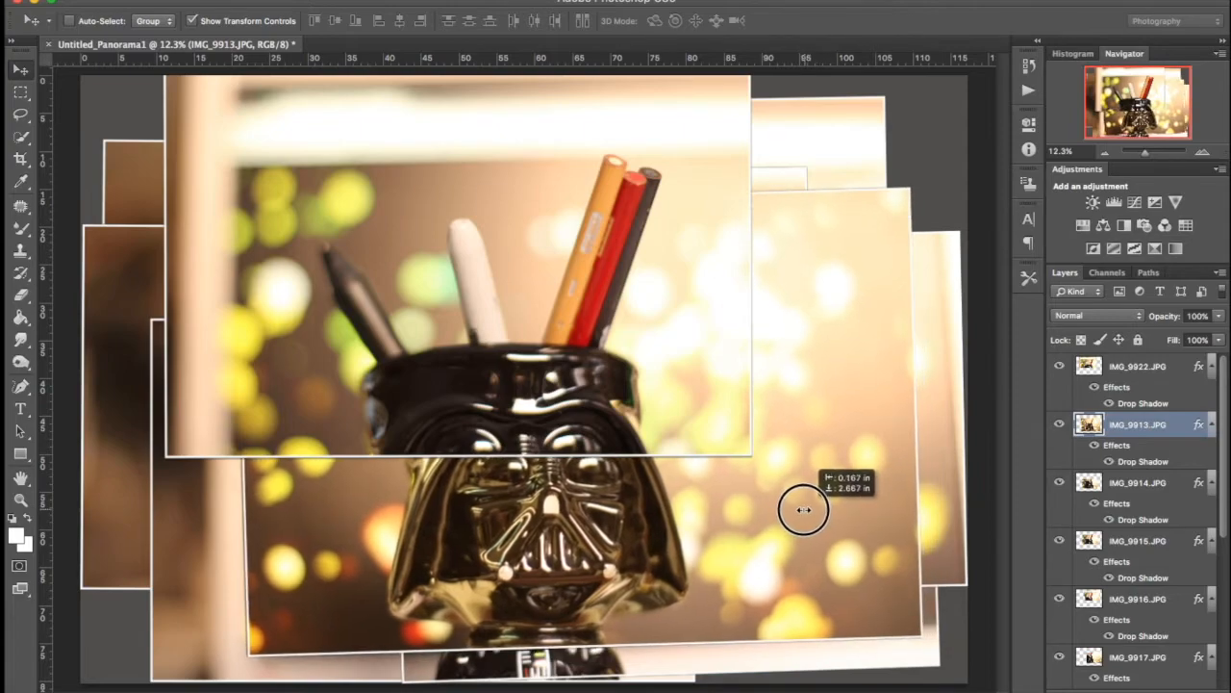
left_click_drag(804, 510, 793, 510)
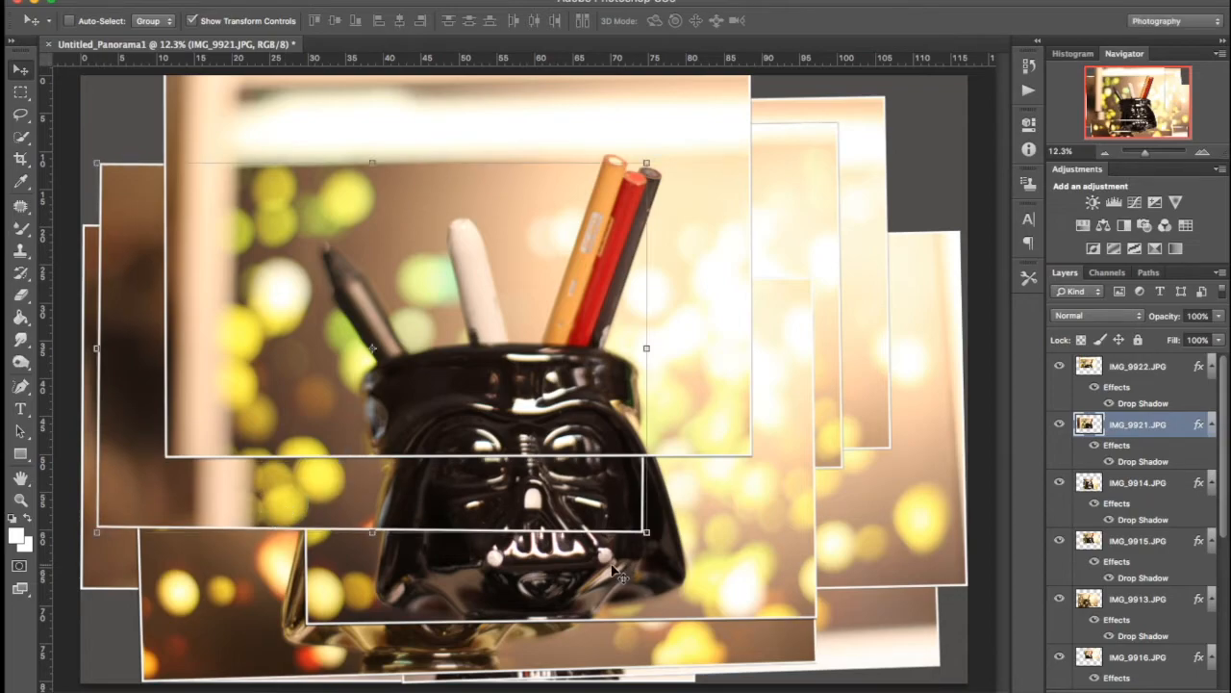
mouse_move(674, 557)
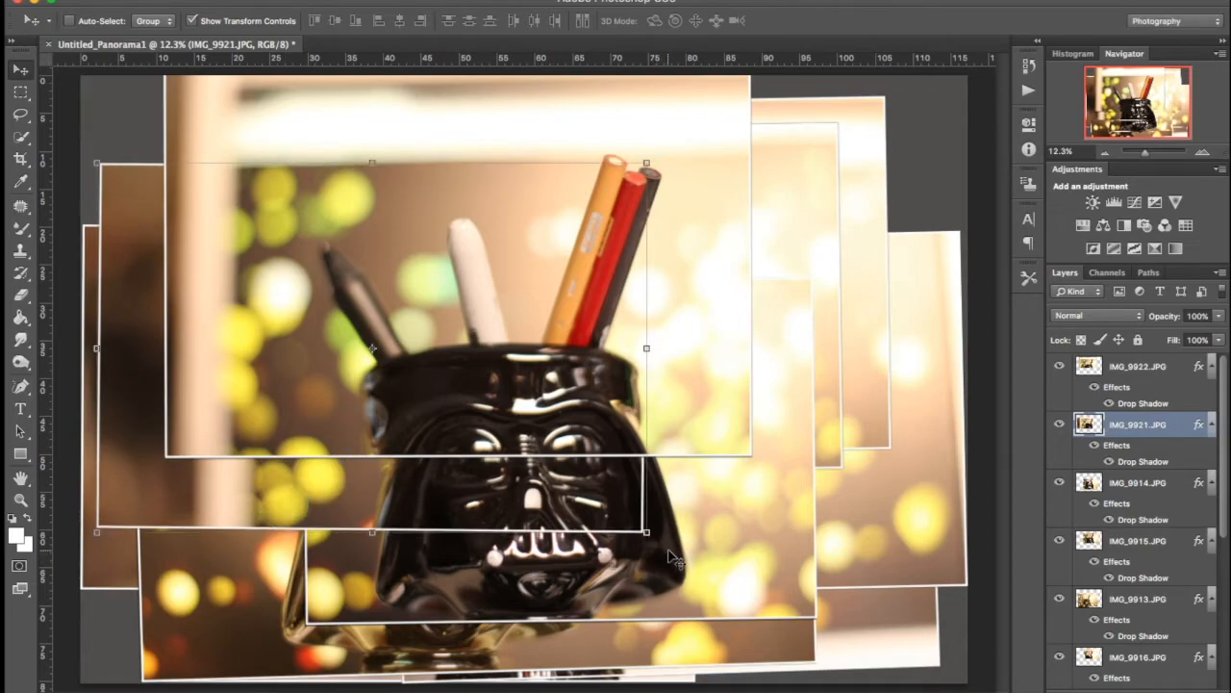
mouse_move(647, 531)
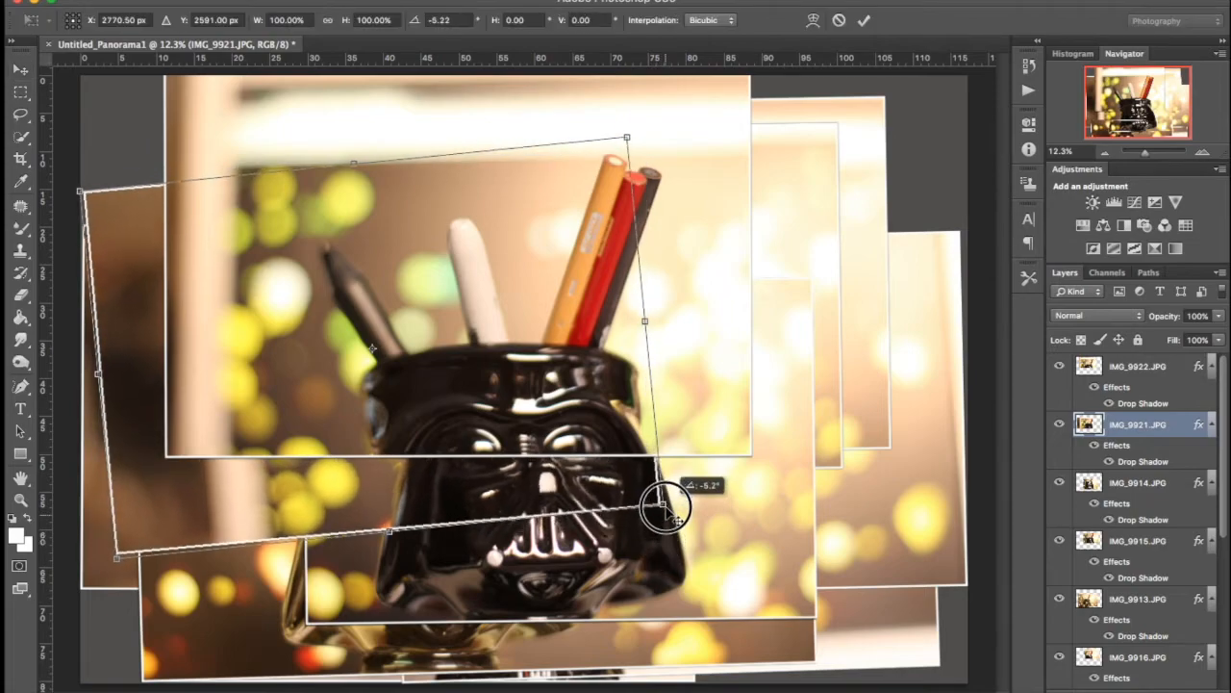
- Rotate IMG_9921.JPG about 11° and tuck it beneath the pens photo
left_click_drag(663, 504, 615, 600)
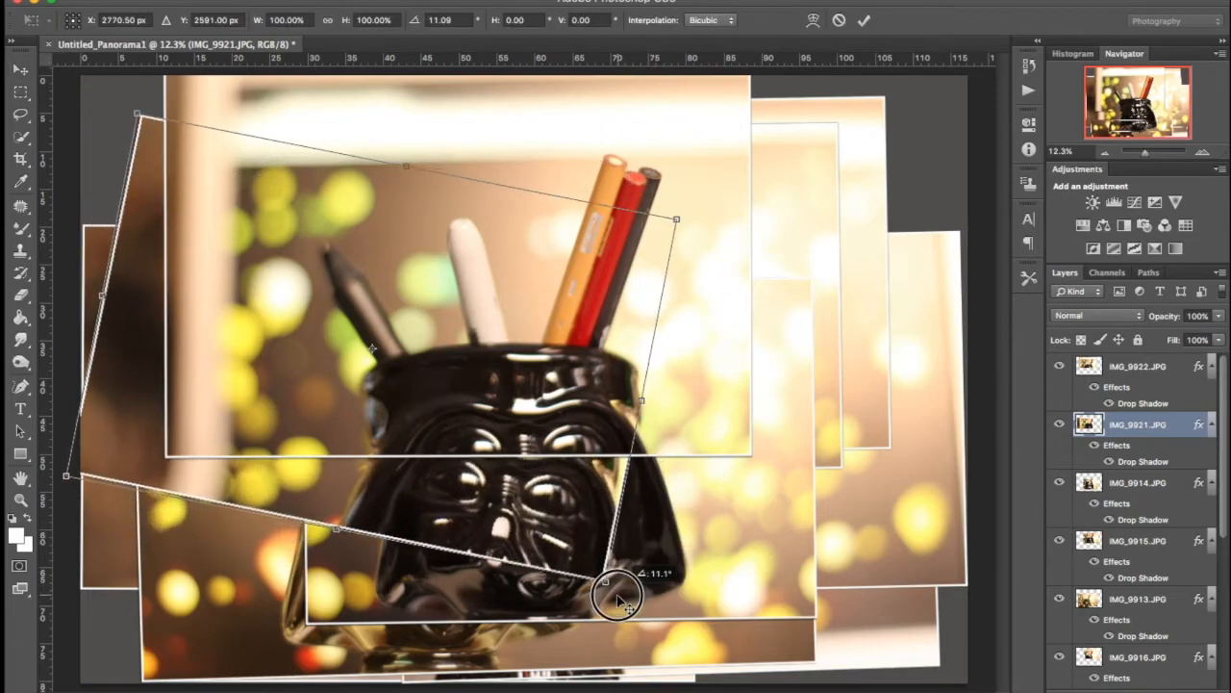
left_click_drag(615, 597, 619, 491)
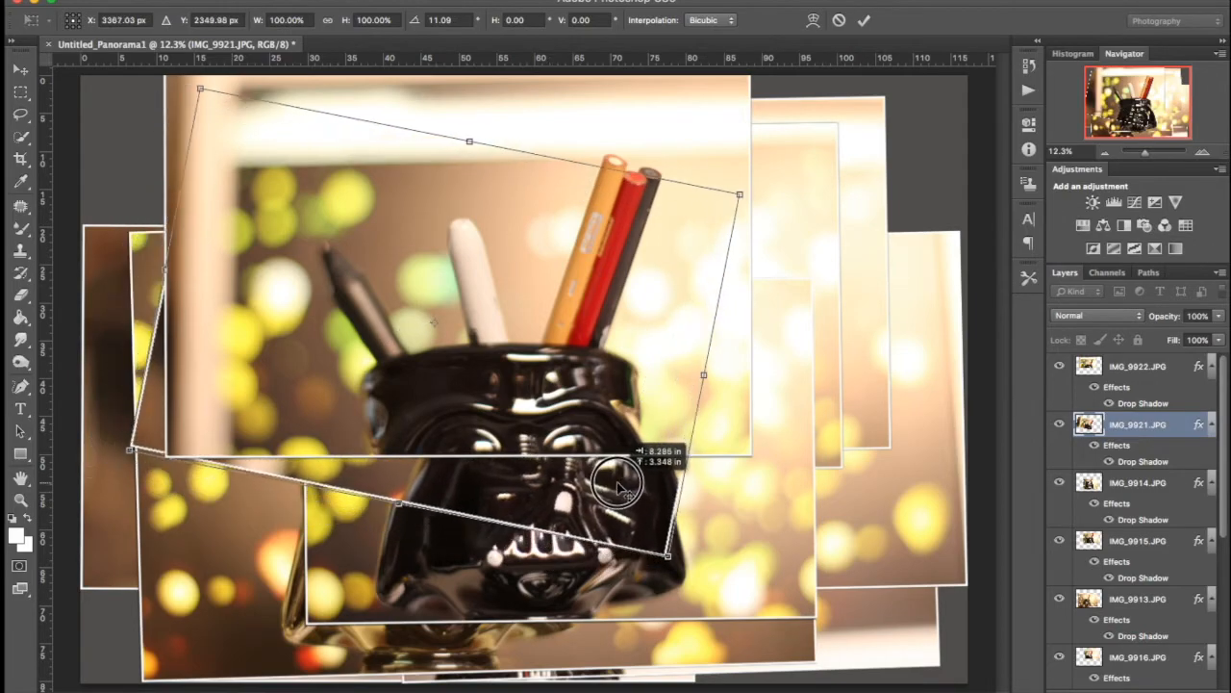
left_click_drag(619, 484, 647, 491)
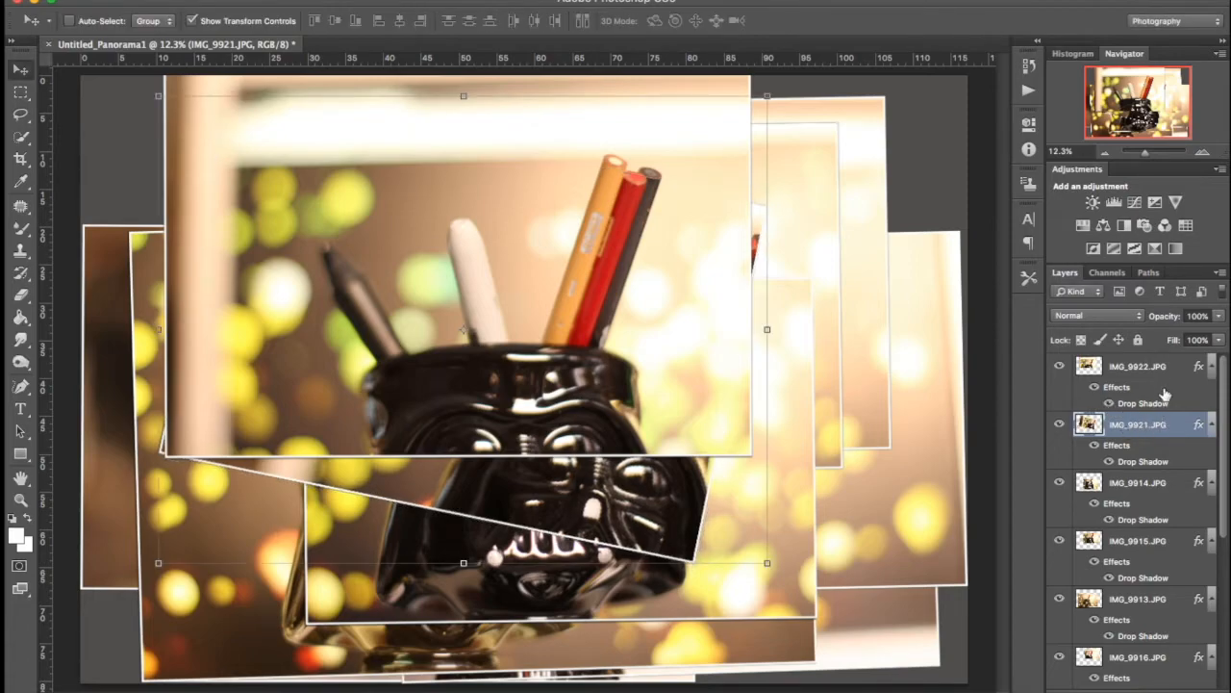
- Tilt the IMG_9922.JPG pens photo about 7° and shift it right and up over the photo below
left_click(1139, 366)
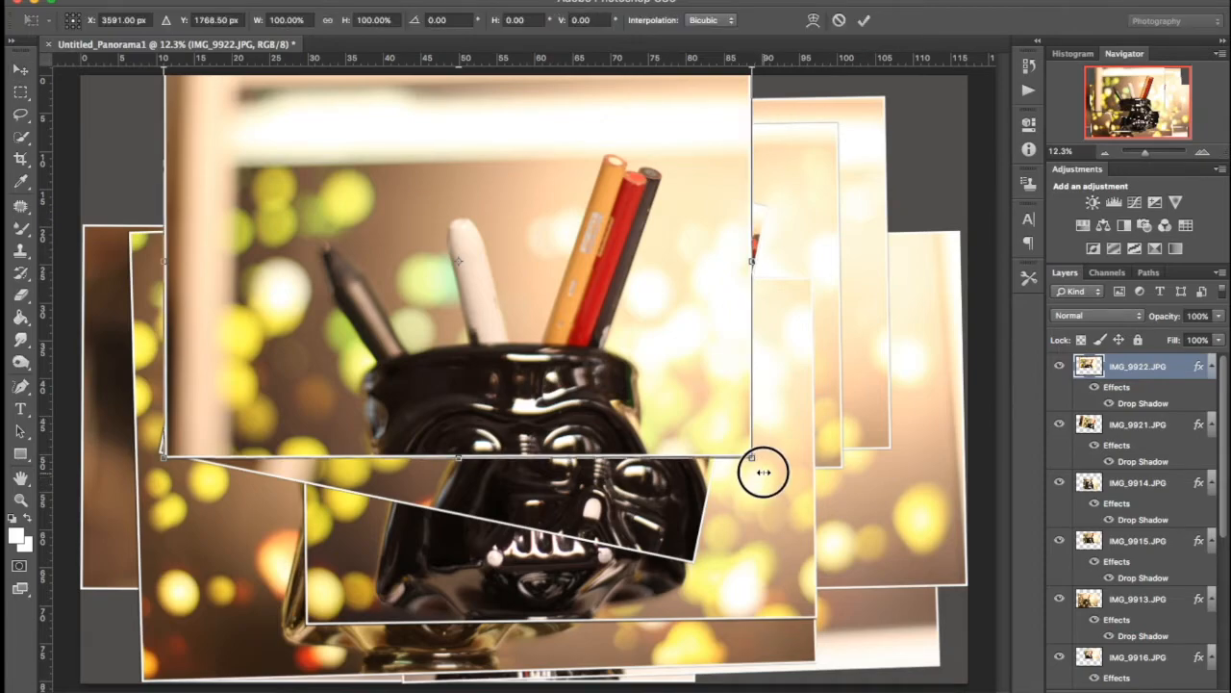
left_click_drag(751, 457, 778, 419)
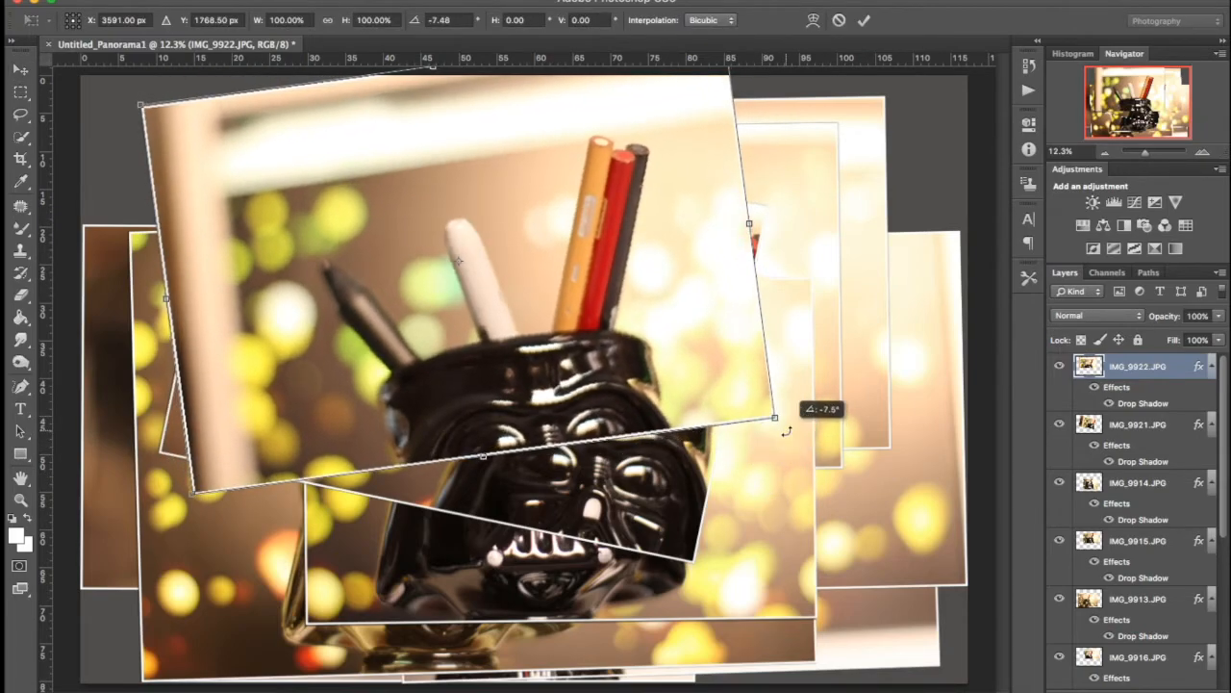
left_click_drag(779, 414, 639, 351)
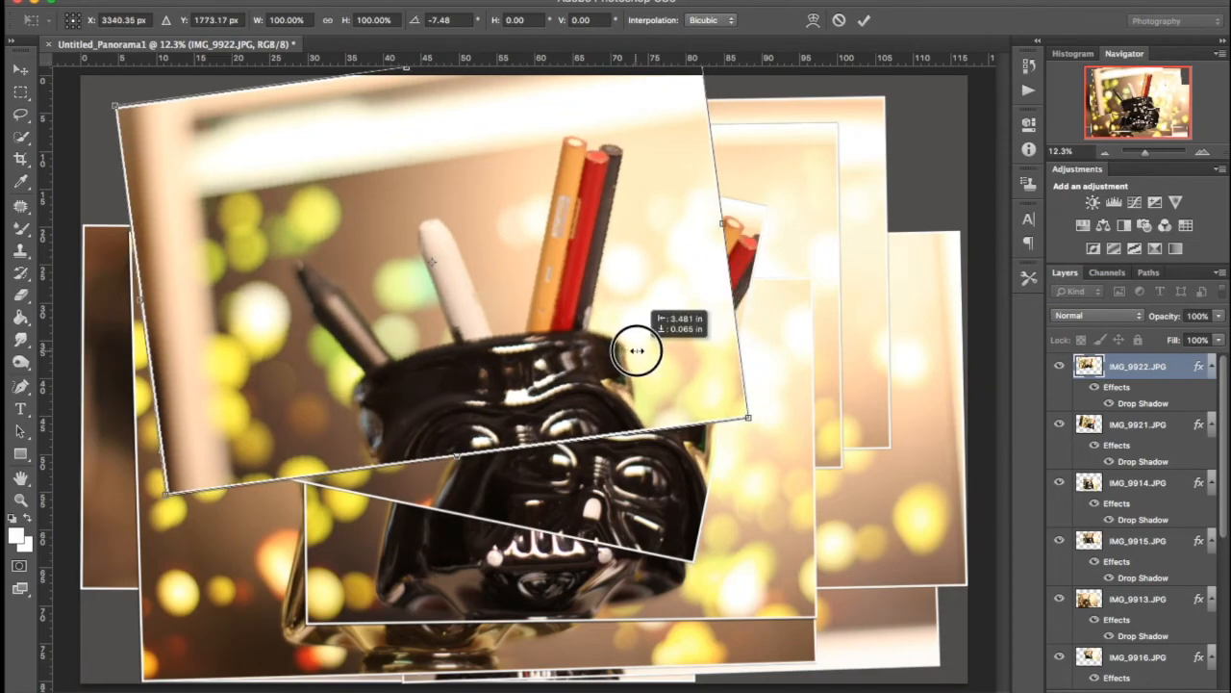
left_click_drag(637, 350, 733, 329)
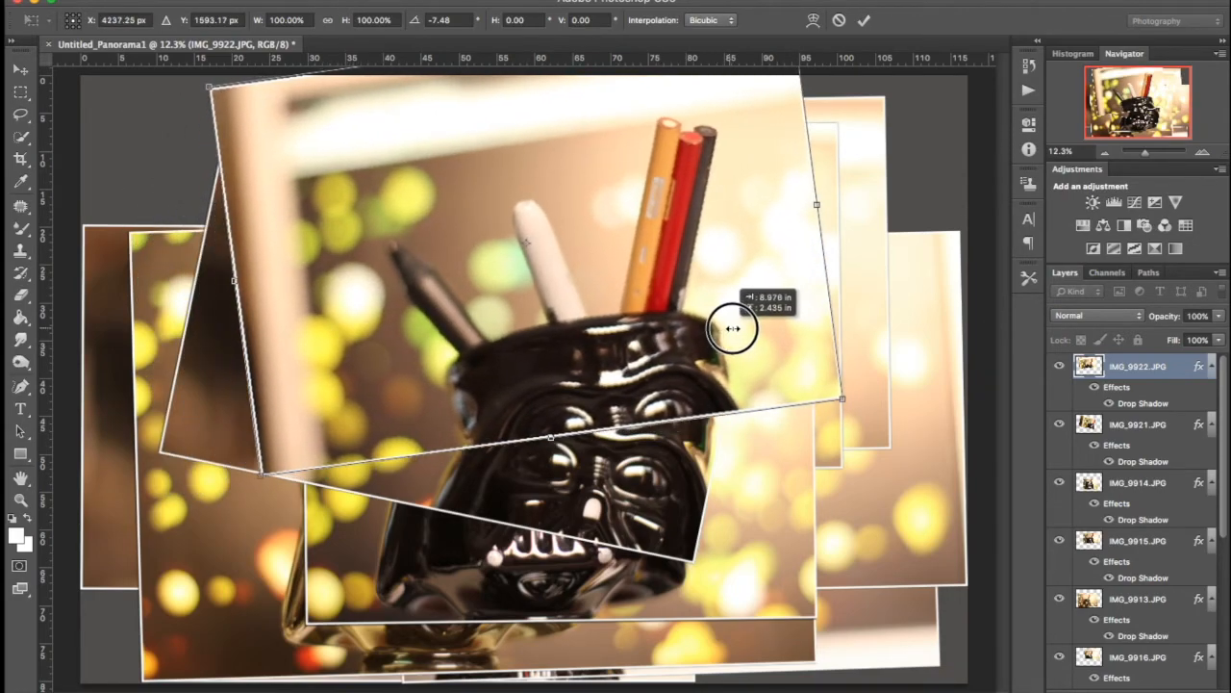
left_click_drag(735, 327, 735, 346)
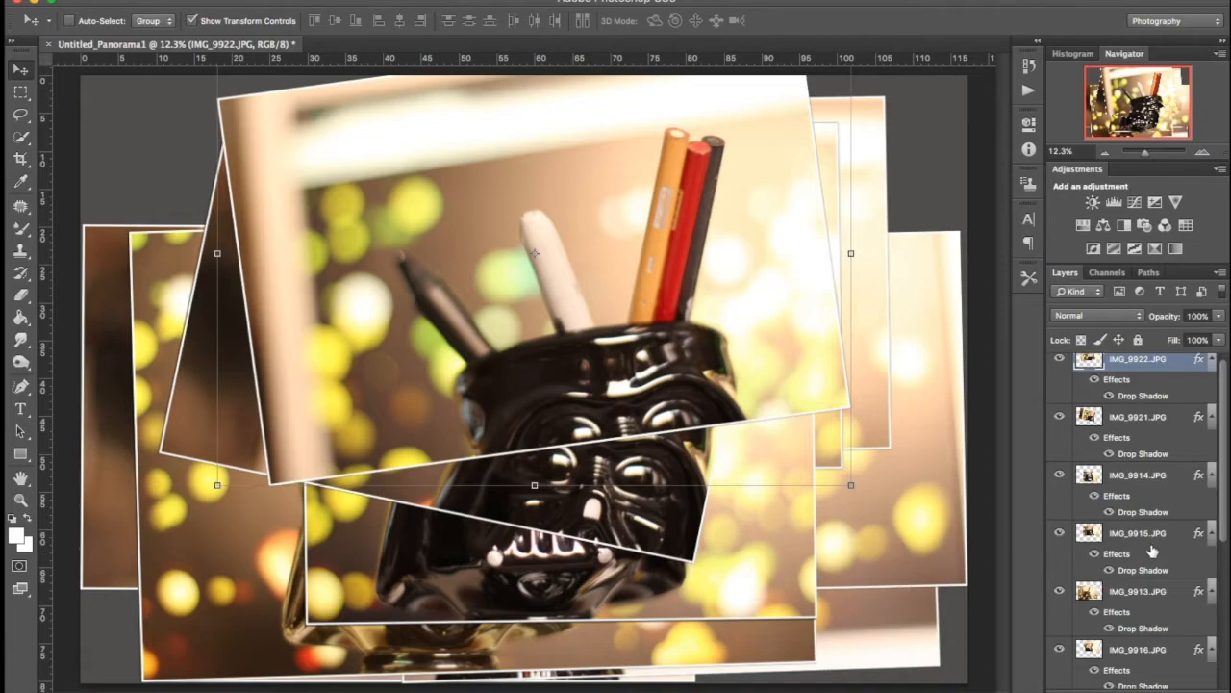
scroll("down", 3)
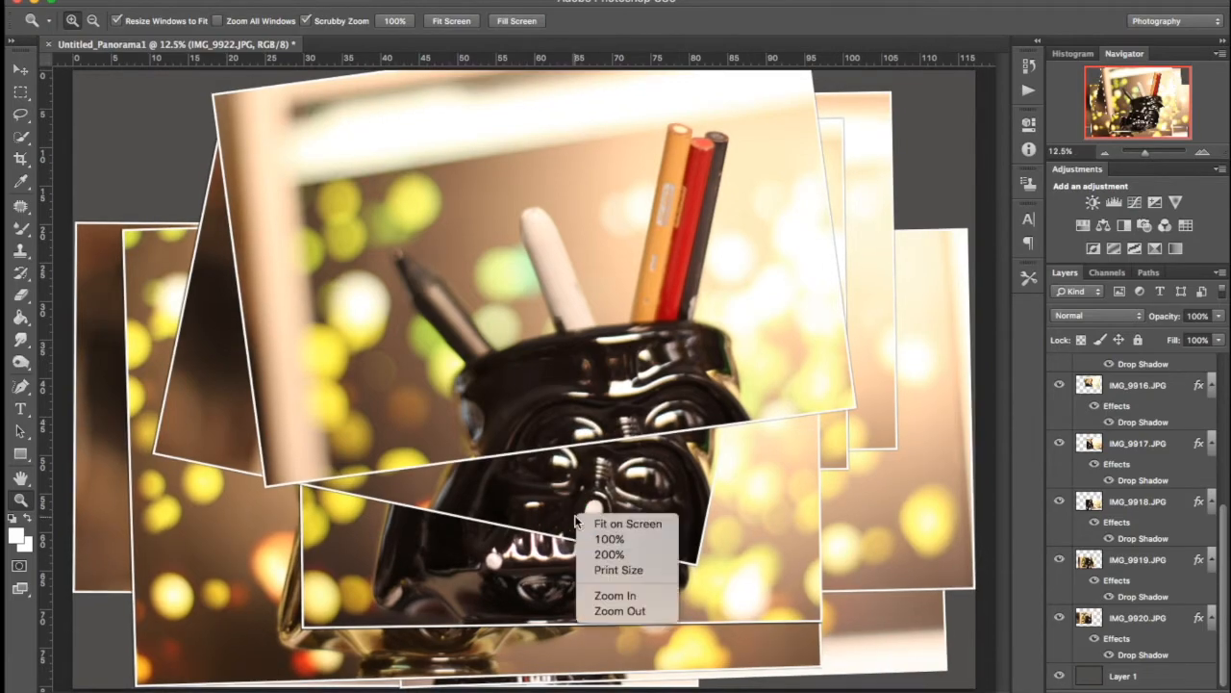
- Fit the whole dark-bordered collage within the window
left_click(627, 523)
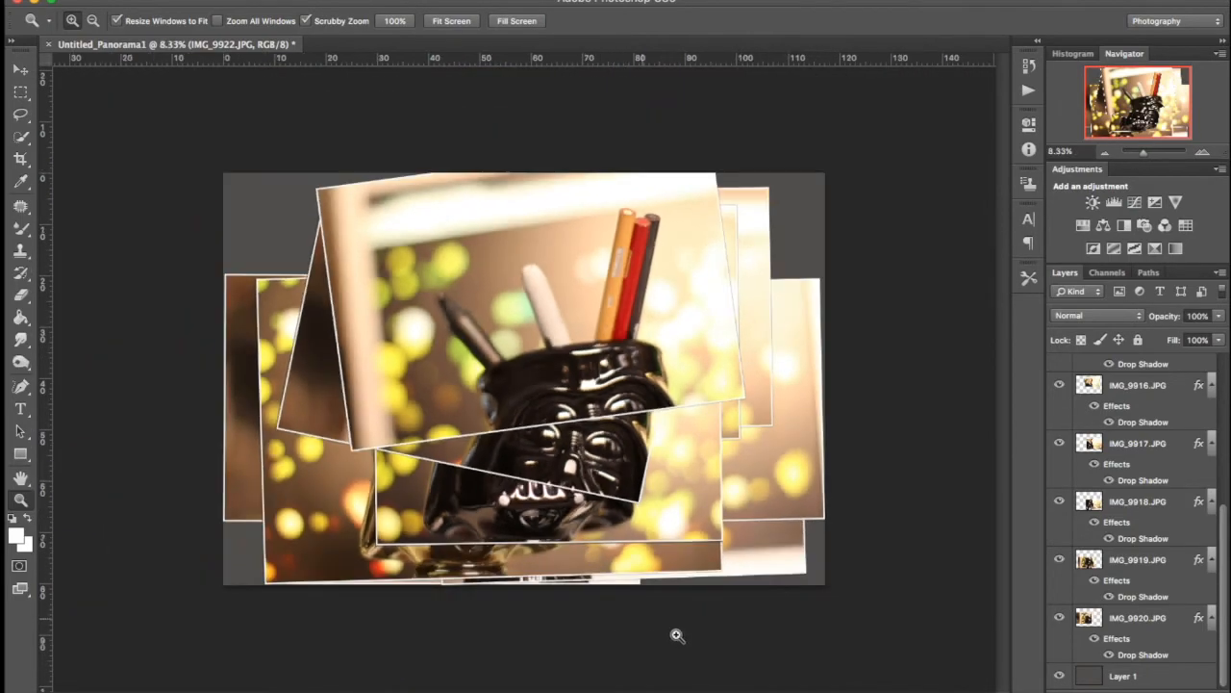
mouse_move(620, 294)
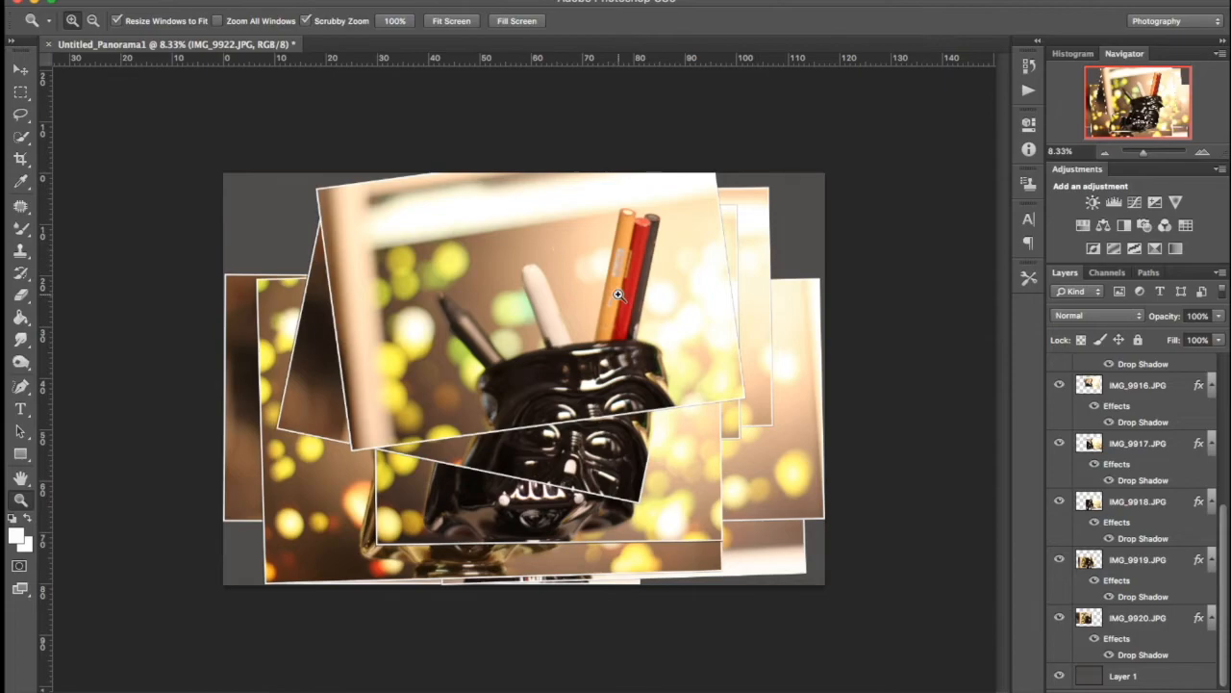
mouse_move(489, 428)
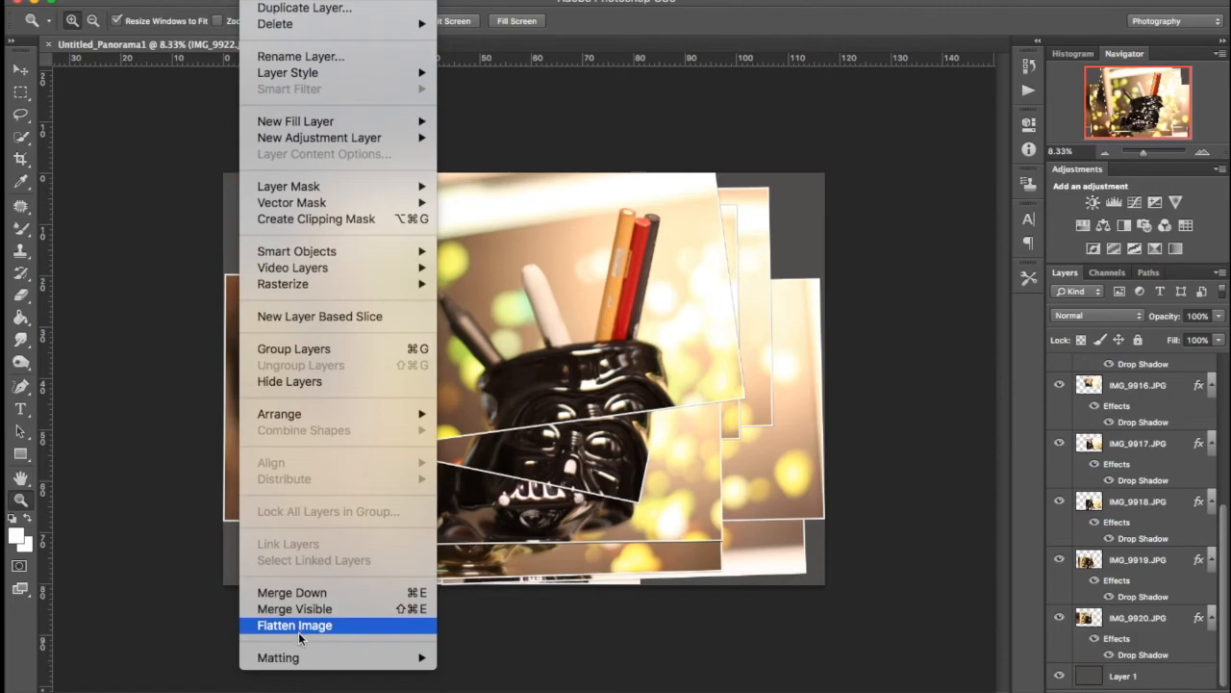
- Flatten all photo layers and effects into a single Background layer
left_click(294, 623)
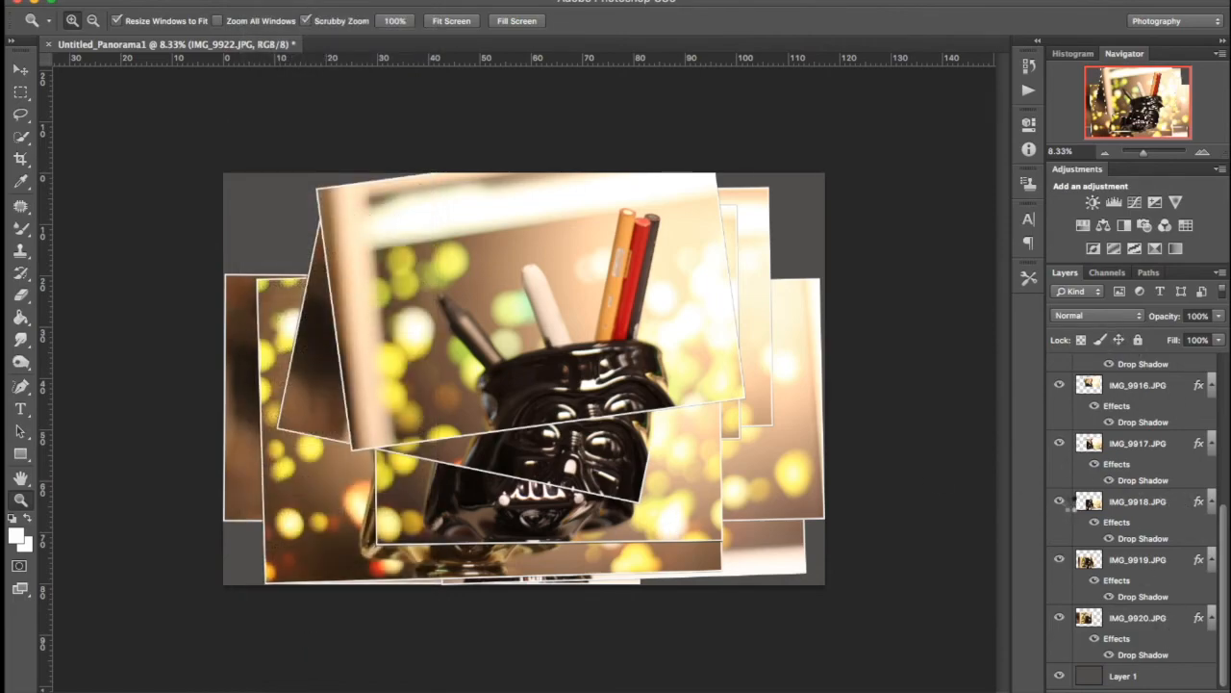
left_click(1058, 501)
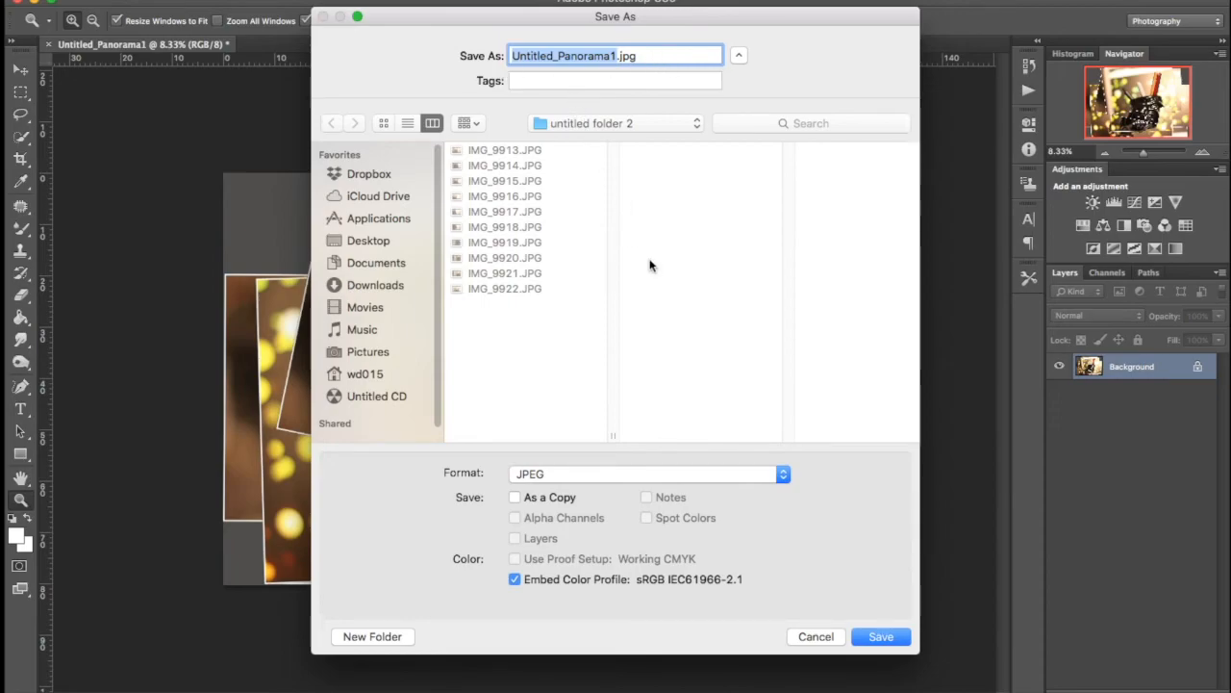
mouse_move(816, 635)
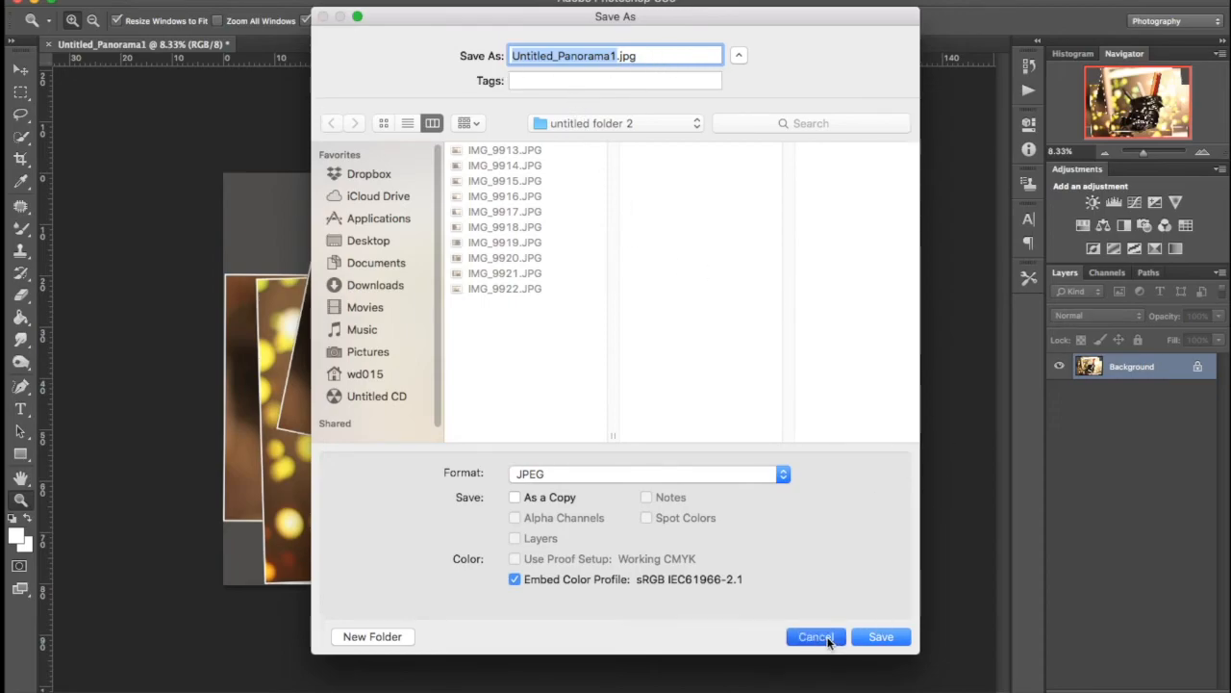
left_click(816, 635)
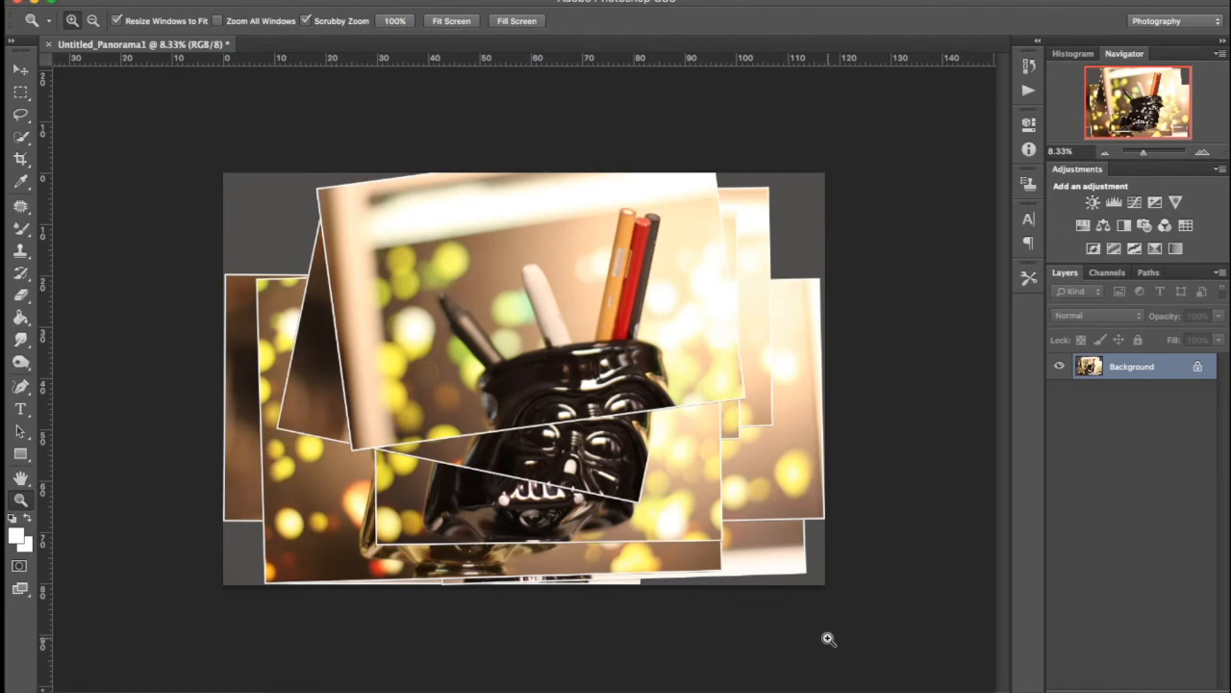